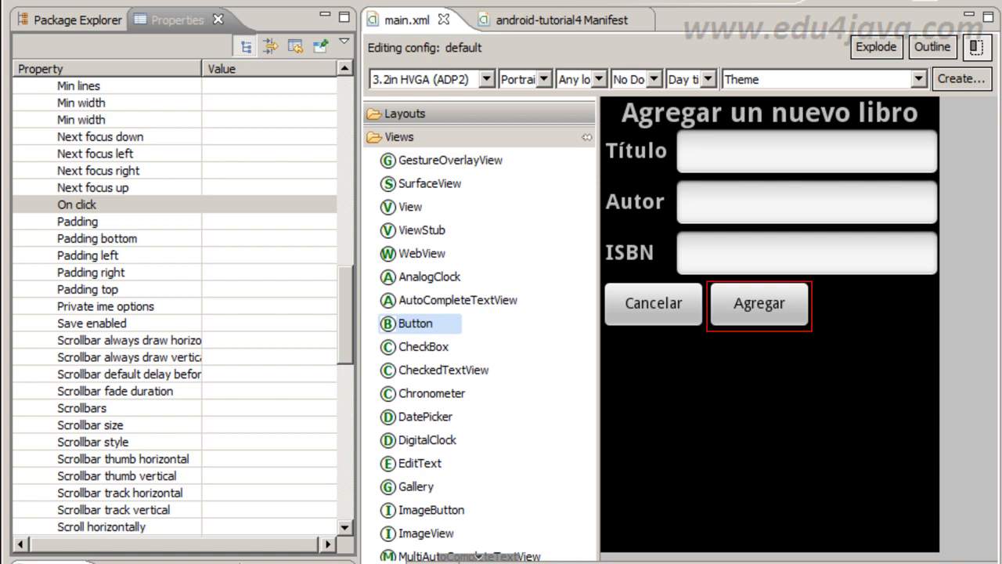
{"action": "mouse_move", "coordinate": [790, 376]}
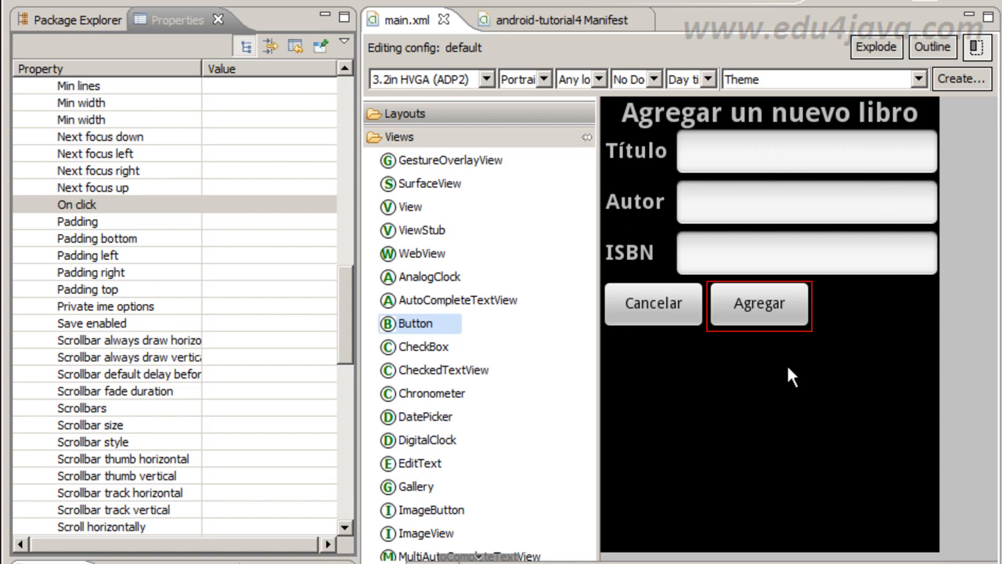
{"action": "mouse_move", "coordinate": [697, 270]}
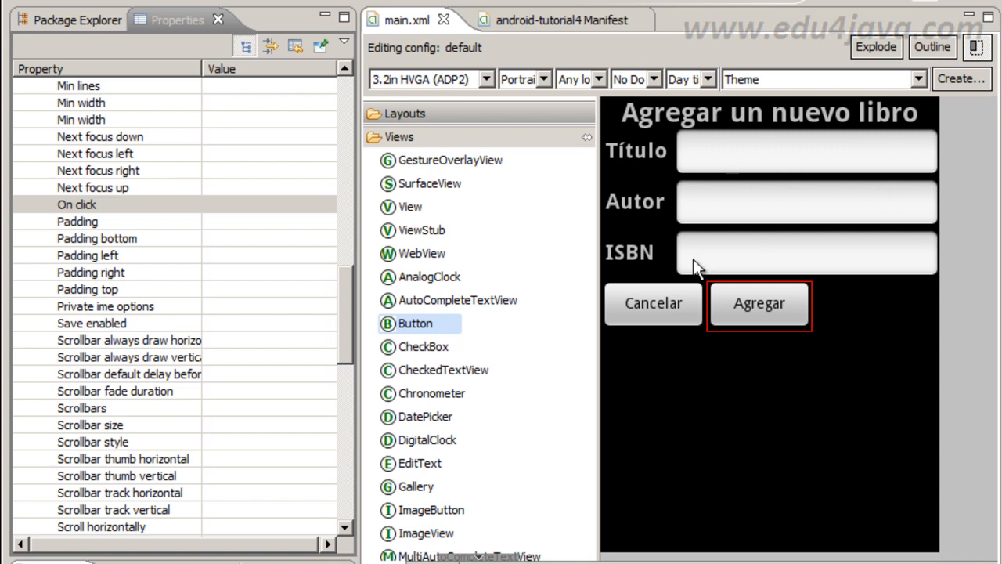
{"action": "mouse_move", "coordinate": [778, 316]}
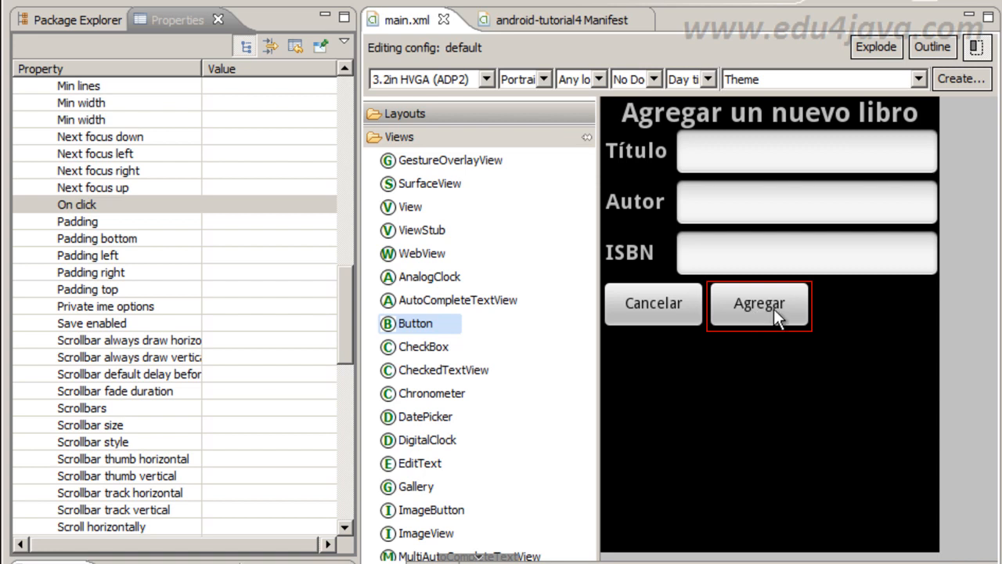
{"action": "mouse_move", "coordinate": [793, 351]}
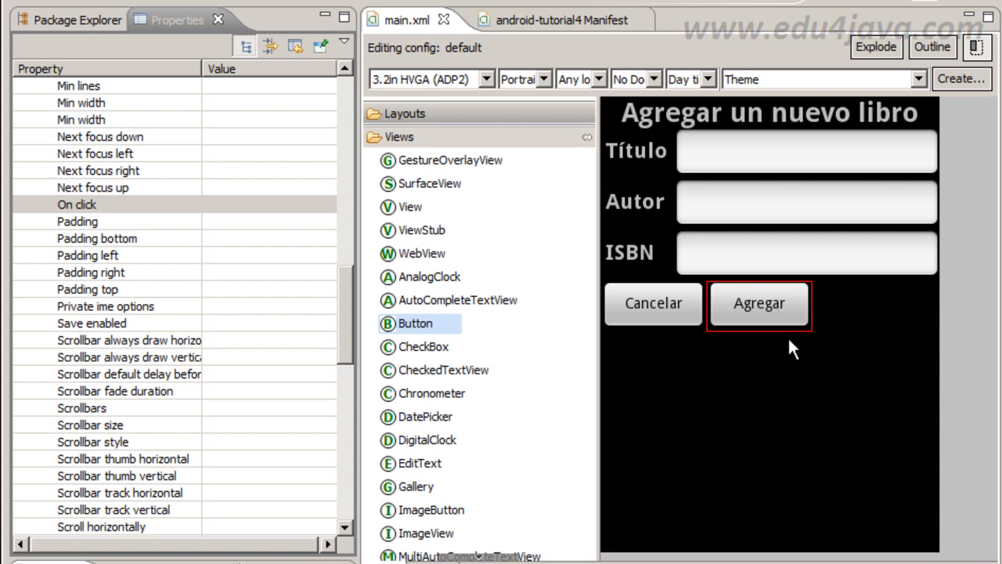
{"action": "mouse_move", "coordinate": [937, 293]}
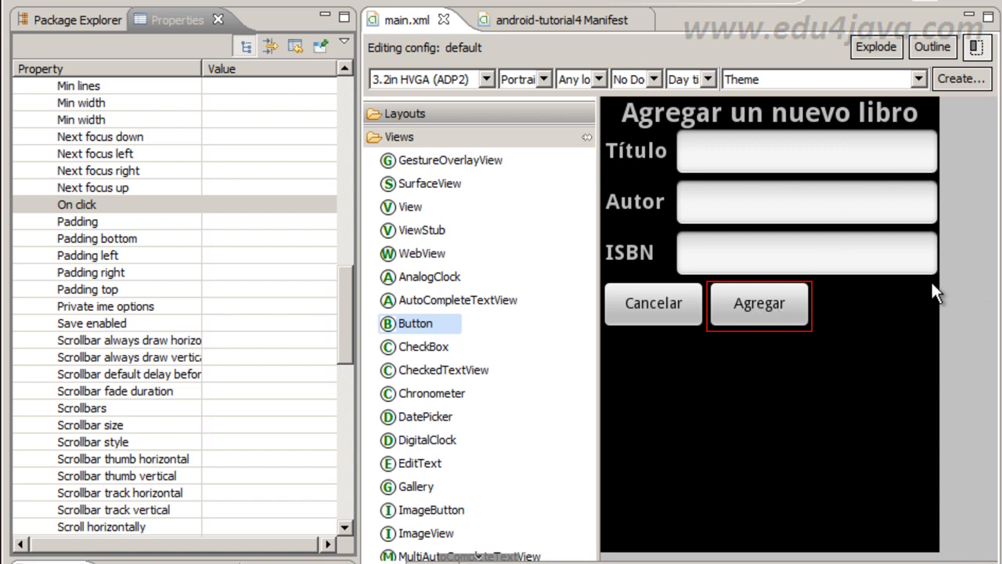
{"action": "mouse_move", "coordinate": [718, 370]}
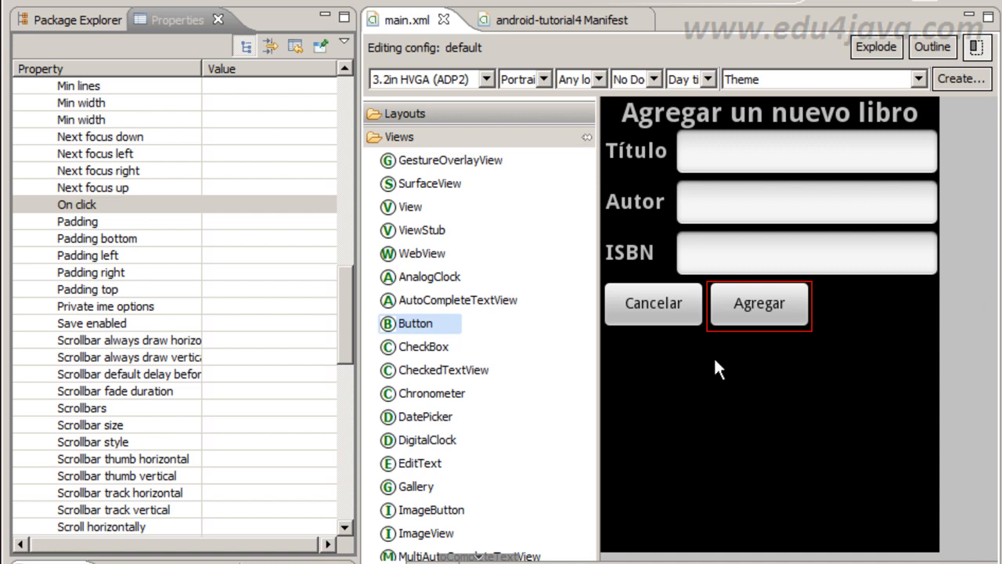
{"action": "mouse_move", "coordinate": [802, 398]}
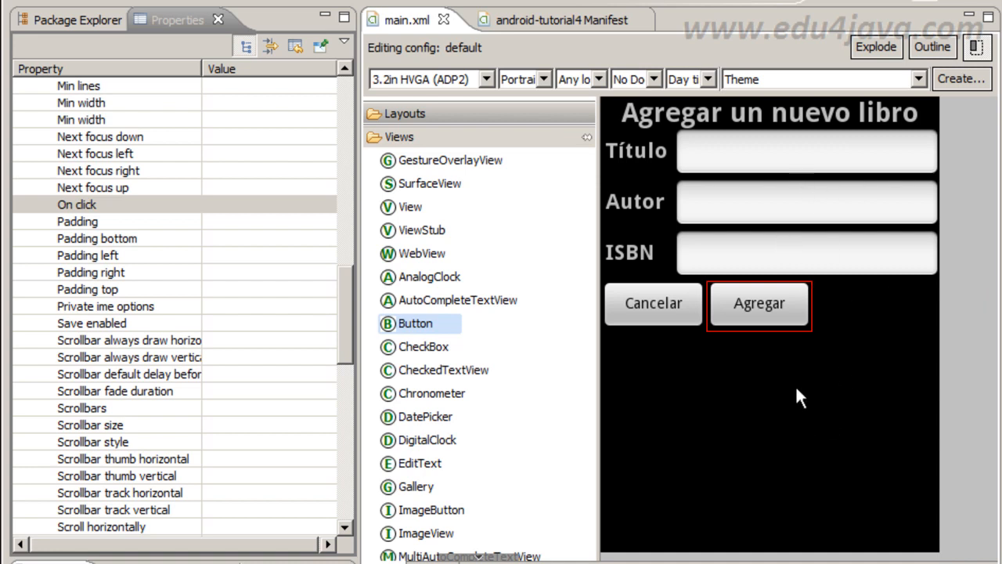
{"action": "mouse_move", "coordinate": [844, 188]}
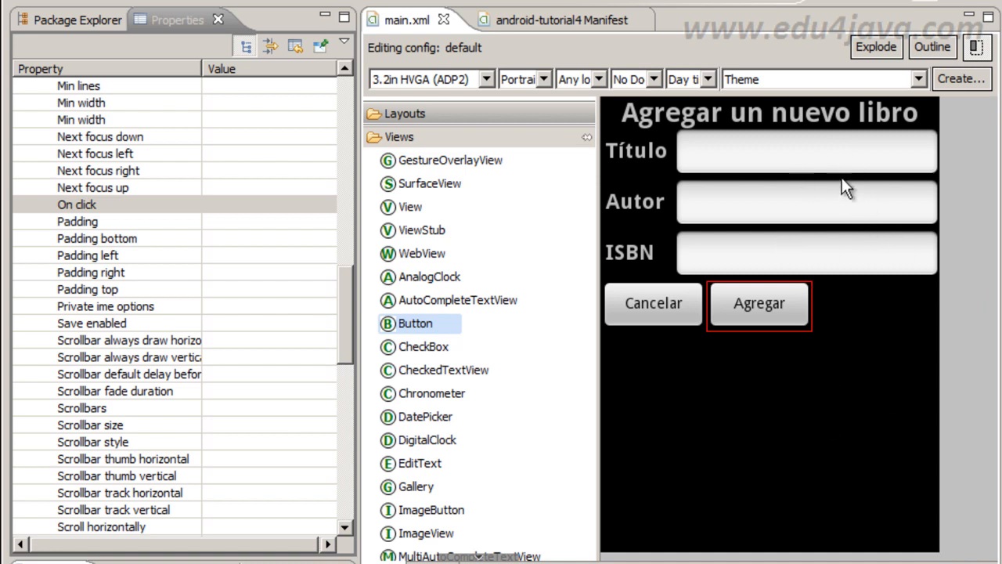
{"action": "mouse_move", "coordinate": [799, 437]}
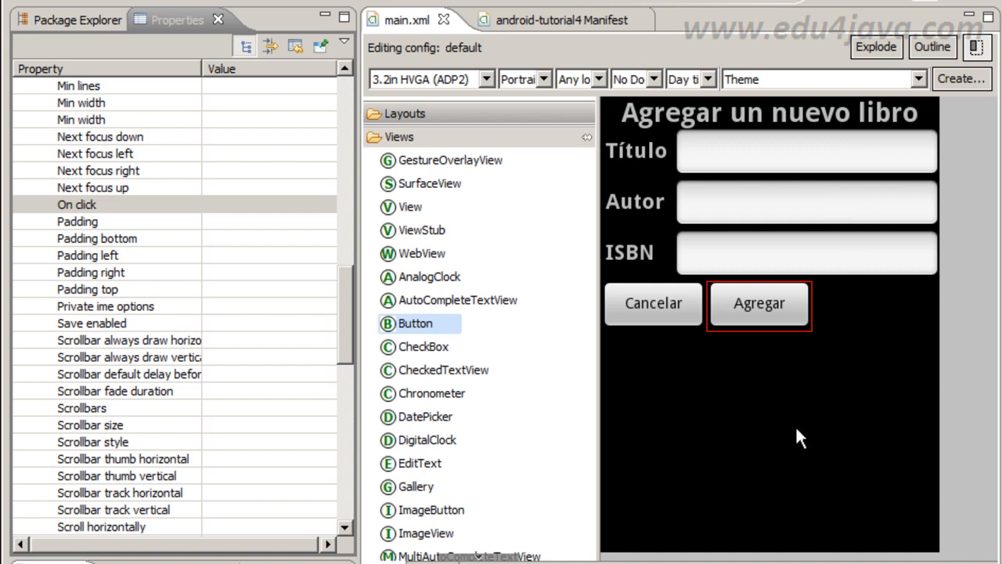
{"action": "mouse_move", "coordinate": [764, 314]}
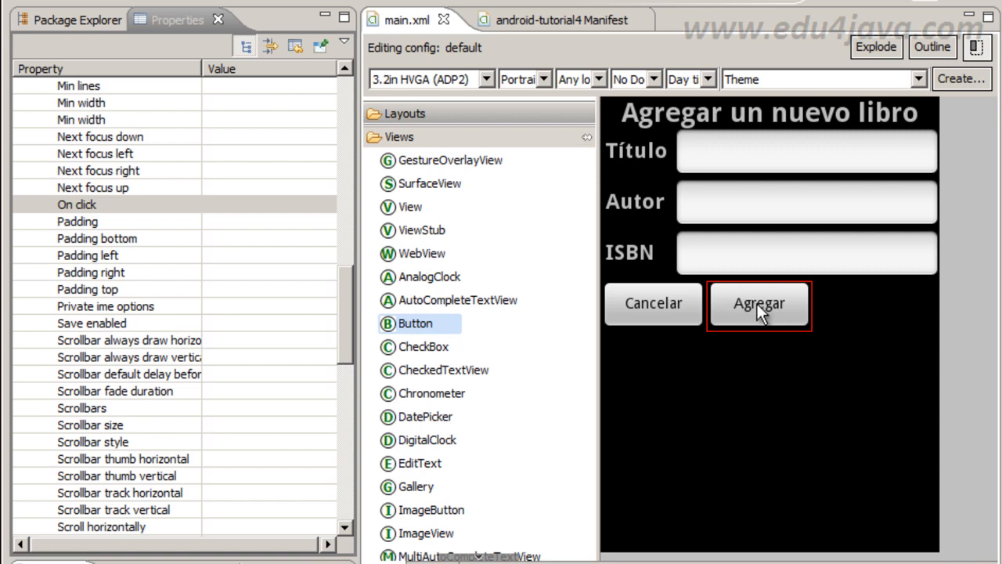
Give the Agregar button the On click handler name onAddClick in the Properties view.
{"action": "left_click", "coordinate": [77, 204]}
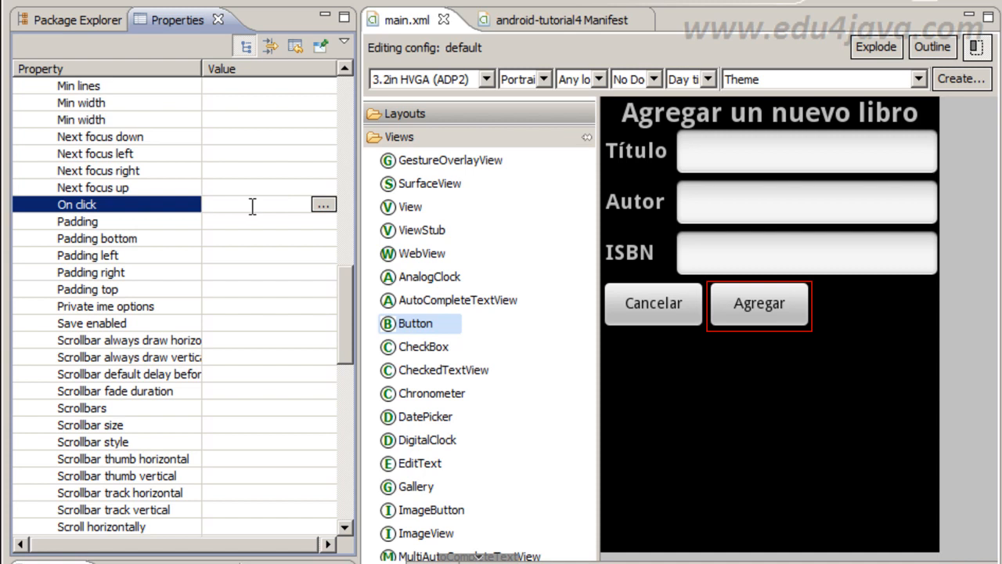
{"action": "left_click", "coordinate": [266, 204]}
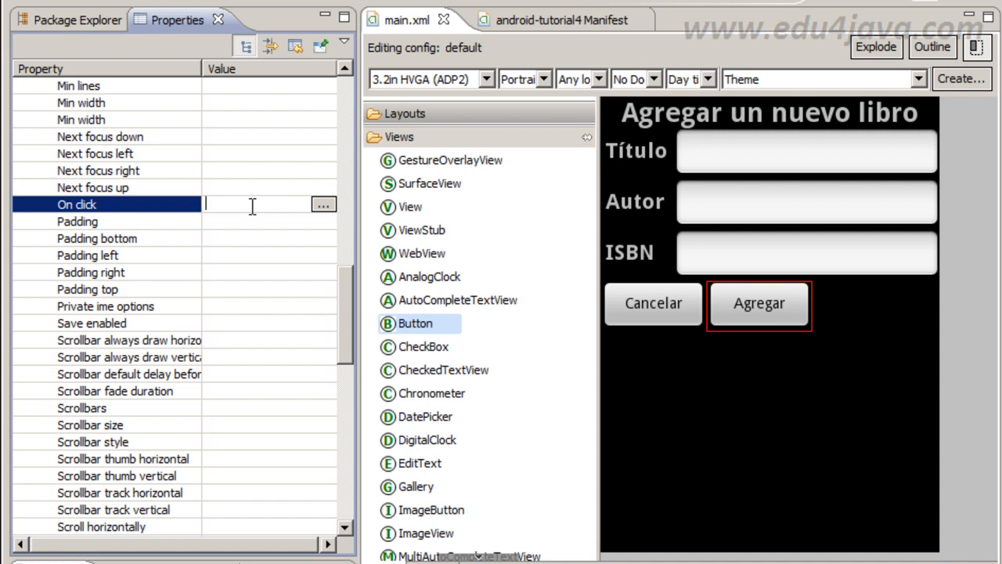
{"action": "type", "text": "on"}
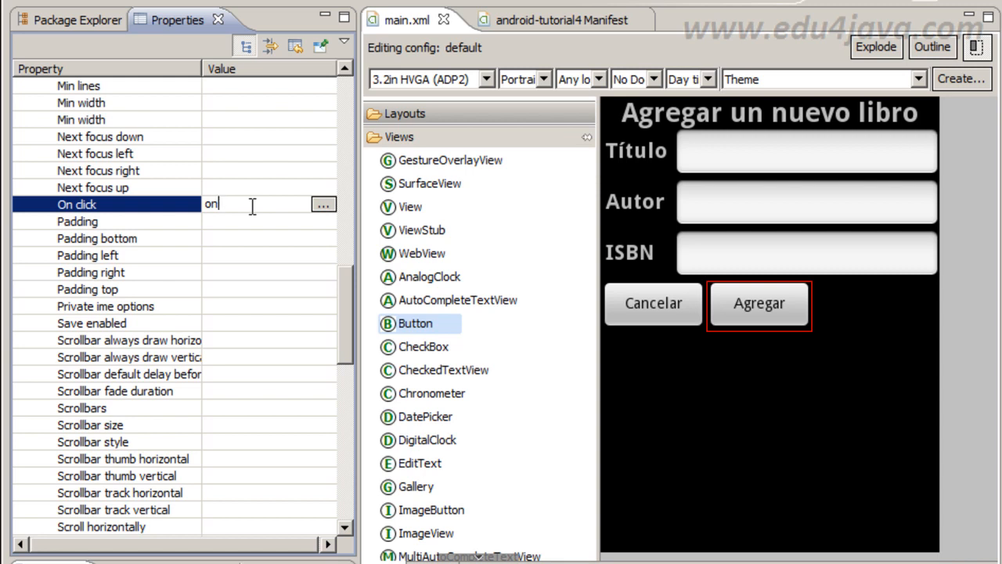
{"action": "type", "text": "Add"}
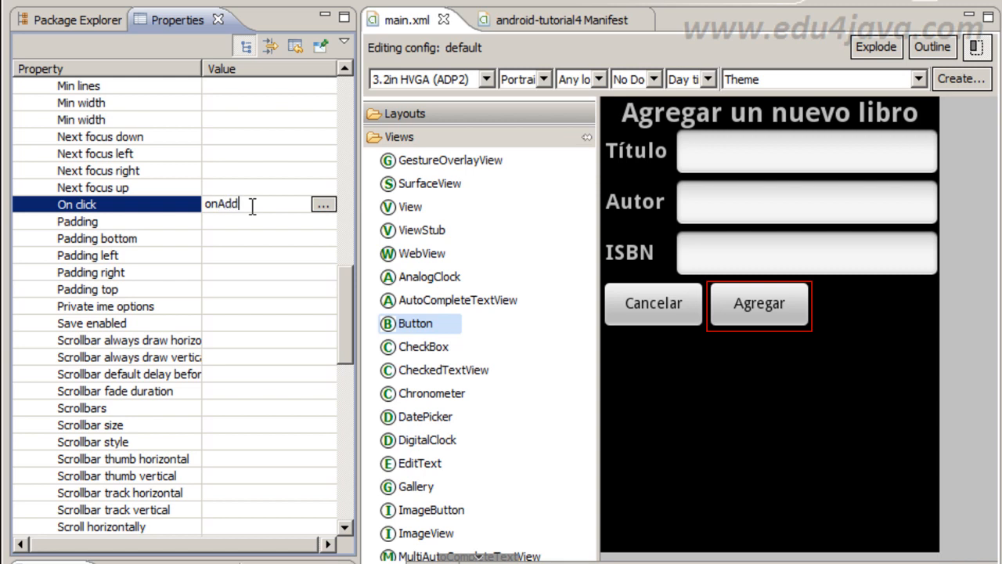
{"action": "type", "text": "Click"}
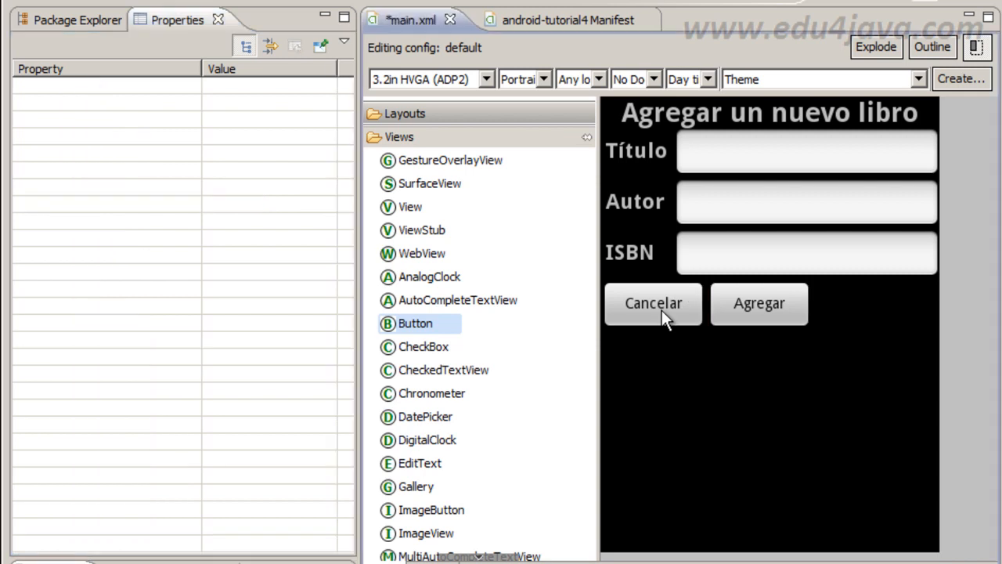
Give the Cancelar button the On click handler name onCancelClick in the Properties view.
{"action": "left_click", "coordinate": [653, 304]}
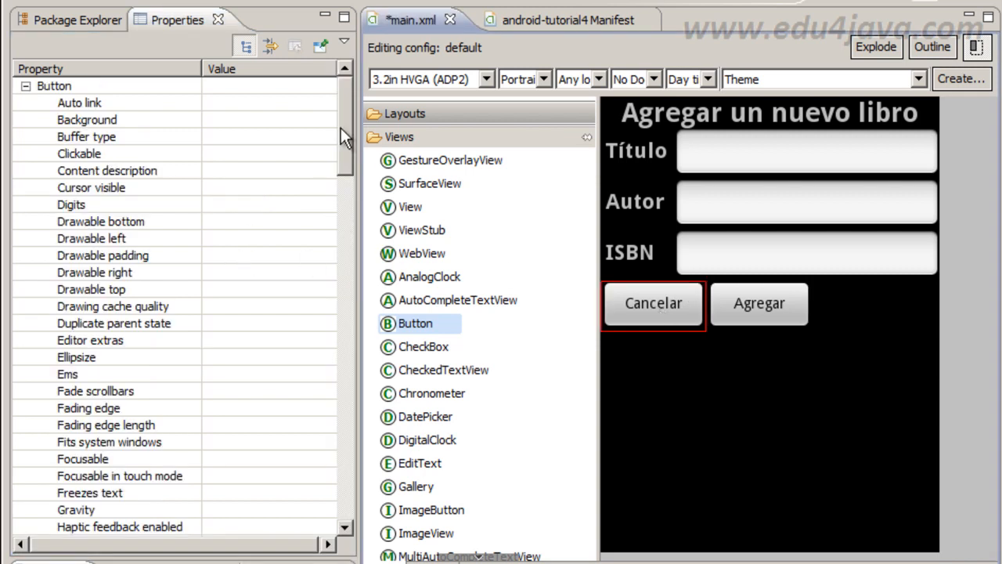
{"action": "scroll", "scroll_direction": "down", "scroll_amount": 3}
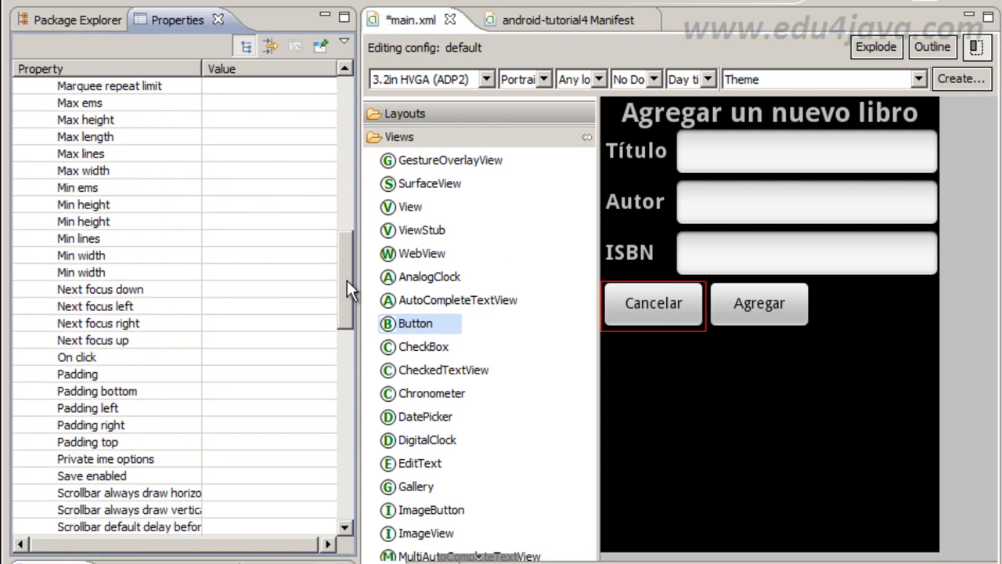
{"action": "left_click", "coordinate": [76, 288]}
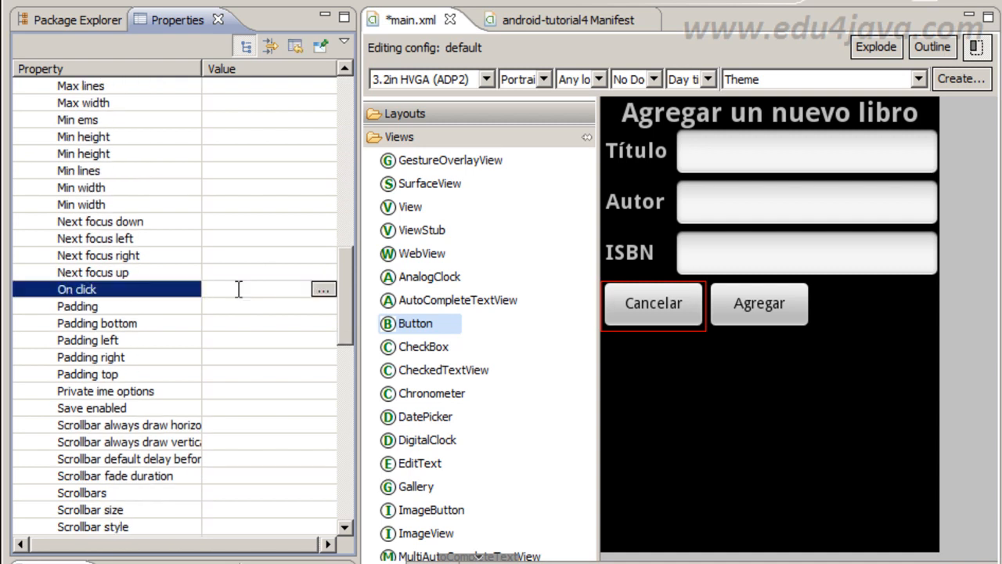
{"action": "type", "text": "on"}
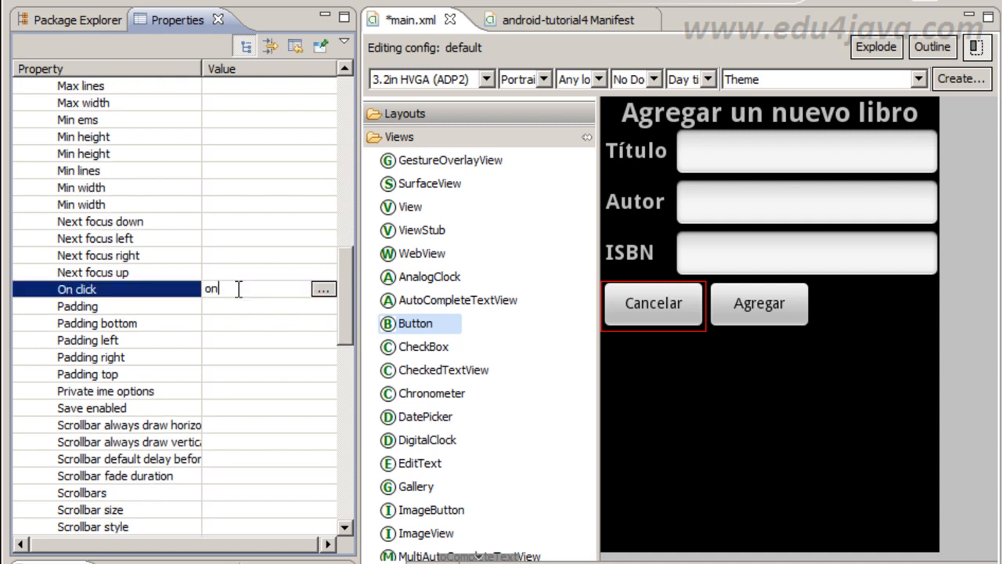
{"action": "type", "text": "Cal"}
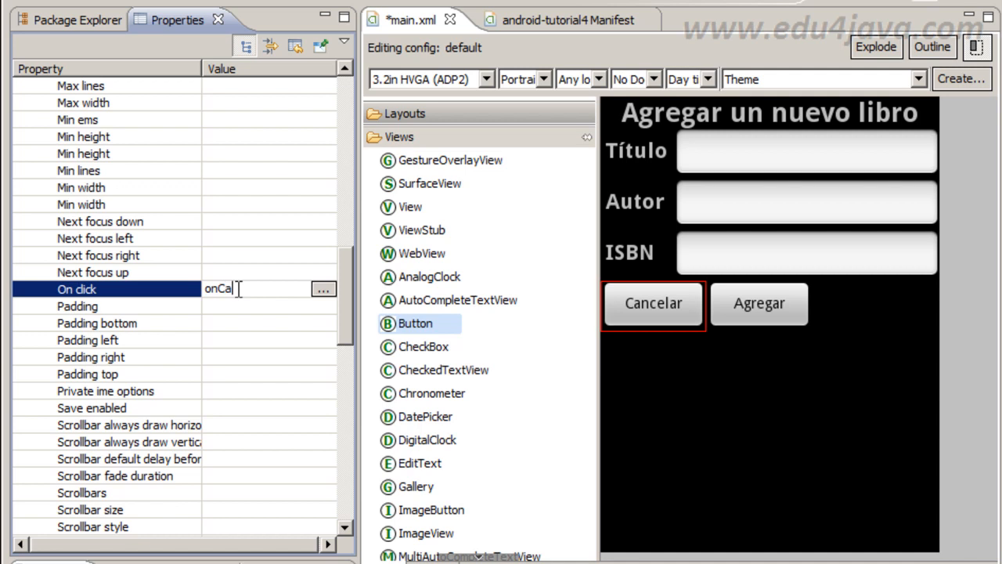
{"action": "type", "text": "ncel"}
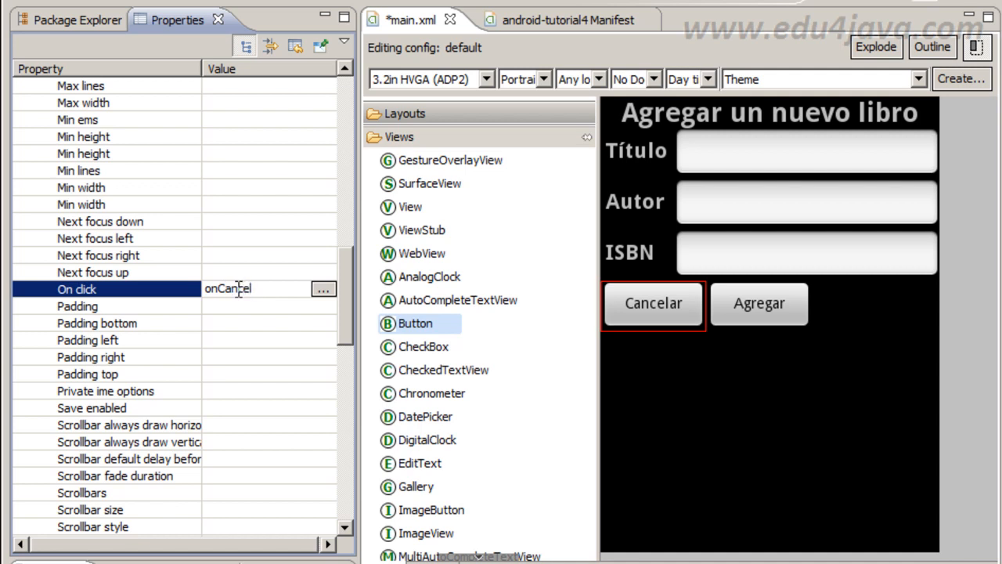
{"action": "type", "text": "Click"}
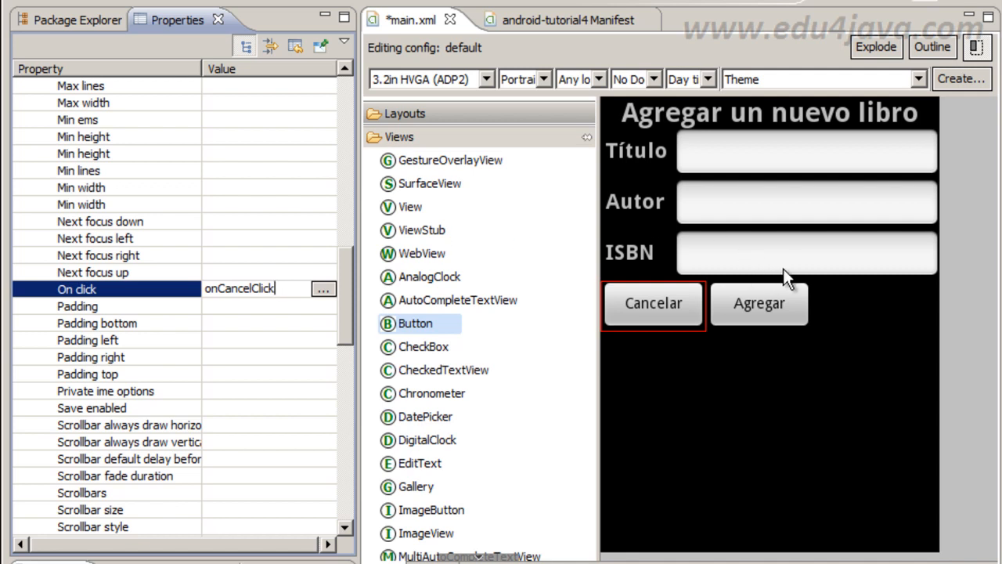
Set the form text field ids, ending with the ISBN field as @+id/BookISBN.
{"action": "left_click", "coordinate": [807, 151]}
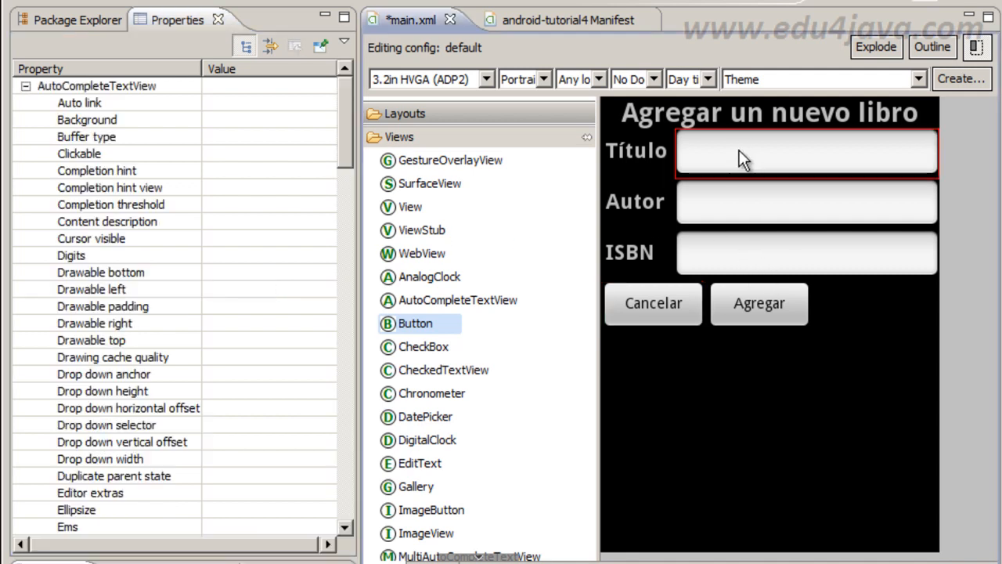
{"action": "mouse_move", "coordinate": [814, 222]}
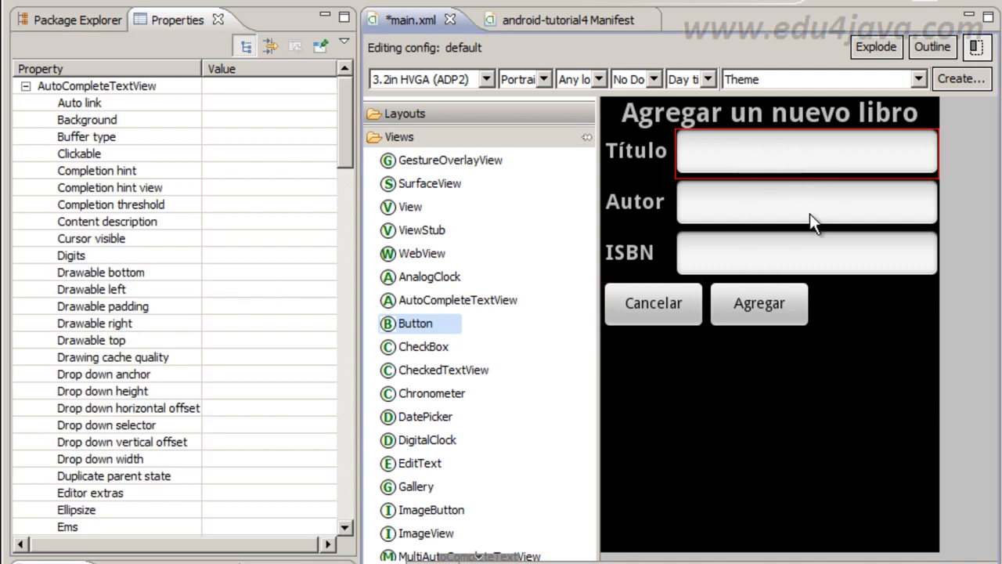
{"action": "mouse_move", "coordinate": [822, 170]}
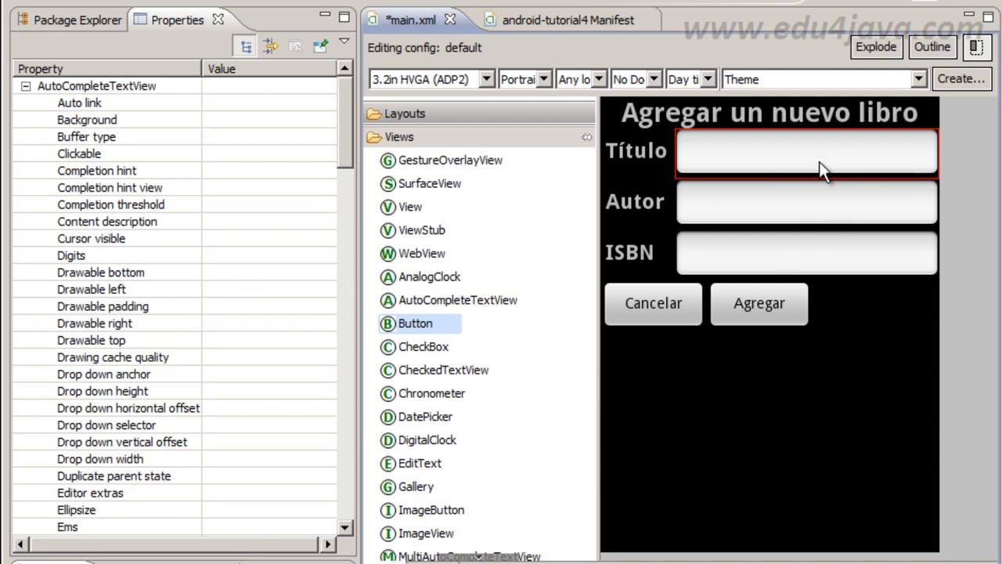
{"action": "mouse_move", "coordinate": [830, 169]}
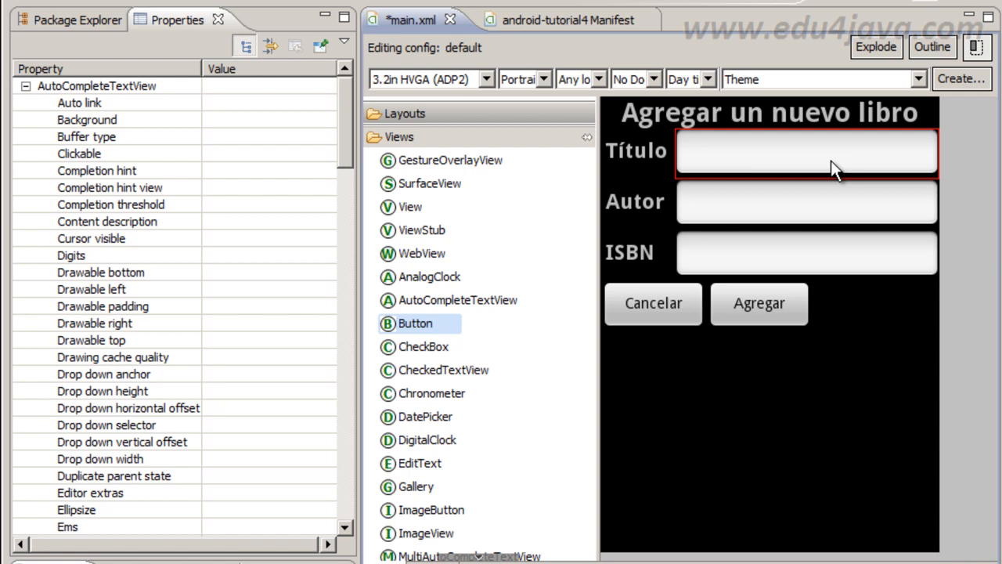
{"action": "mouse_move", "coordinate": [750, 291]}
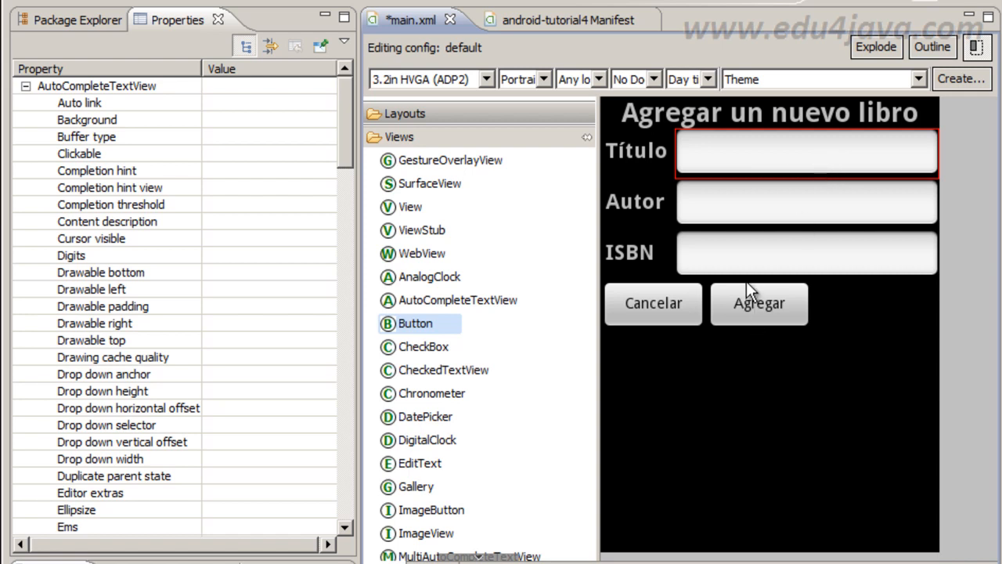
{"action": "mouse_move", "coordinate": [786, 321]}
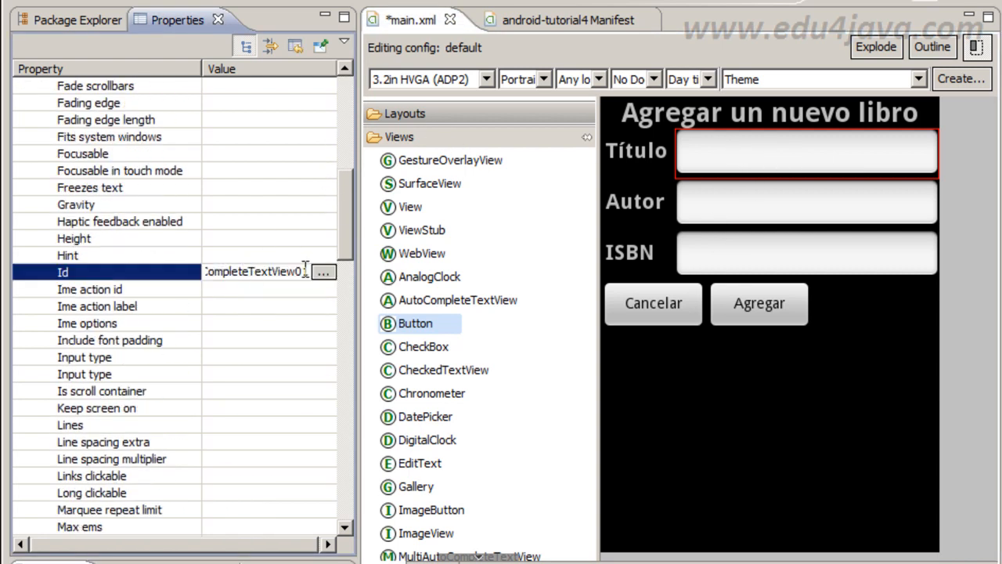
{"action": "type", "text": "@+id/BookTitle"}
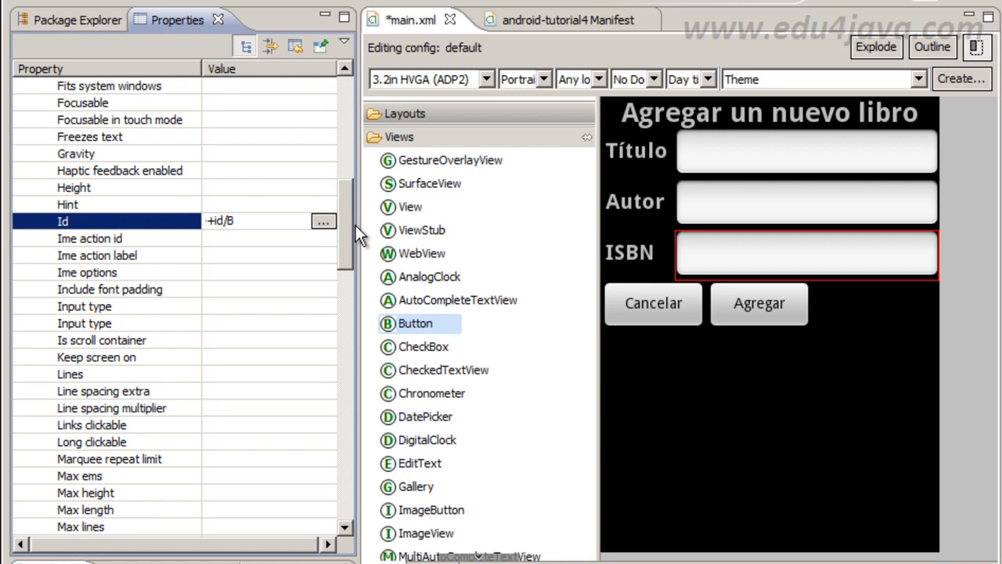
{"action": "type", "text": "ook"}
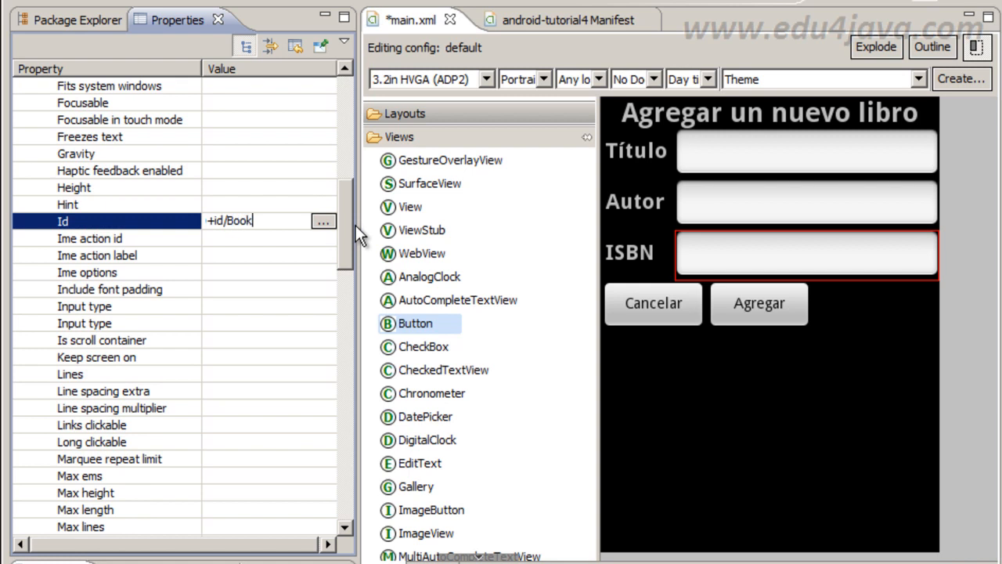
{"action": "type", "text": "ISBN"}
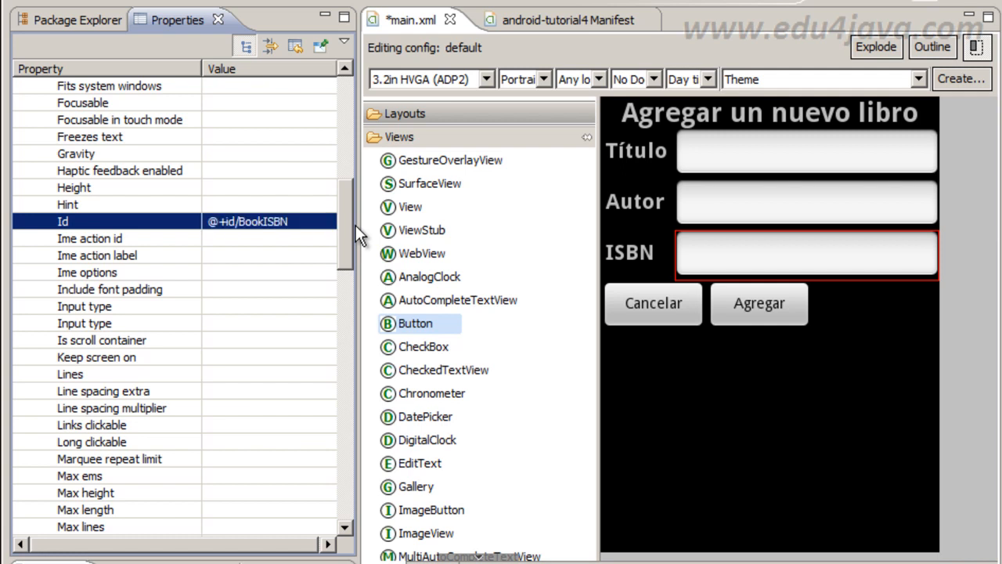
{"action": "mouse_move", "coordinate": [369, 243]}
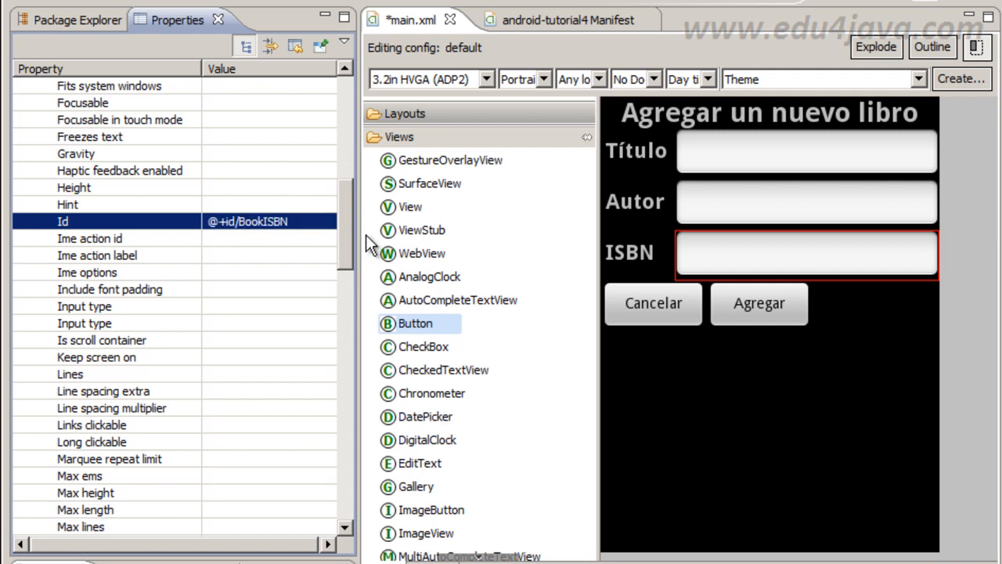
{"action": "mouse_move", "coordinate": [703, 415]}
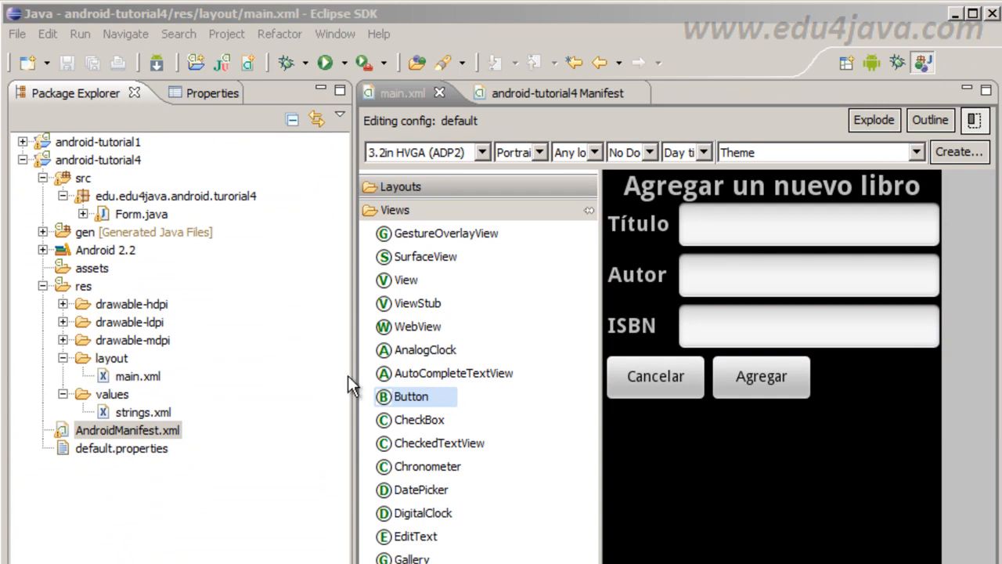
{"action": "mouse_move", "coordinate": [254, 407]}
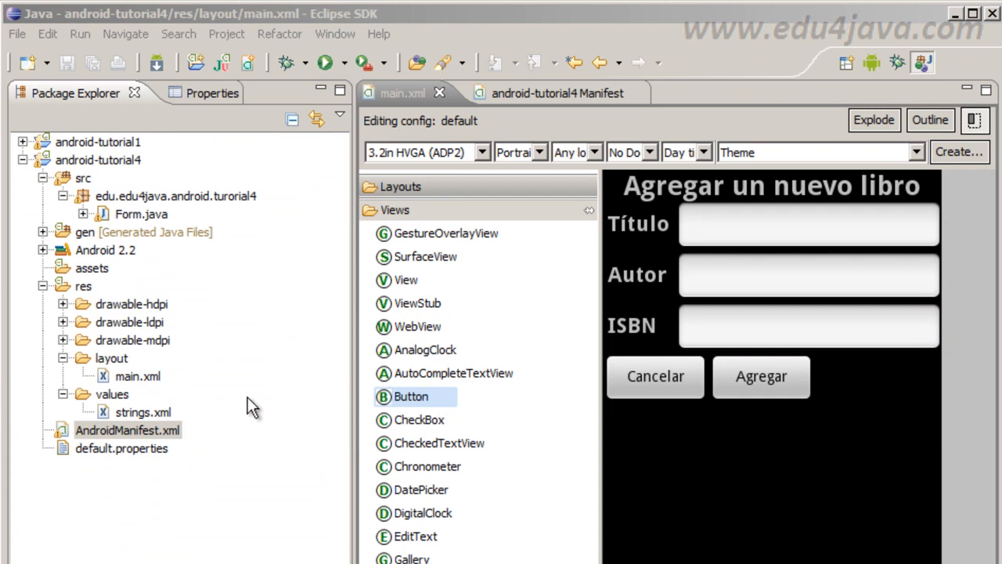
{"action": "mouse_move", "coordinate": [847, 274]}
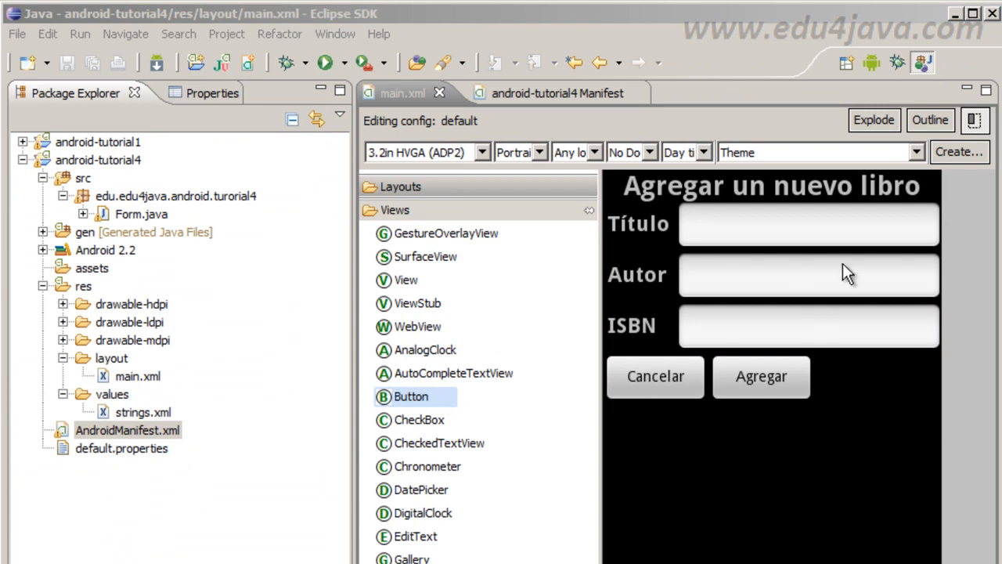
{"action": "mouse_move", "coordinate": [968, 489]}
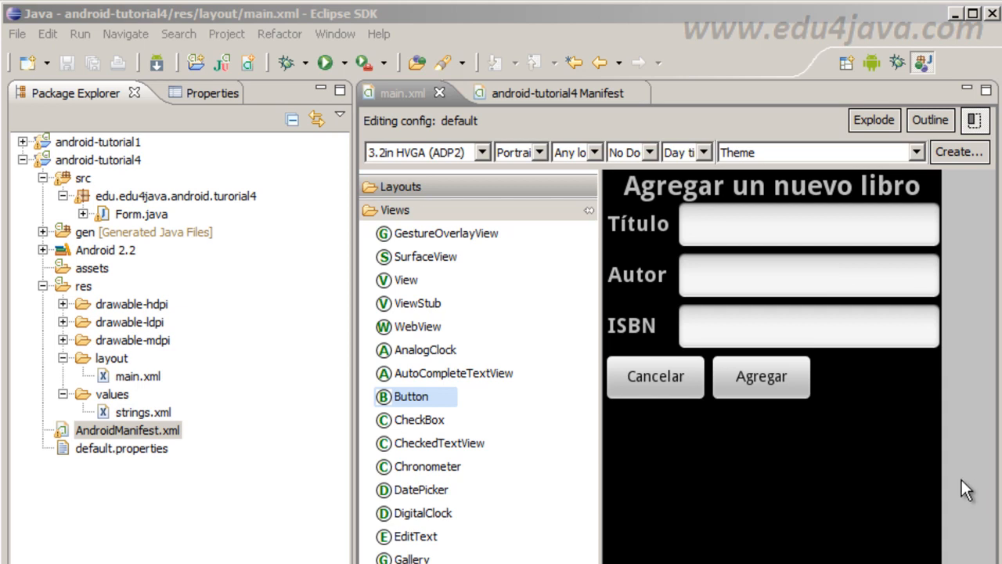
{"action": "mouse_move", "coordinate": [921, 458]}
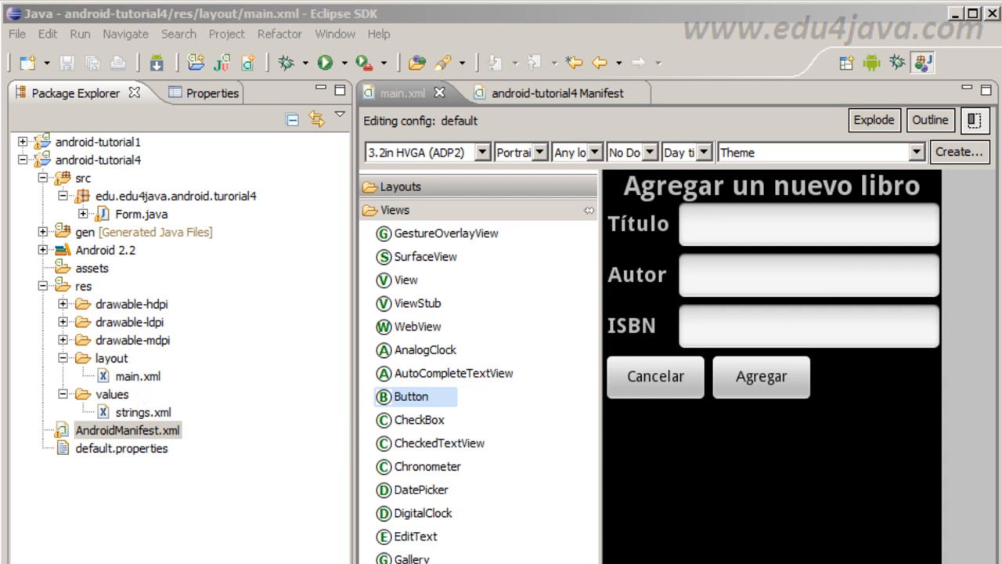
{"action": "mouse_move", "coordinate": [921, 501]}
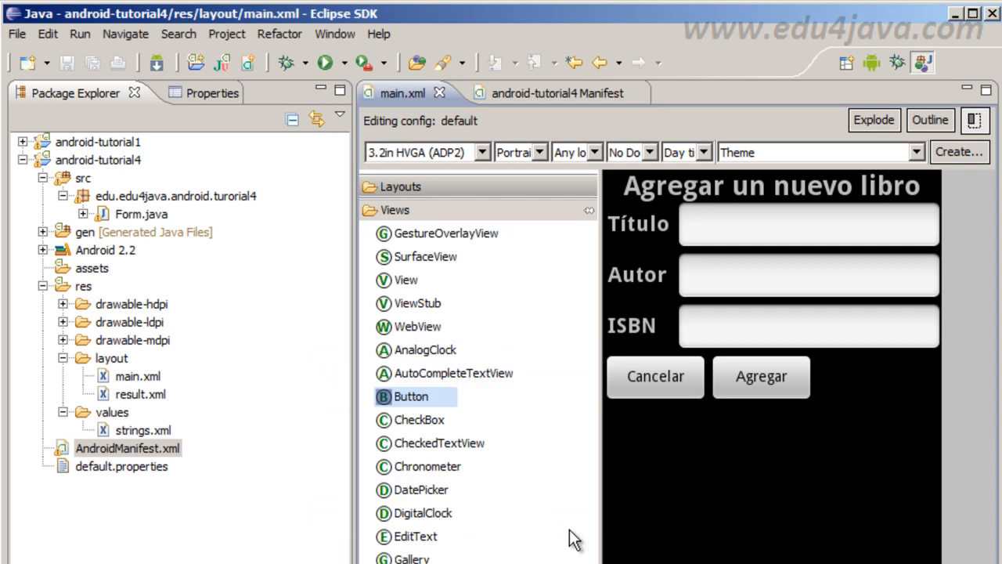
Save main.xml and bring the new result.xml layout into res/layout.
{"action": "left_click", "coordinate": [141, 394]}
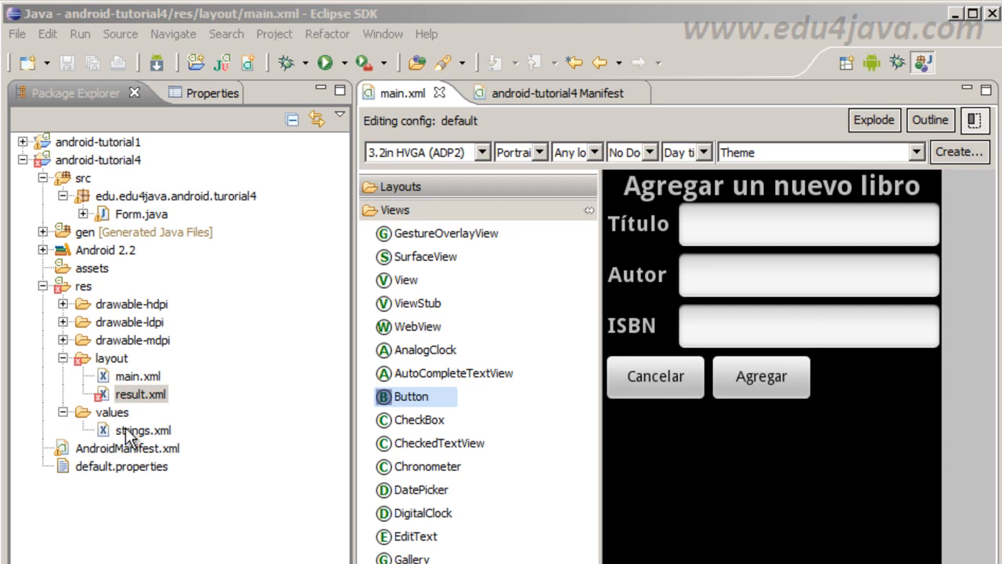
Add result "Resultado" and resultOk "Inserción exitosa del libro" entries in strings.xml and save.
{"action": "double_click", "coordinate": [142, 429]}
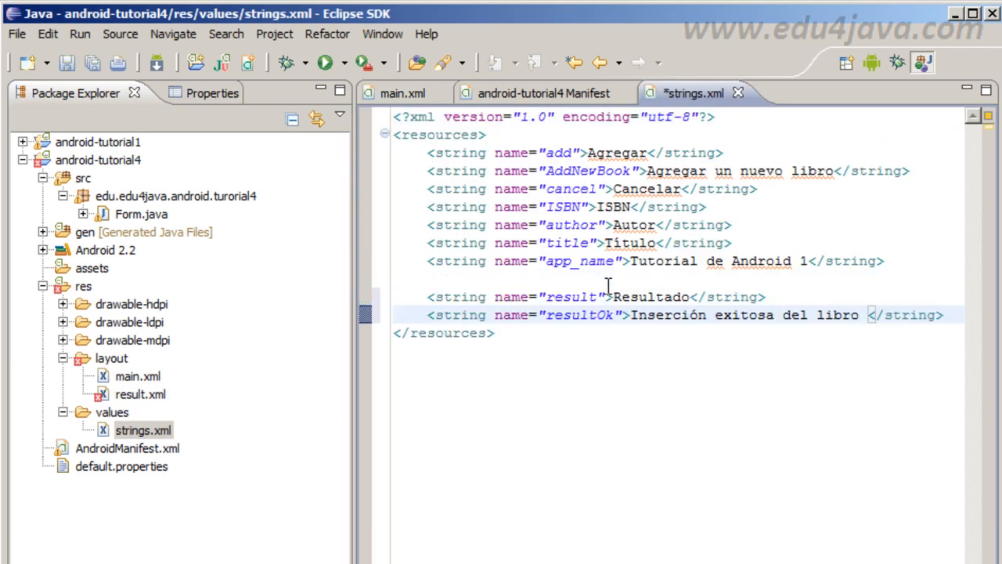
{"action": "double_click", "coordinate": [572, 296]}
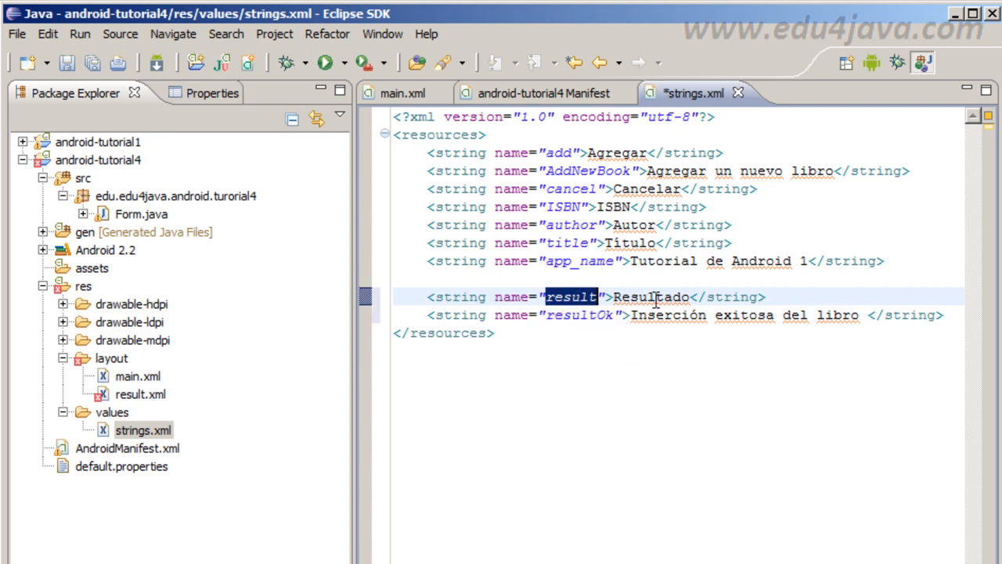
{"action": "double_click", "coordinate": [578, 315]}
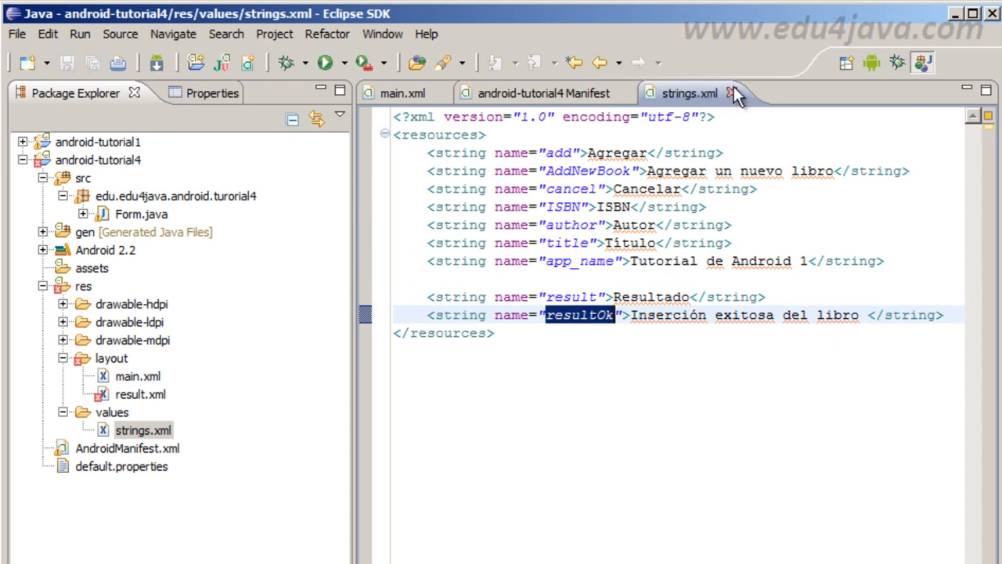
{"action": "left_click", "coordinate": [544, 94]}
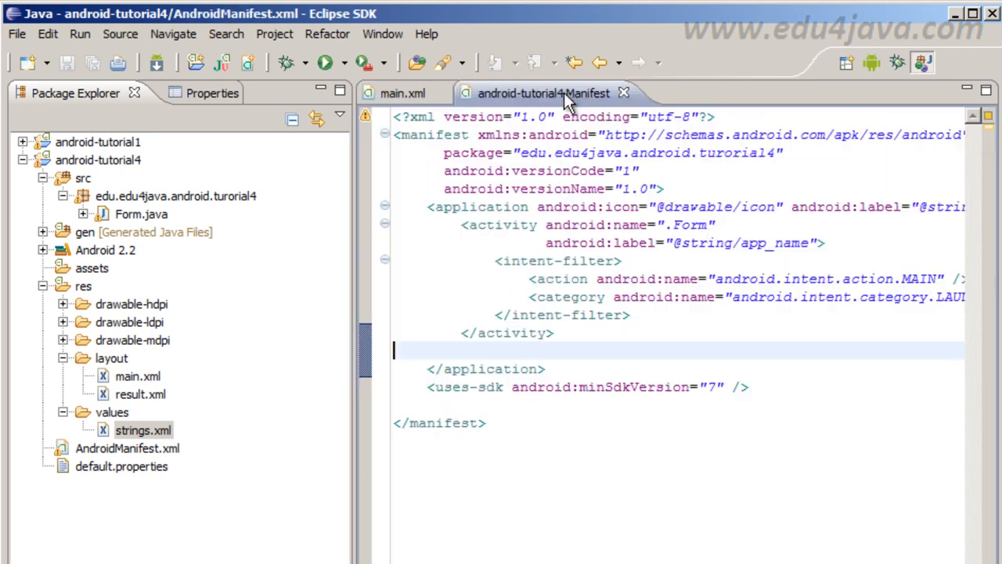
{"action": "mouse_move", "coordinate": [141, 398]}
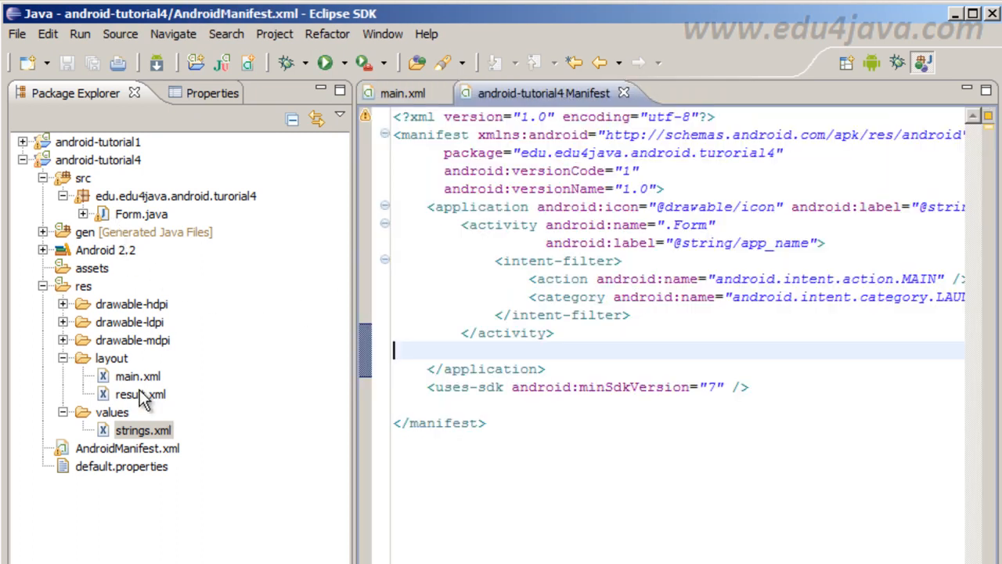
{"action": "double_click", "coordinate": [141, 395]}
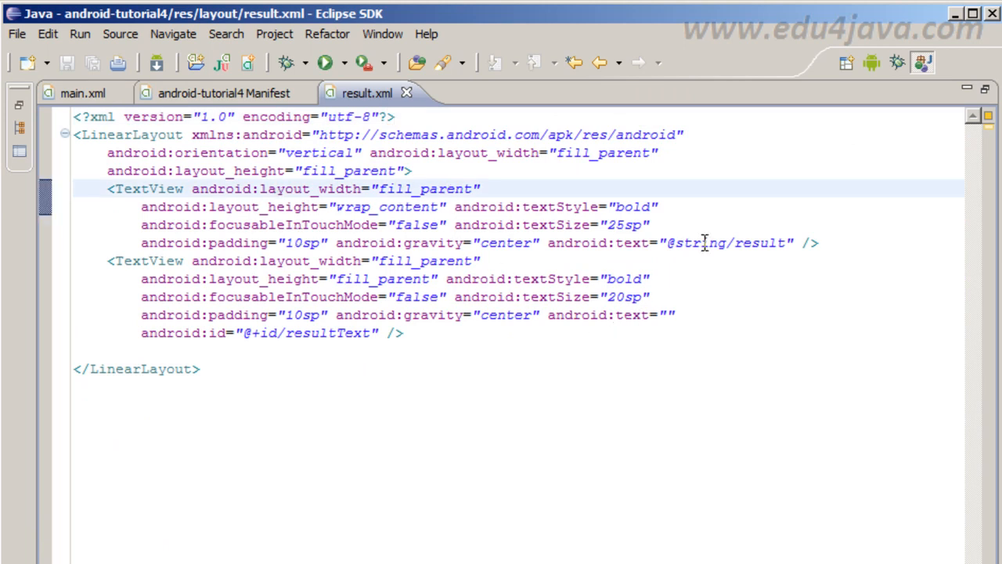
{"action": "double_click", "coordinate": [759, 243]}
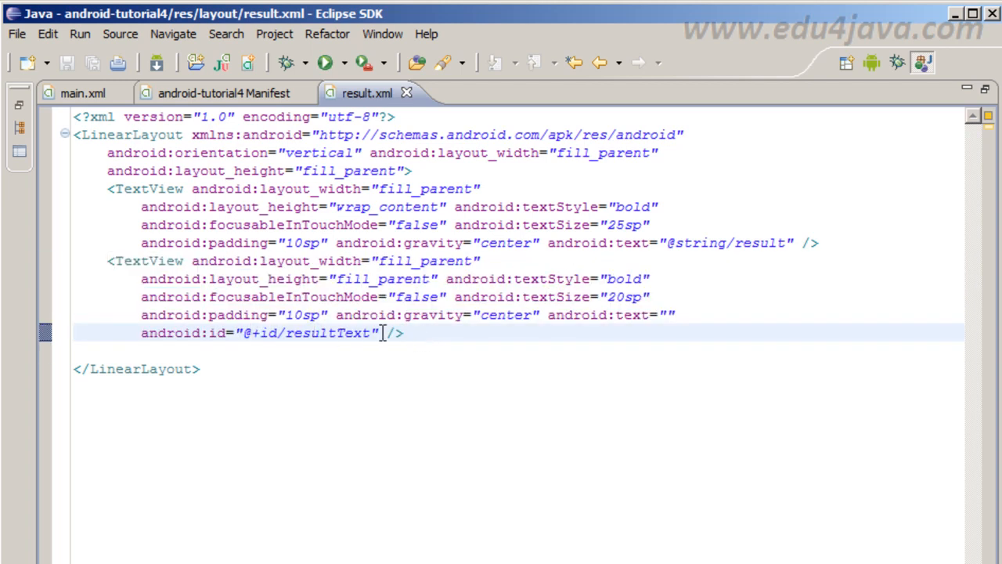
{"action": "double_click", "coordinate": [314, 332]}
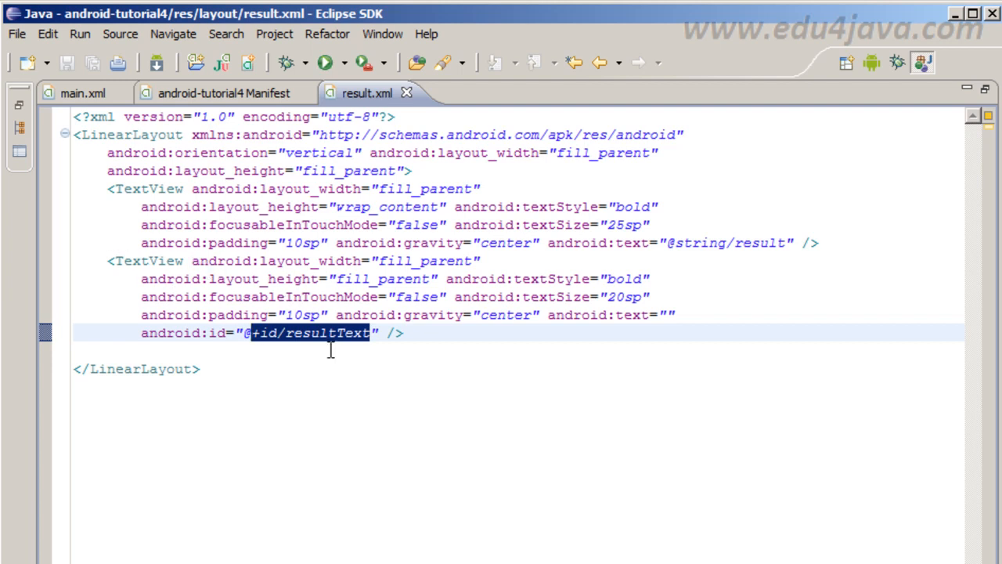
{"action": "mouse_move", "coordinate": [370, 332]}
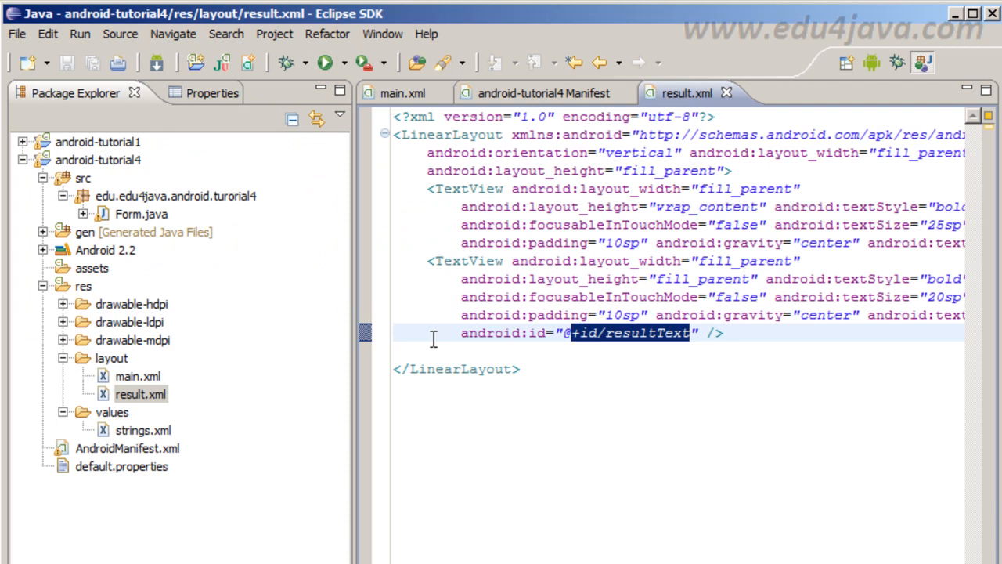
{"action": "mouse_move", "coordinate": [117, 457]}
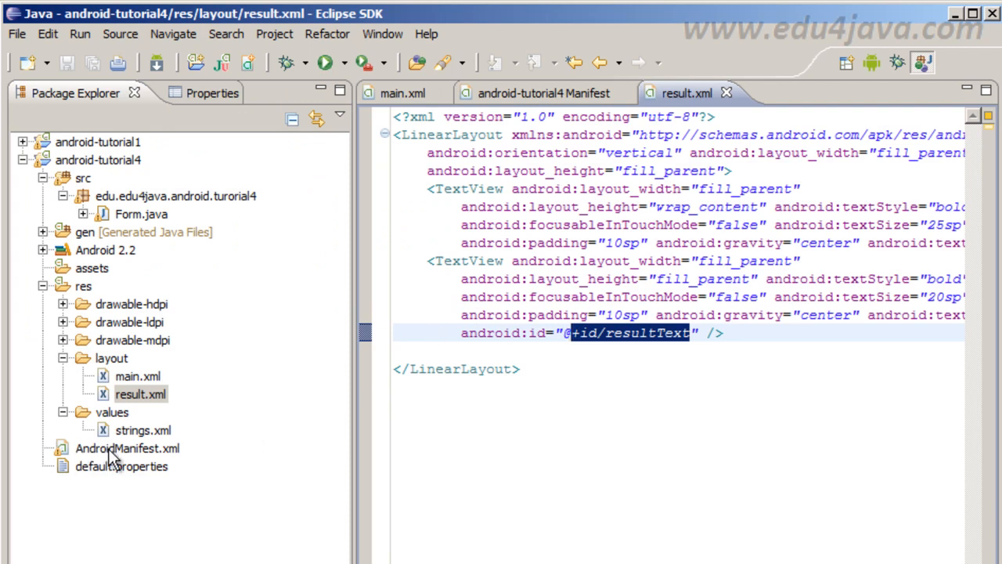
{"action": "mouse_move", "coordinate": [656, 108]}
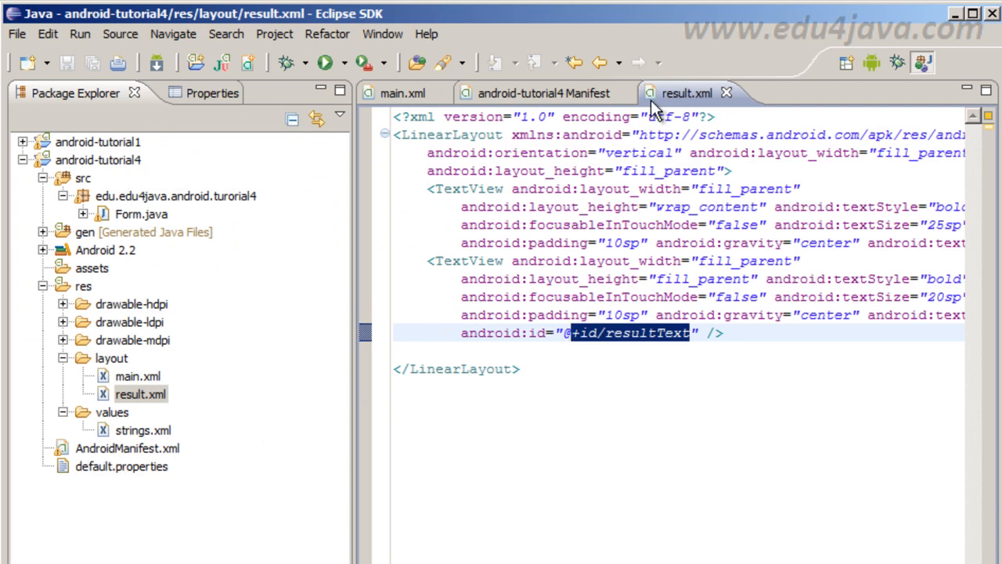
{"action": "double_click", "coordinate": [126, 448]}
{"action": "type", "text": "<activity android:name=\".Result\" android:label=\"@string/resu"}
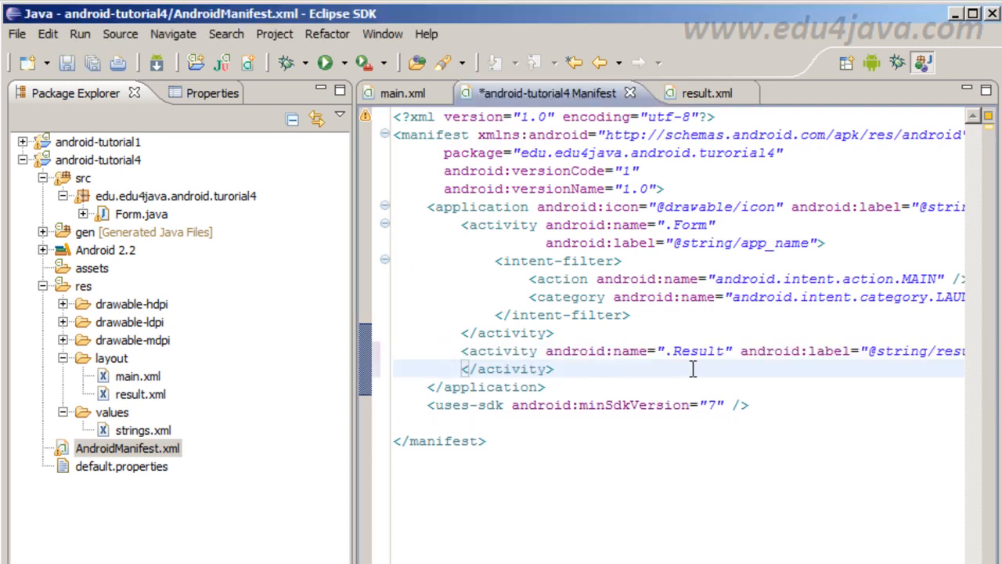
{"action": "left_click_drag", "start_coordinate": [376, 305], "coordinate": [269, 306]}
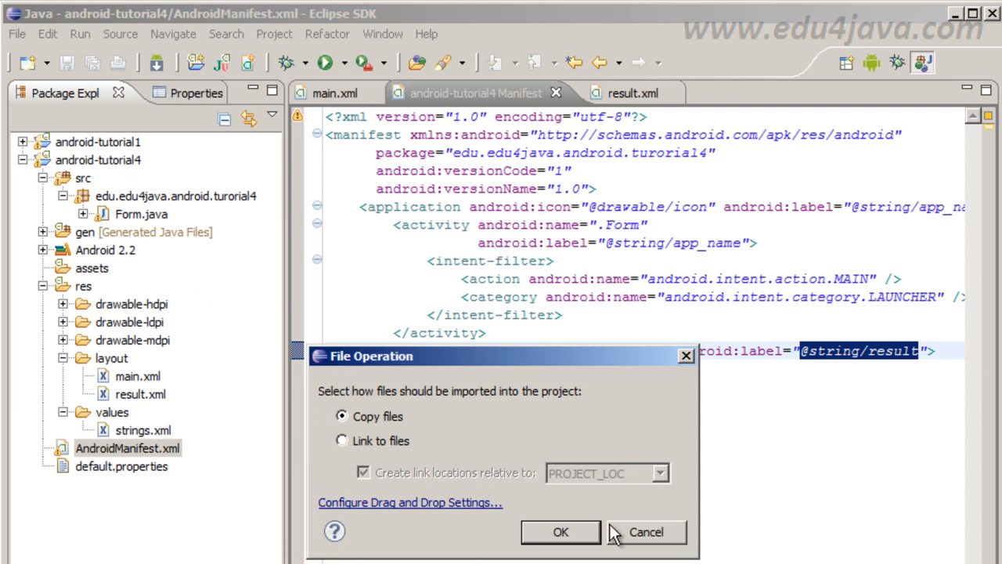
{"action": "left_click", "coordinate": [561, 532]}
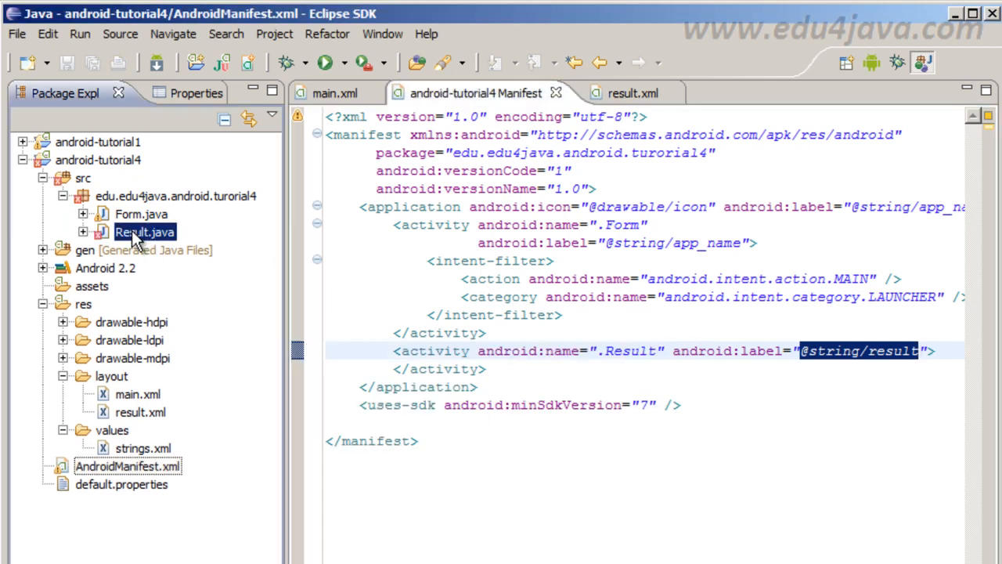
{"action": "double_click", "coordinate": [144, 232]}
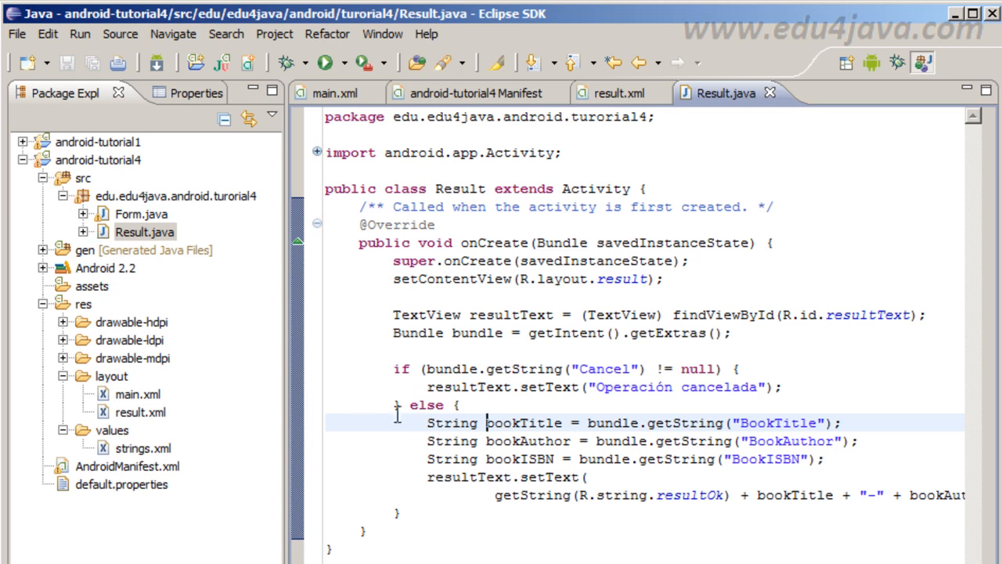
{"action": "left_click", "coordinate": [129, 467]}
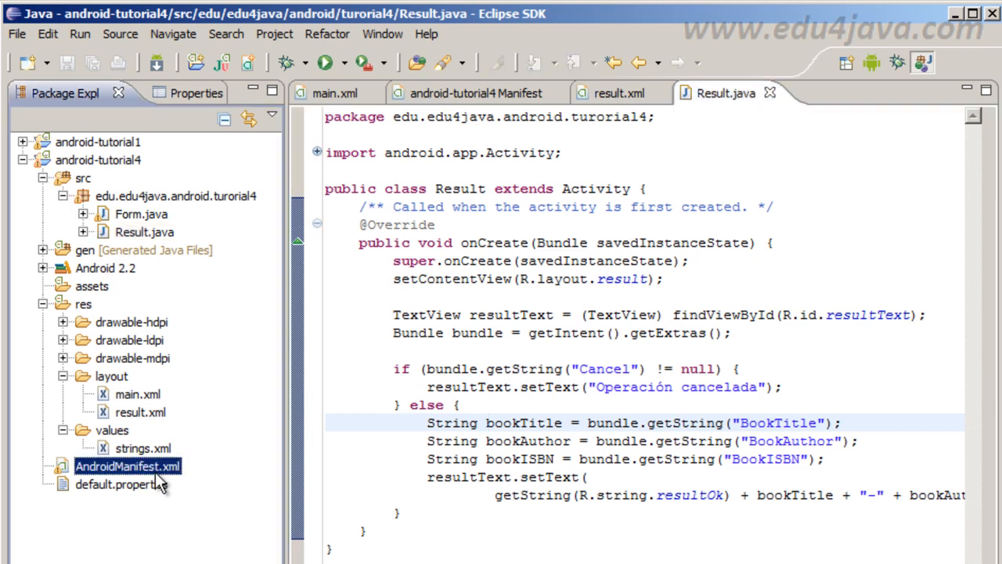
{"action": "mouse_move", "coordinate": [138, 423]}
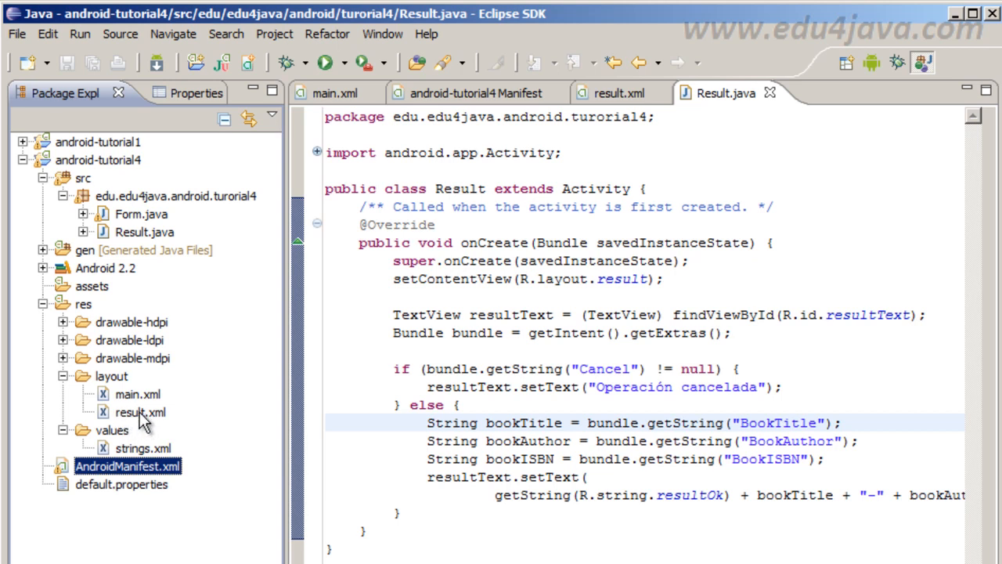
{"action": "mouse_move", "coordinate": [141, 467]}
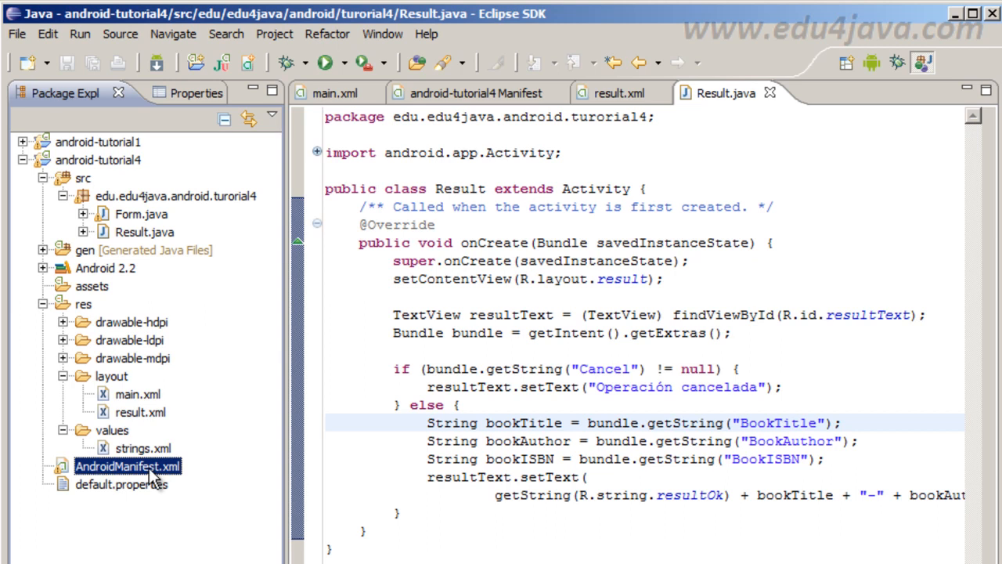
{"action": "mouse_move", "coordinate": [117, 479]}
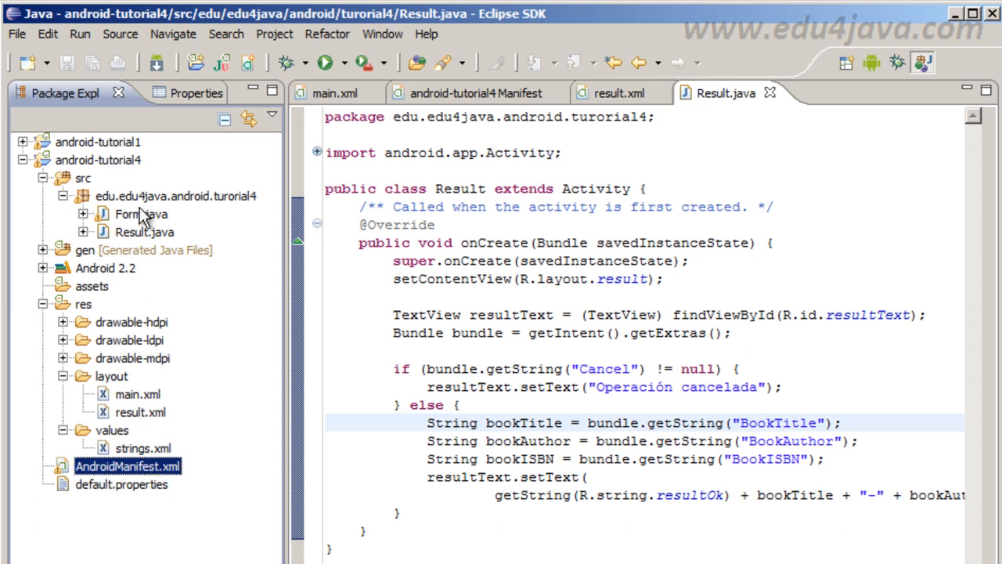
{"action": "left_click", "coordinate": [141, 213]}
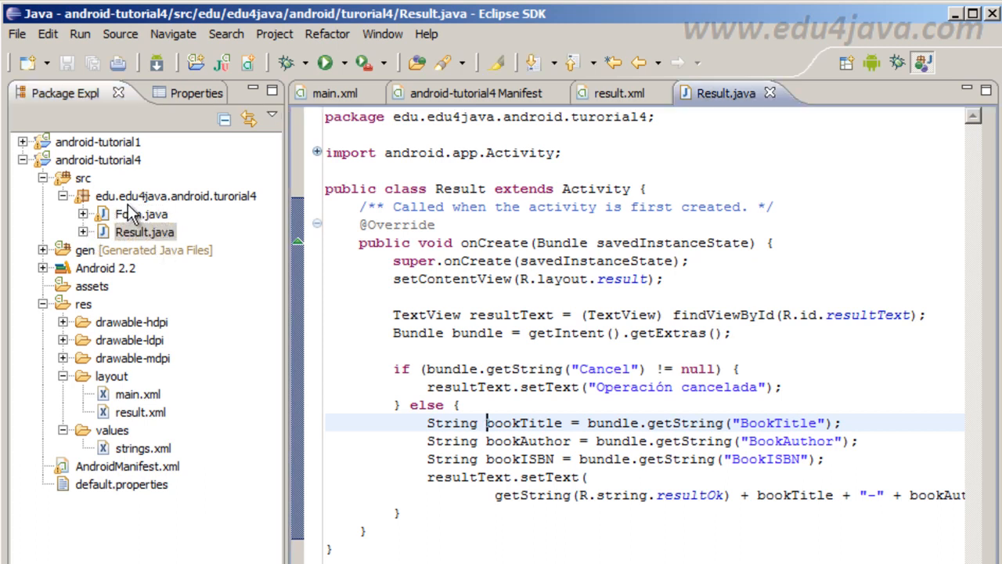
Add onAddClick and onCancelClick methods to Form.java and point out their names.
{"action": "left_click", "coordinate": [830, 94]}
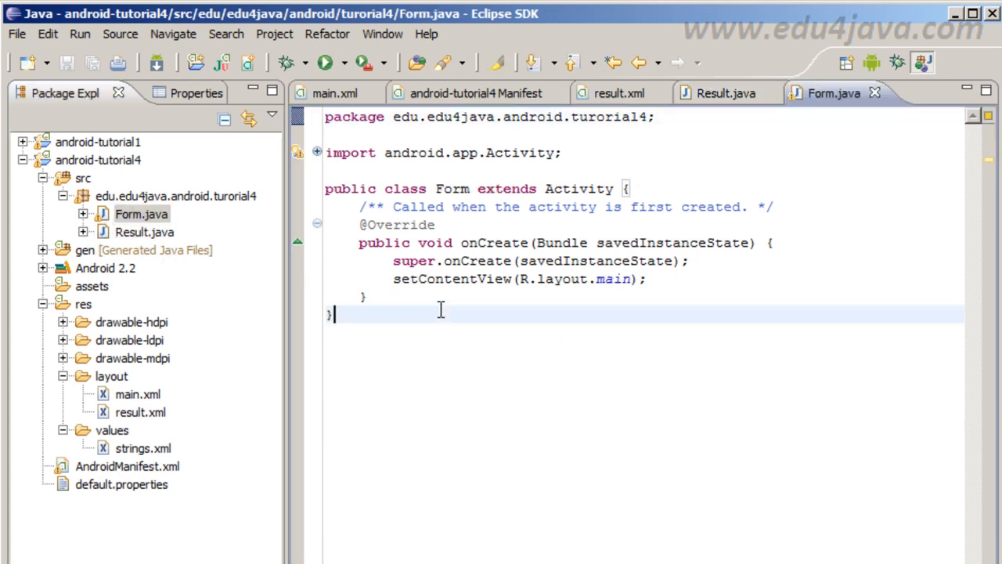
{"action": "key", "text": "Return"}
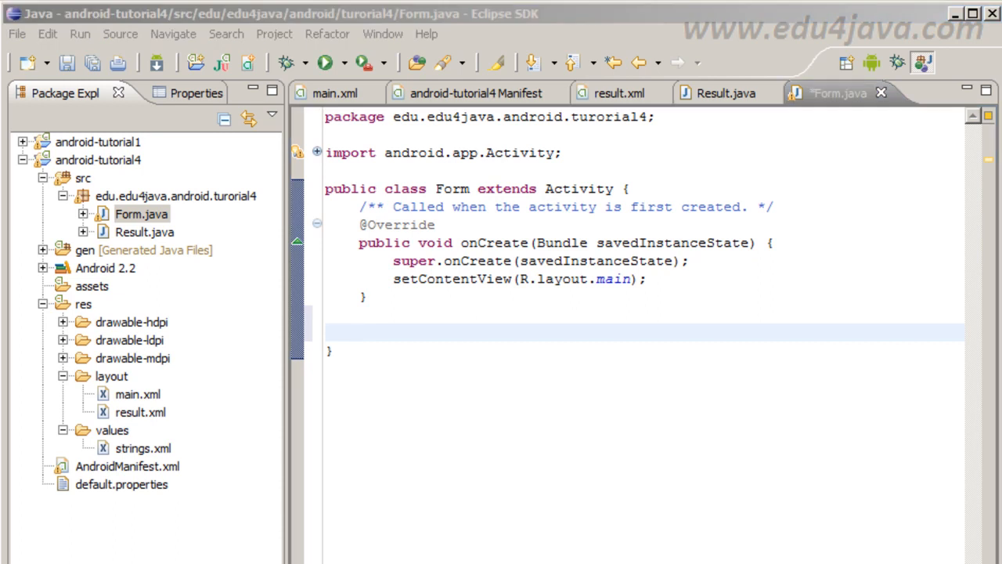
{"action": "mouse_move", "coordinate": [617, 336]}
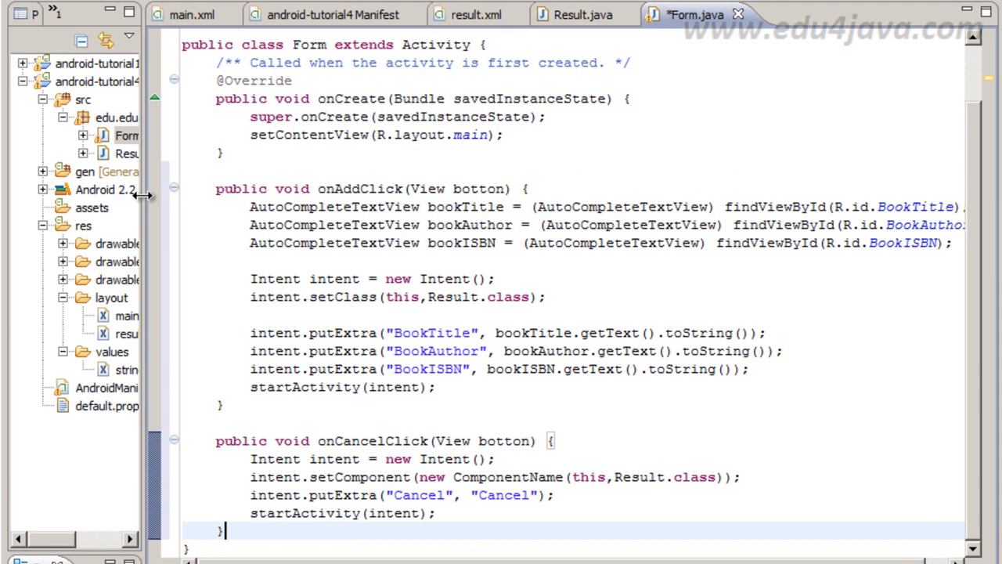
{"action": "double_click", "coordinate": [338, 188]}
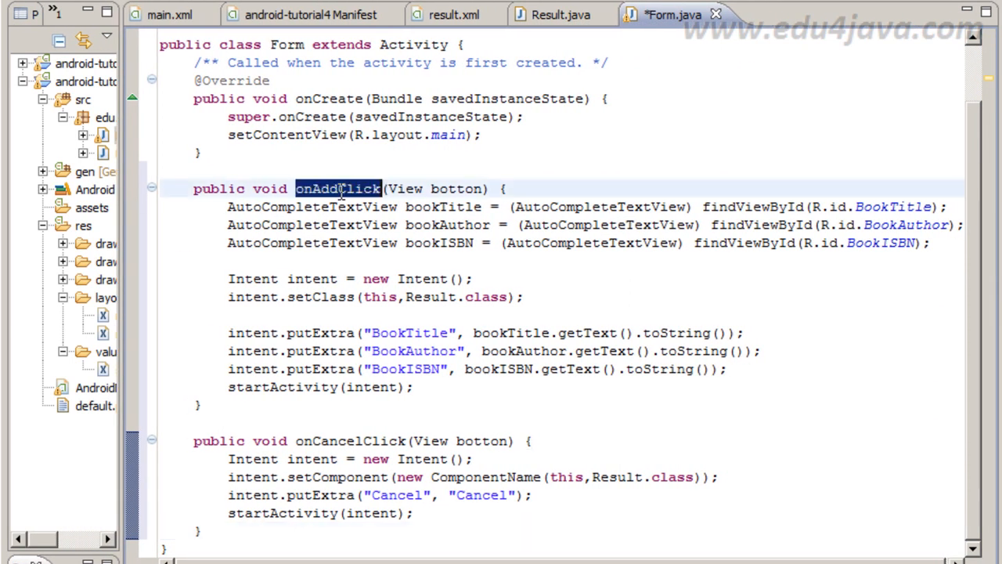
{"action": "mouse_move", "coordinate": [429, 218]}
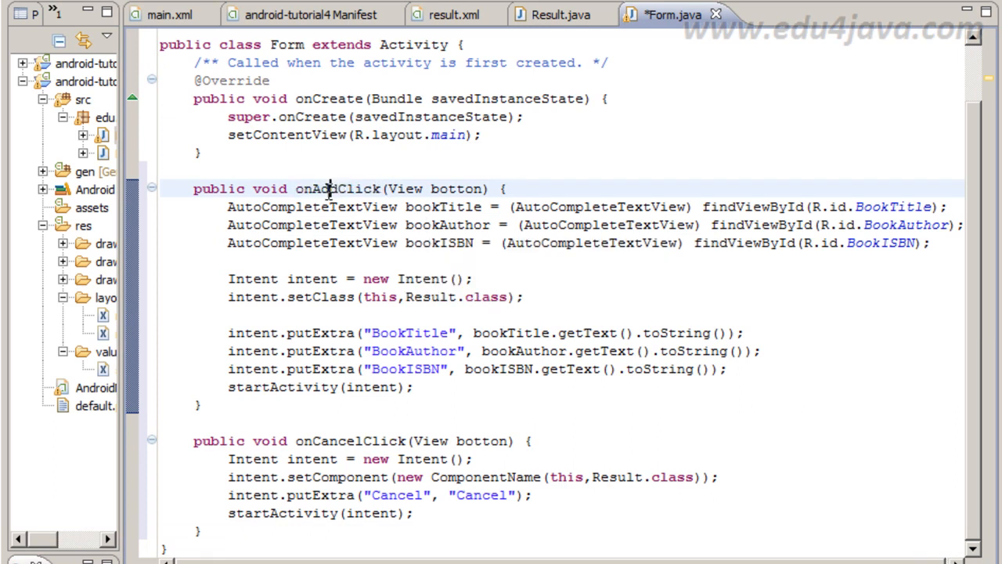
{"action": "double_click", "coordinate": [338, 188]}
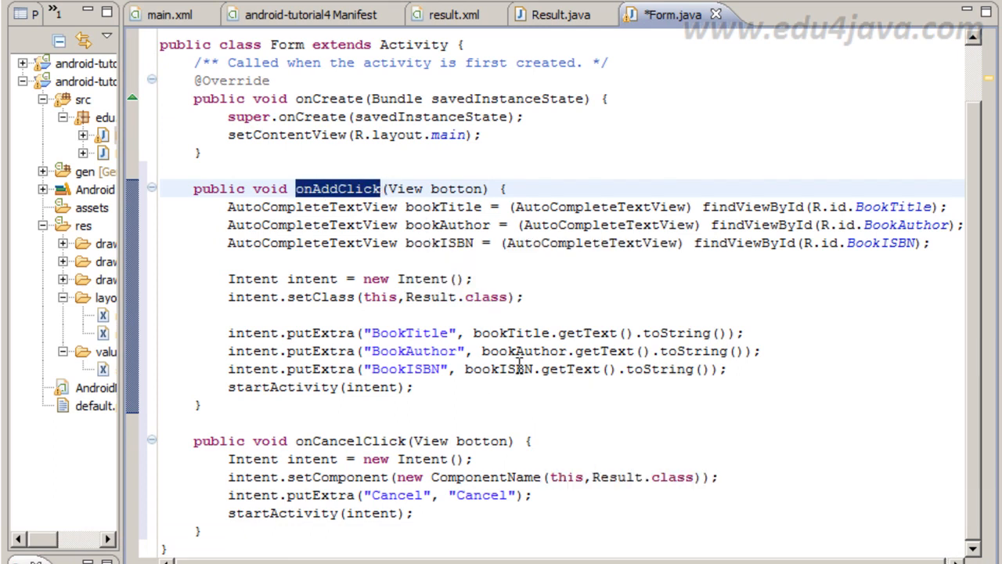
{"action": "double_click", "coordinate": [351, 441]}
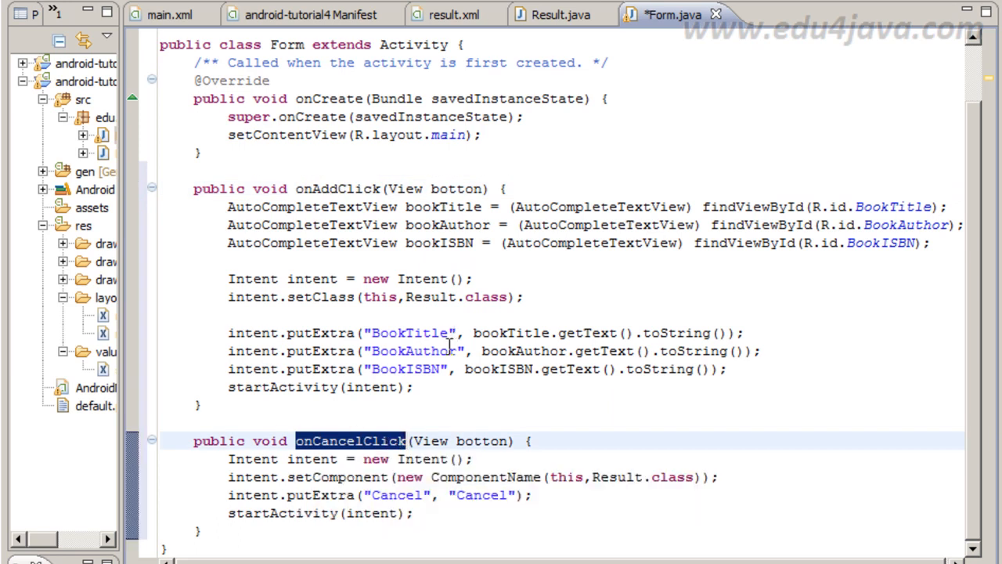
{"action": "mouse_move", "coordinate": [367, 446]}
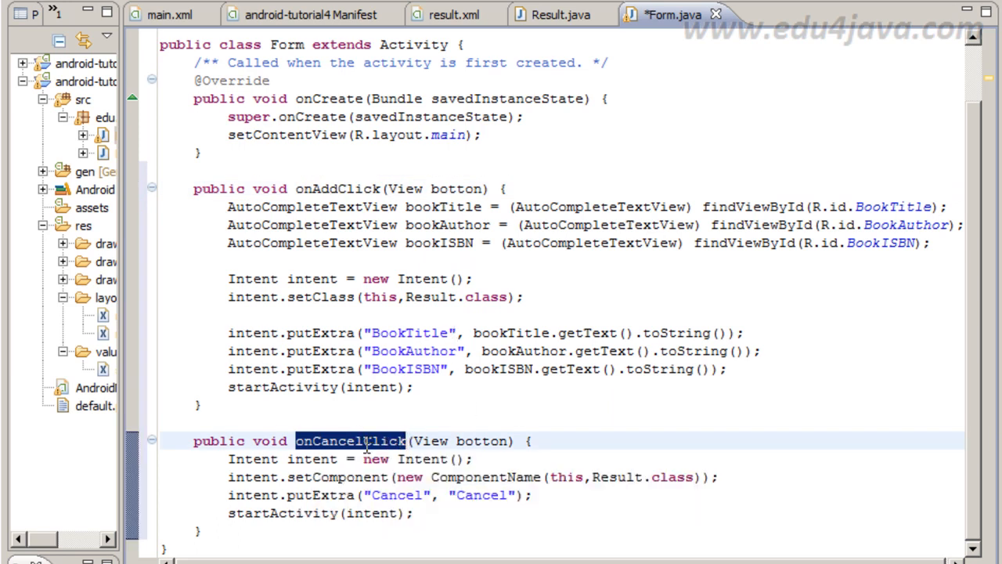
{"action": "mouse_move", "coordinate": [351, 459]}
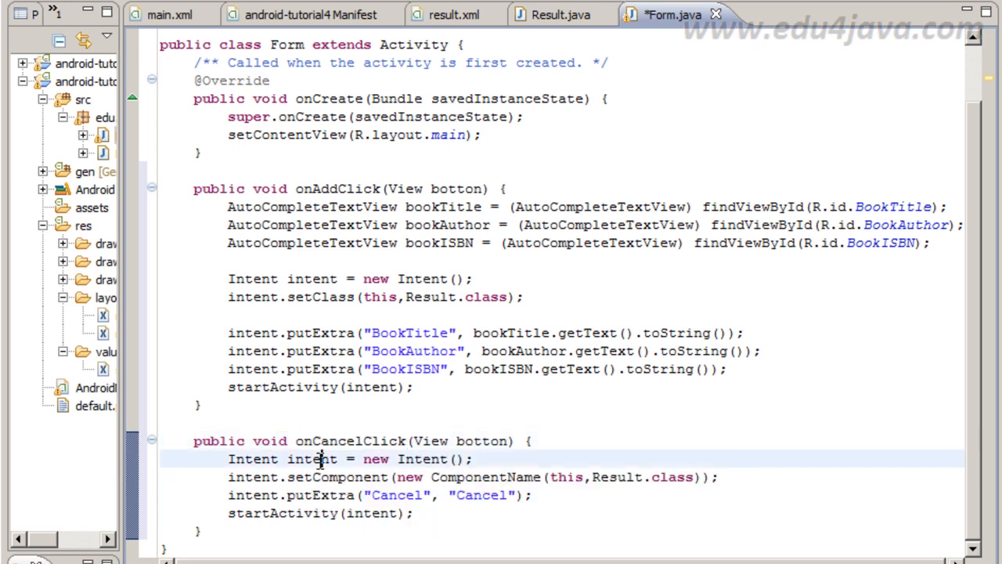
Walk through onCancelClick's Intent: setComponent to Result, putExtra Cancel flag, and startActivity.
{"action": "double_click", "coordinate": [311, 459]}
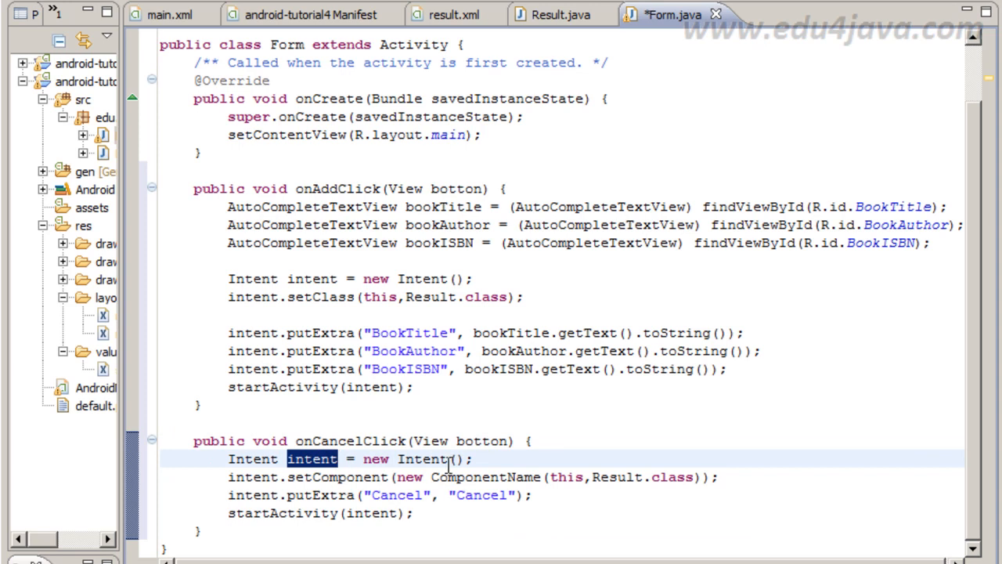
{"action": "mouse_move", "coordinate": [306, 431]}
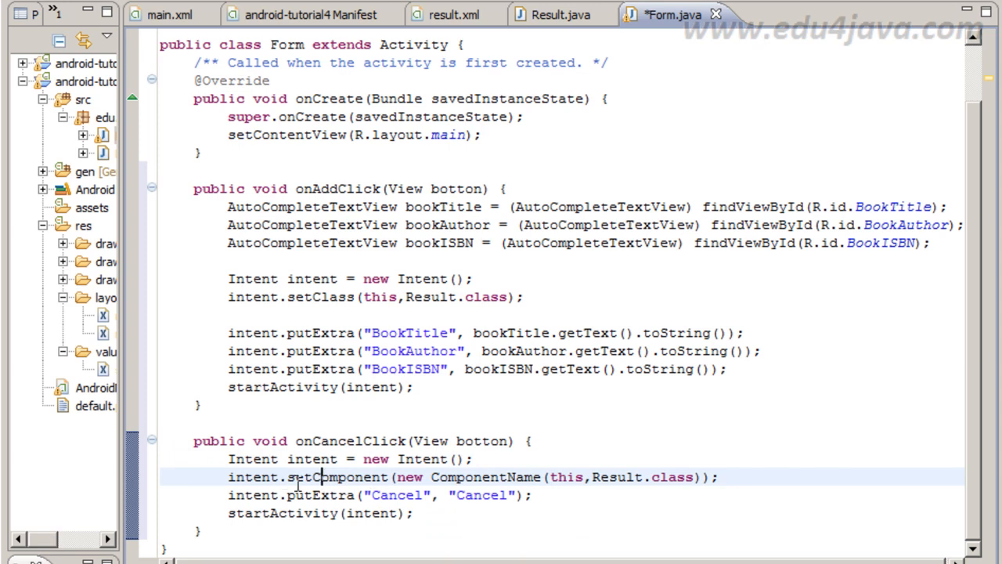
{"action": "double_click", "coordinate": [338, 476]}
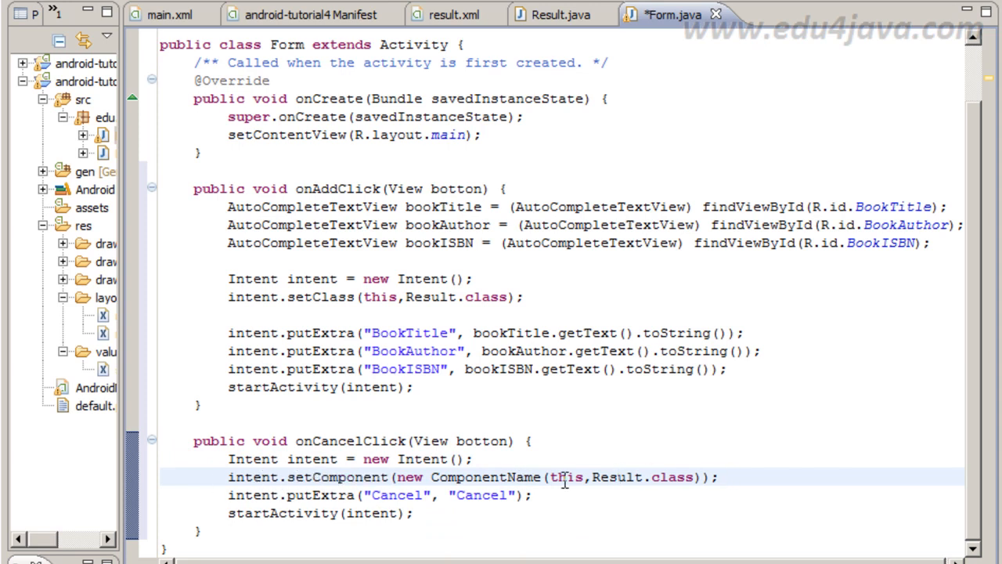
{"action": "double_click", "coordinate": [642, 476]}
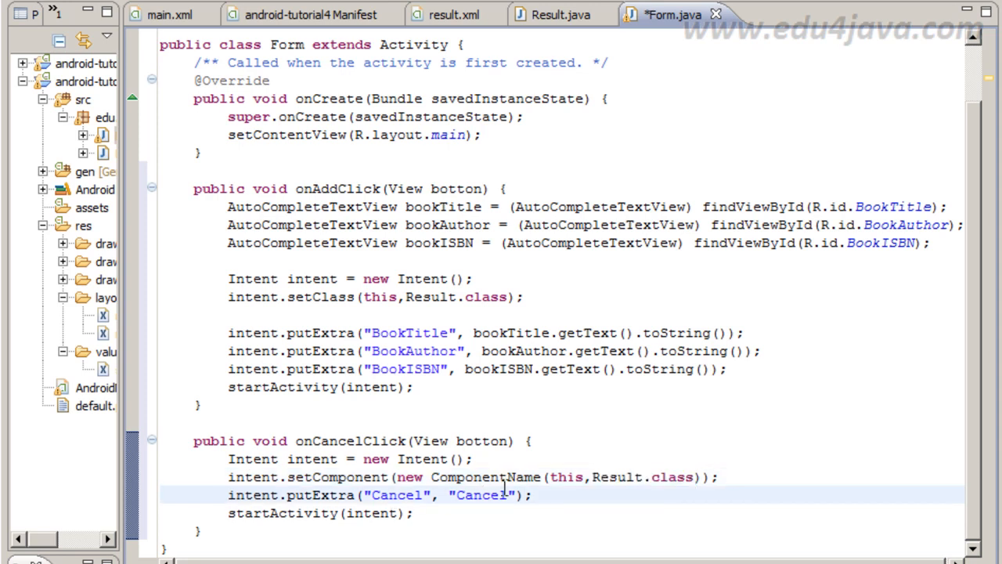
{"action": "double_click", "coordinate": [319, 495]}
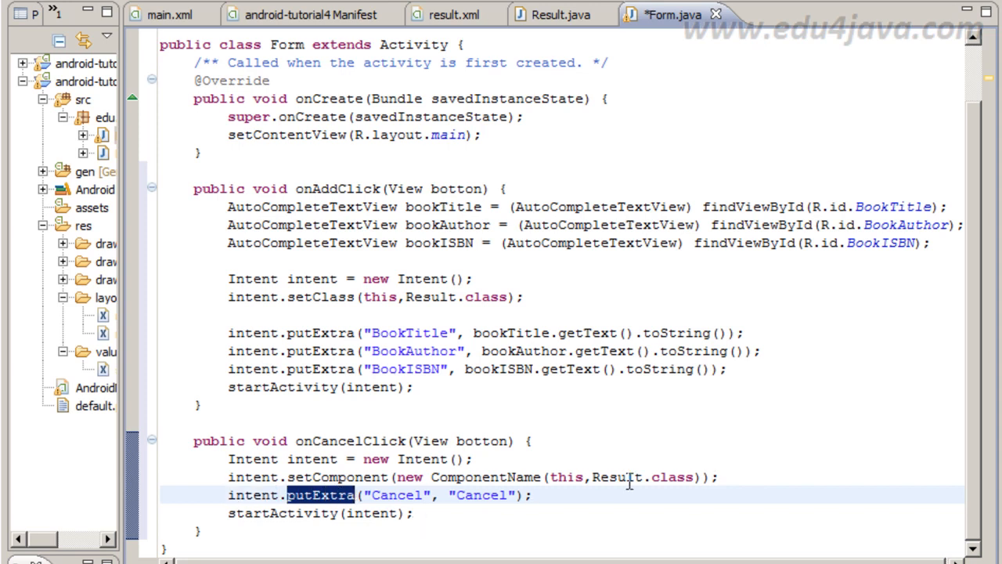
{"action": "mouse_move", "coordinate": [580, 464]}
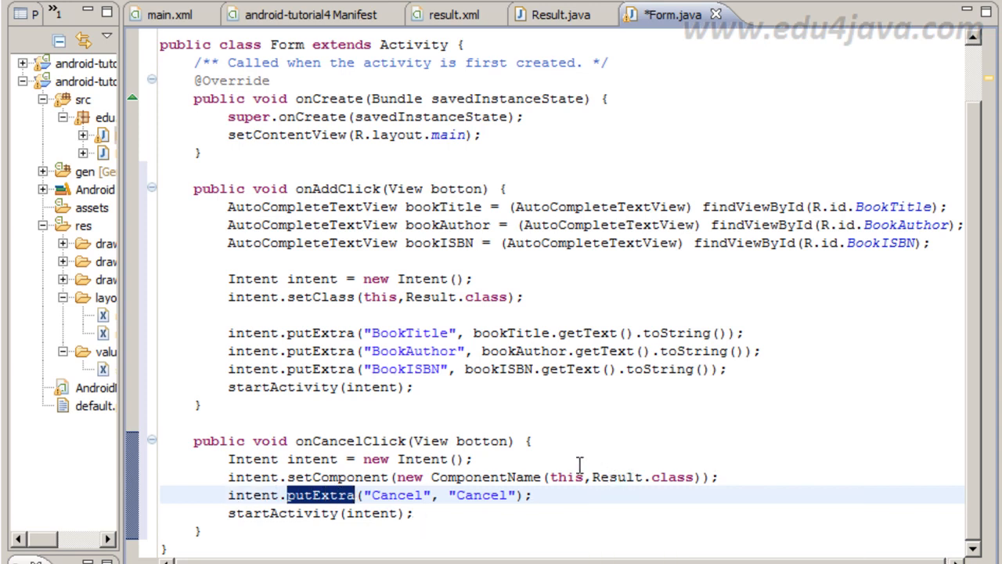
{"action": "mouse_move", "coordinate": [536, 505]}
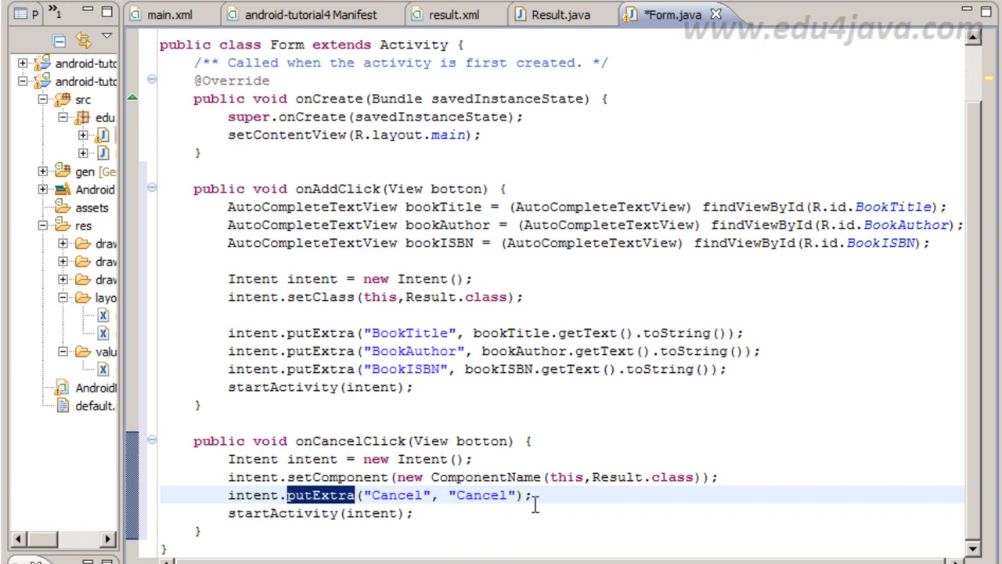
{"action": "mouse_move", "coordinate": [572, 76]}
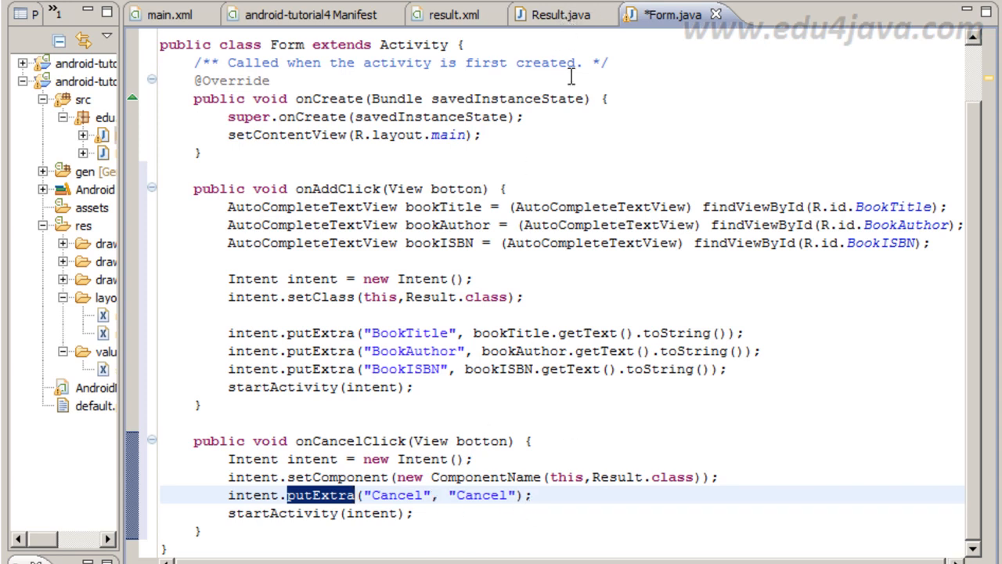
{"action": "mouse_move", "coordinate": [401, 485]}
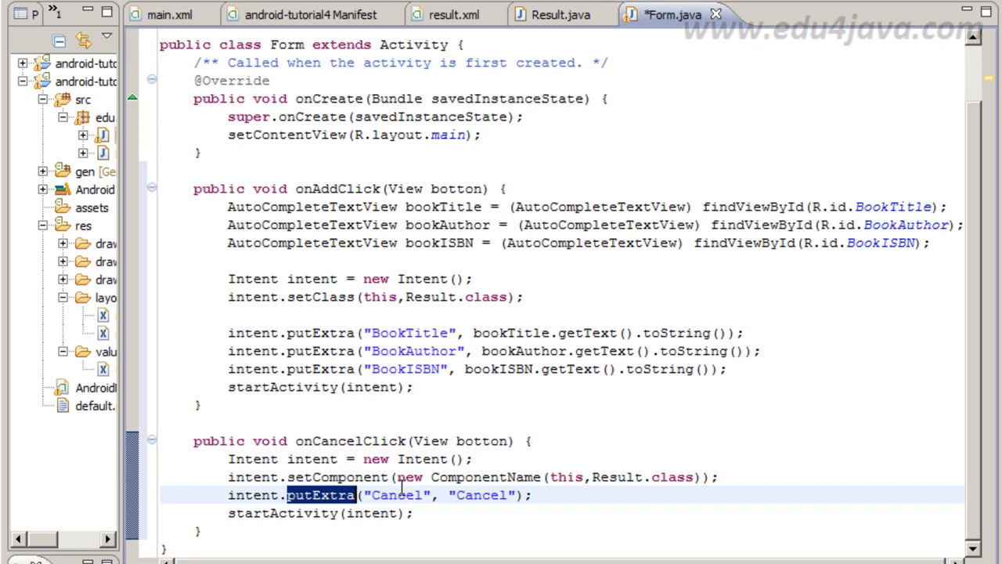
{"action": "double_click", "coordinate": [398, 495]}
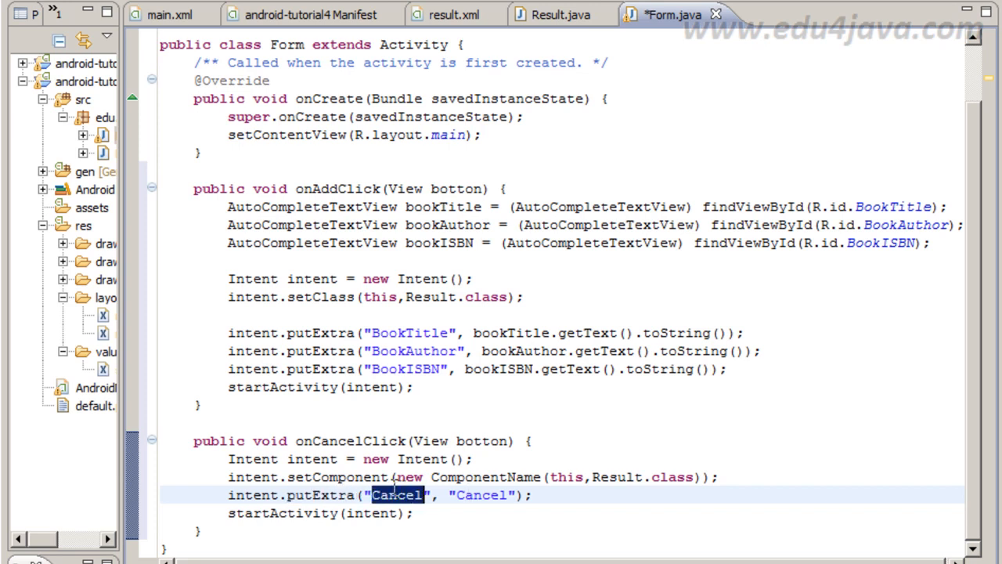
{"action": "double_click", "coordinate": [481, 495]}
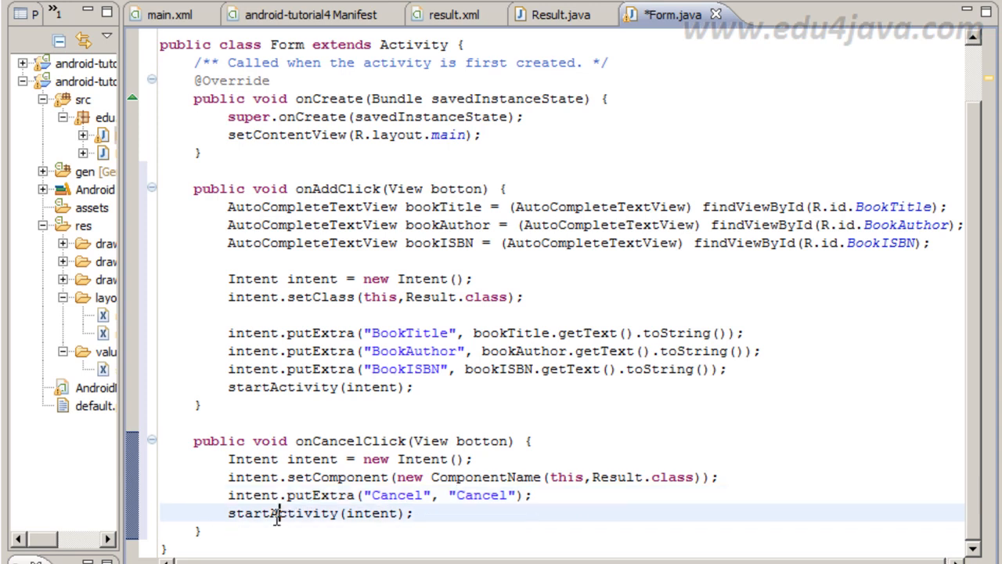
{"action": "double_click", "coordinate": [282, 514]}
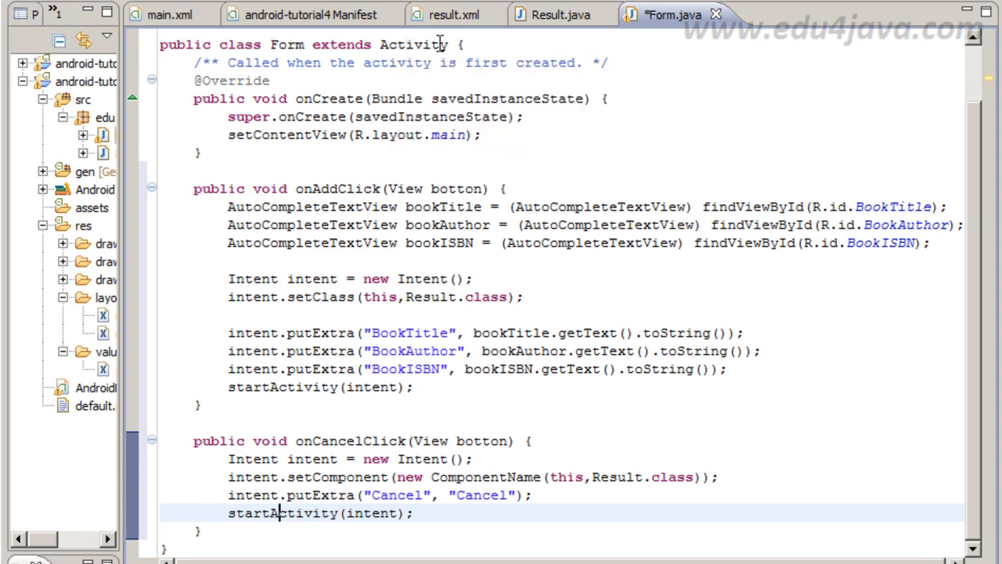
{"action": "double_click", "coordinate": [282, 514]}
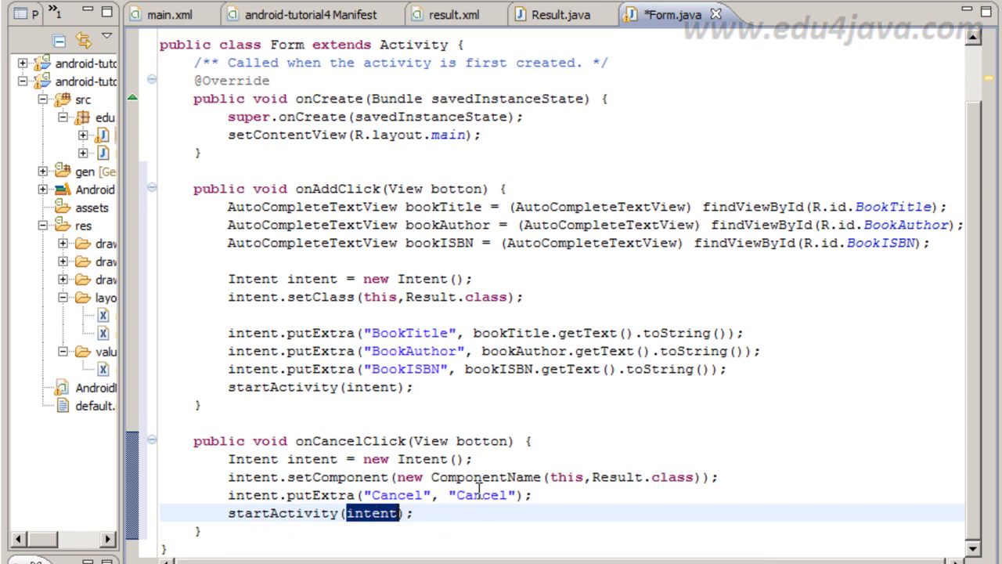
{"action": "mouse_move", "coordinate": [576, 37]}
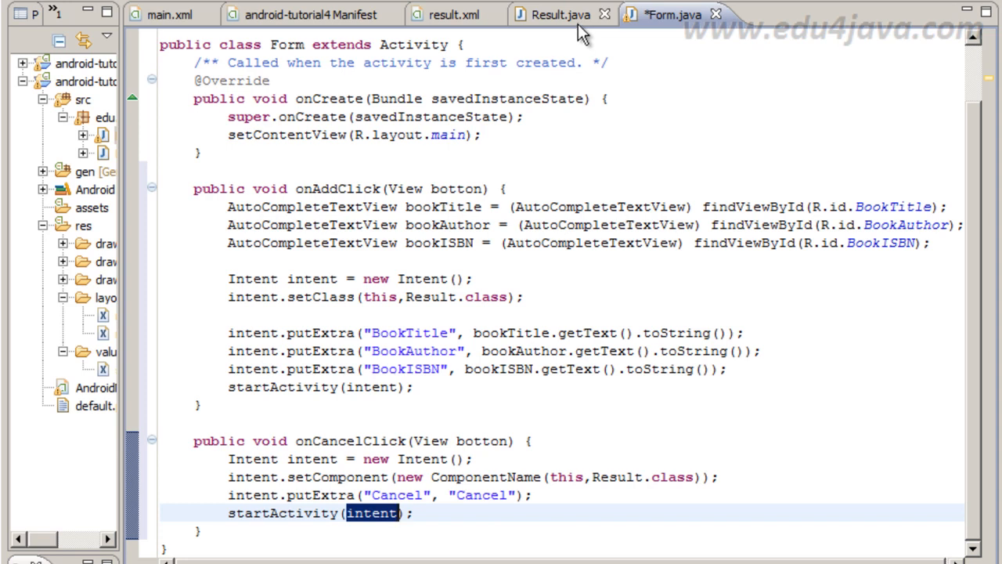
Review Result.java's onCreate: bookTitle, setContentView, resultText via findViewById and the extras bundle.
{"action": "left_click", "coordinate": [560, 14]}
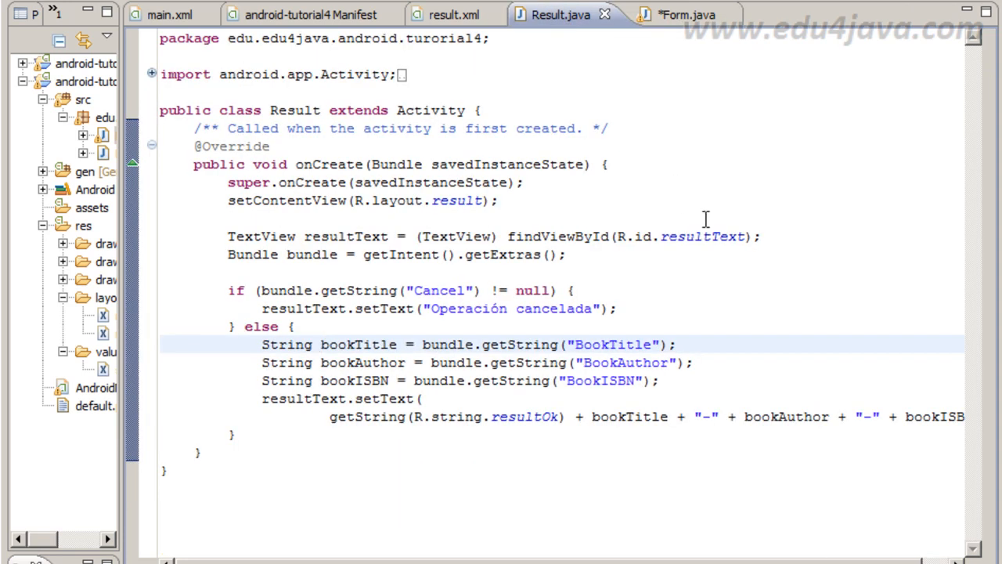
{"action": "mouse_move", "coordinate": [539, 34]}
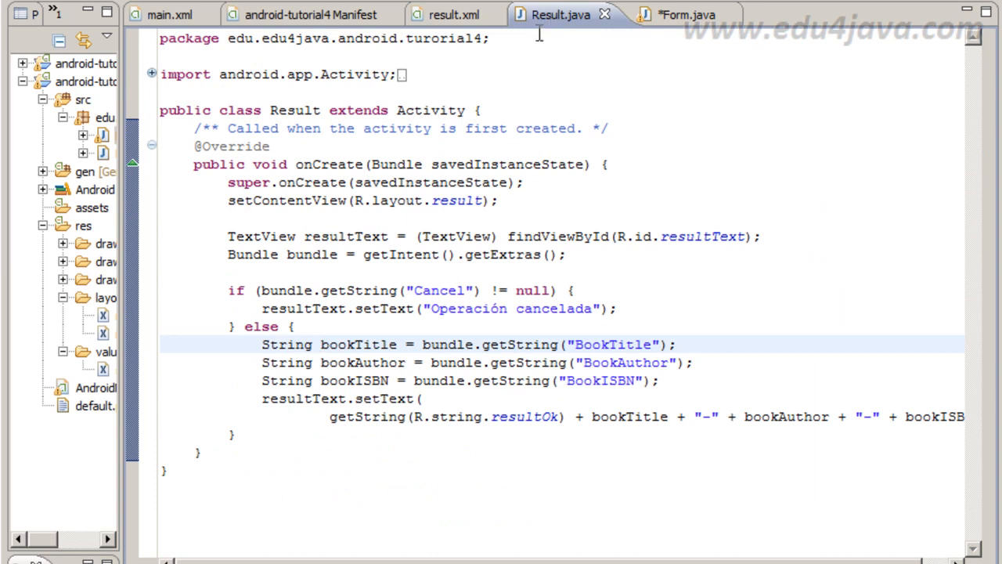
{"action": "mouse_move", "coordinate": [445, 191]}
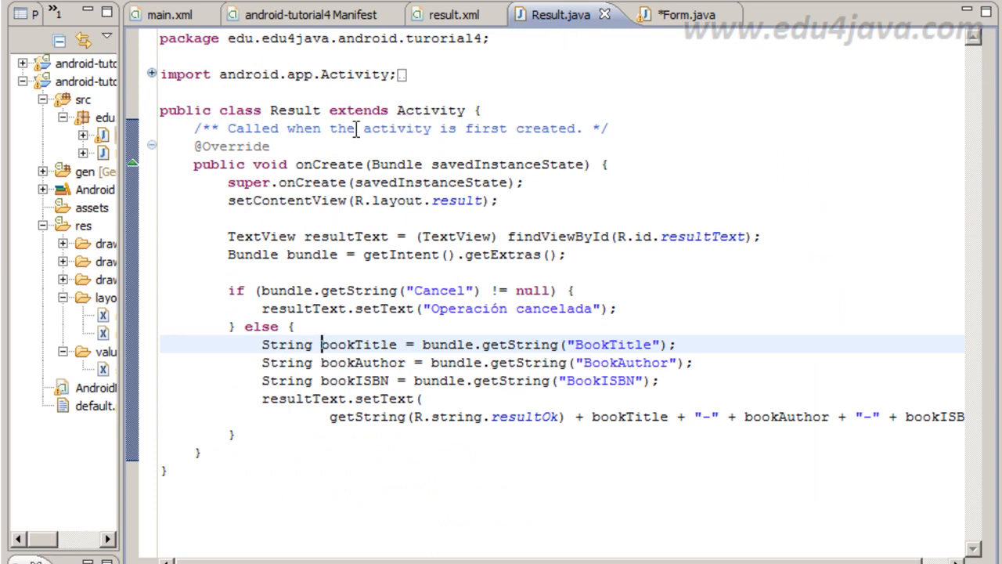
{"action": "double_click", "coordinate": [329, 164]}
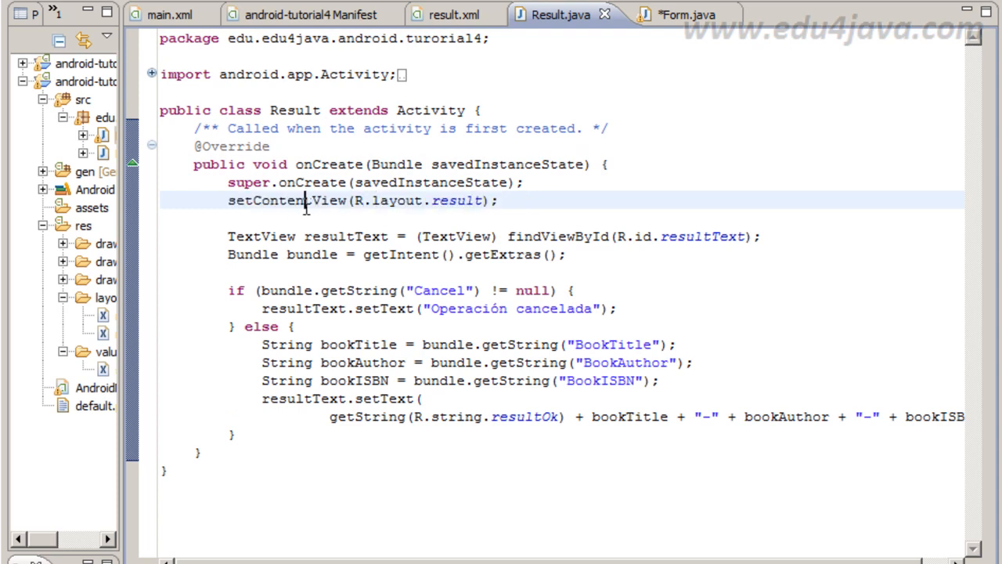
{"action": "double_click", "coordinate": [386, 201]}
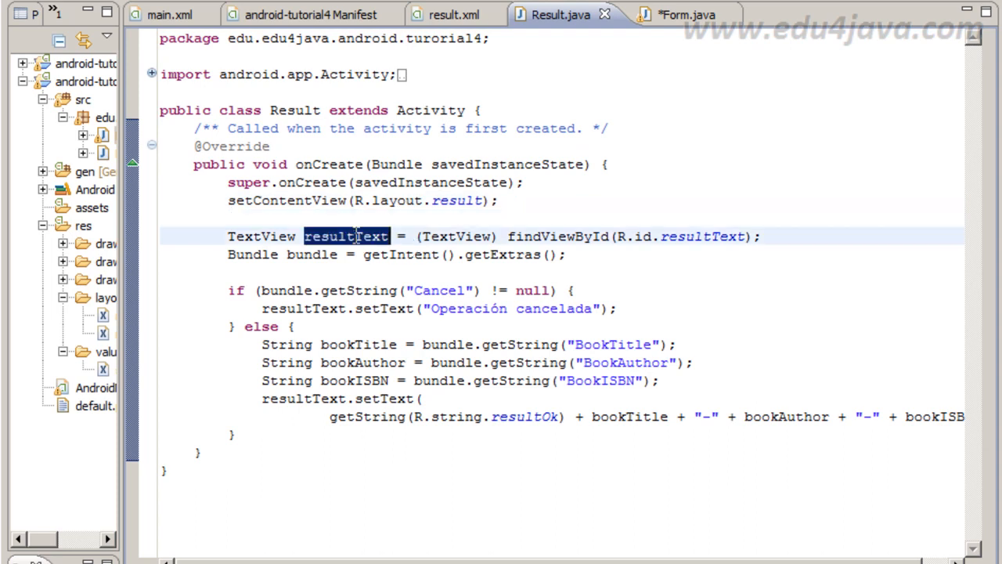
{"action": "left_click", "coordinate": [341, 235]}
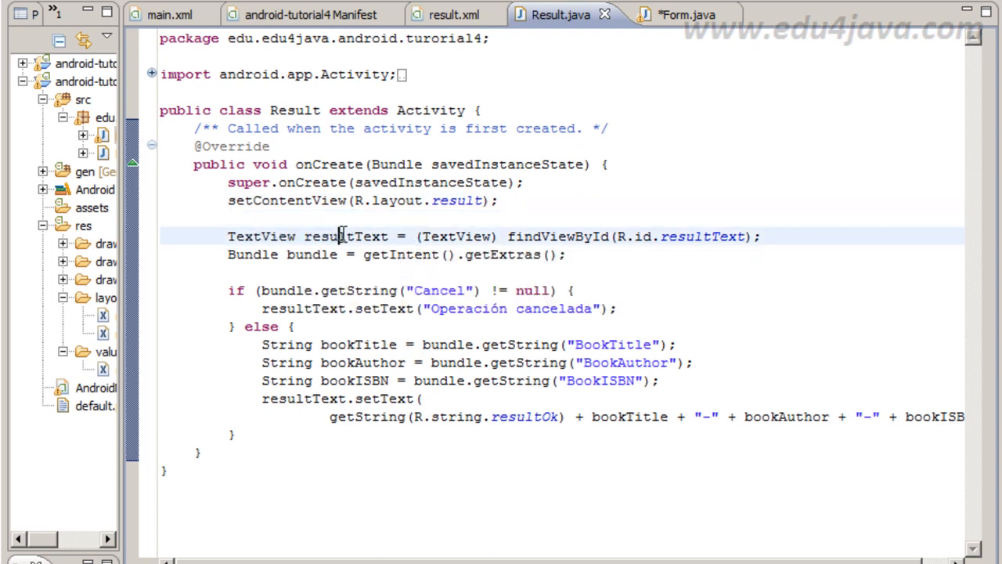
{"action": "double_click", "coordinate": [344, 235]}
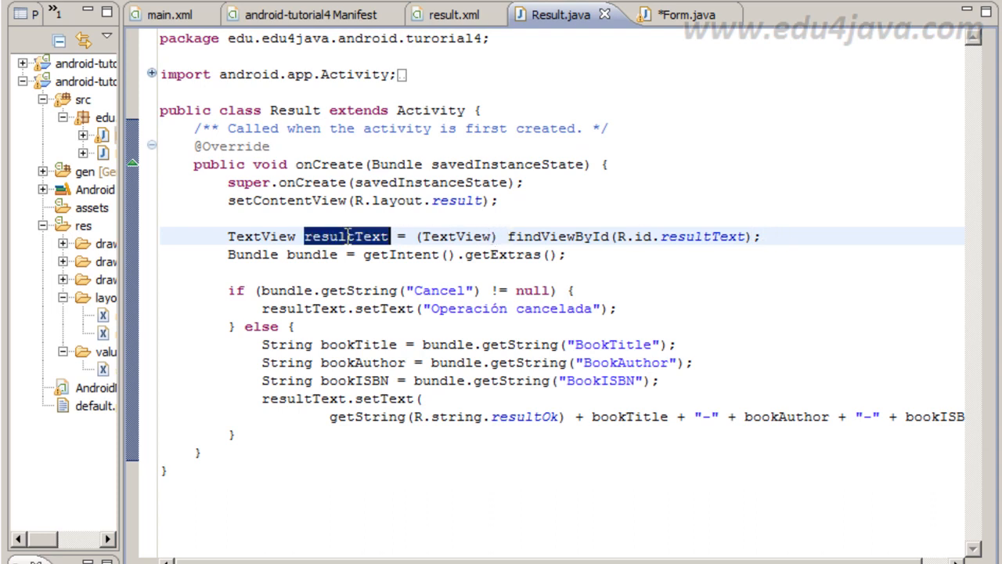
{"action": "mouse_move", "coordinate": [118, 263]}
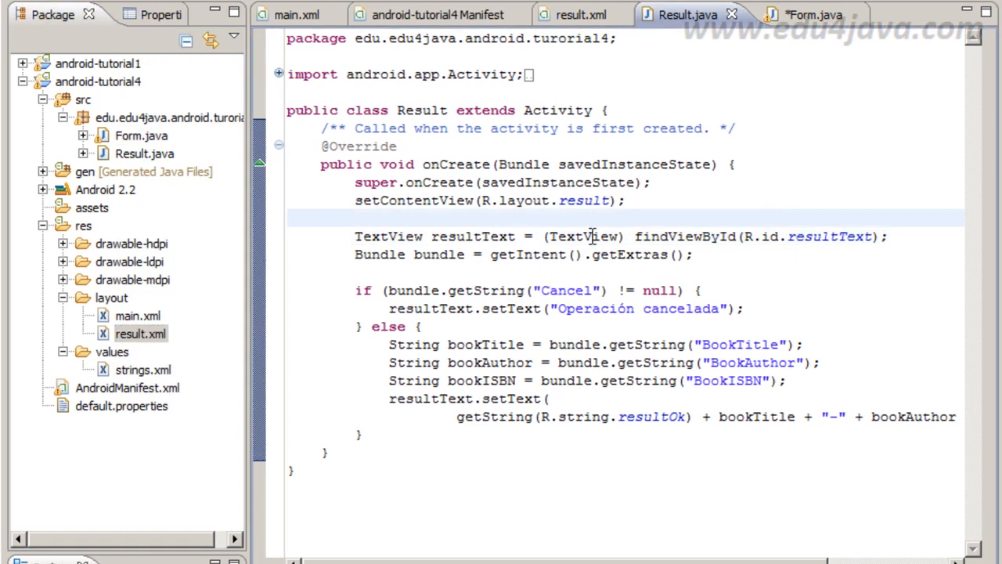
{"action": "double_click", "coordinate": [473, 236]}
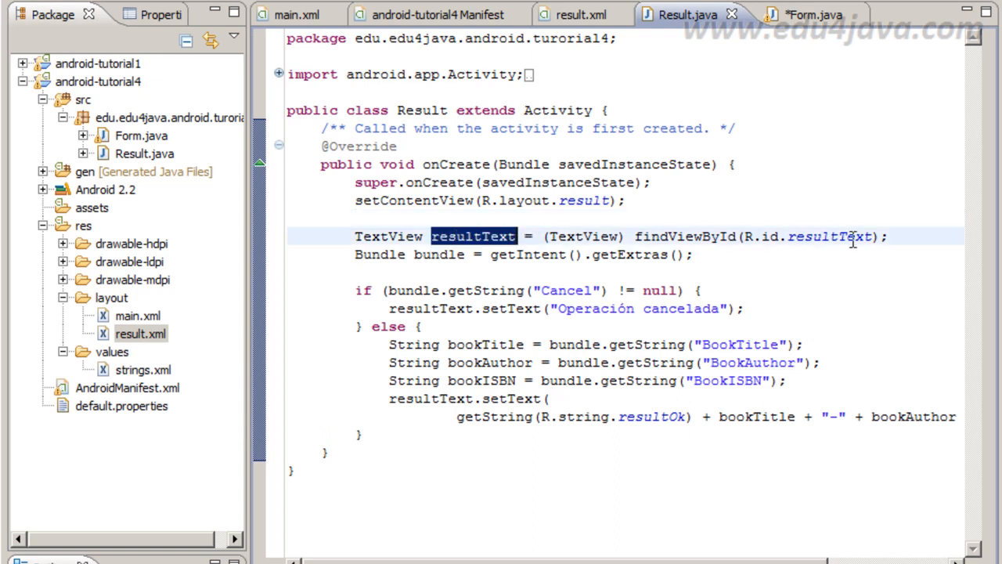
{"action": "double_click", "coordinate": [686, 236]}
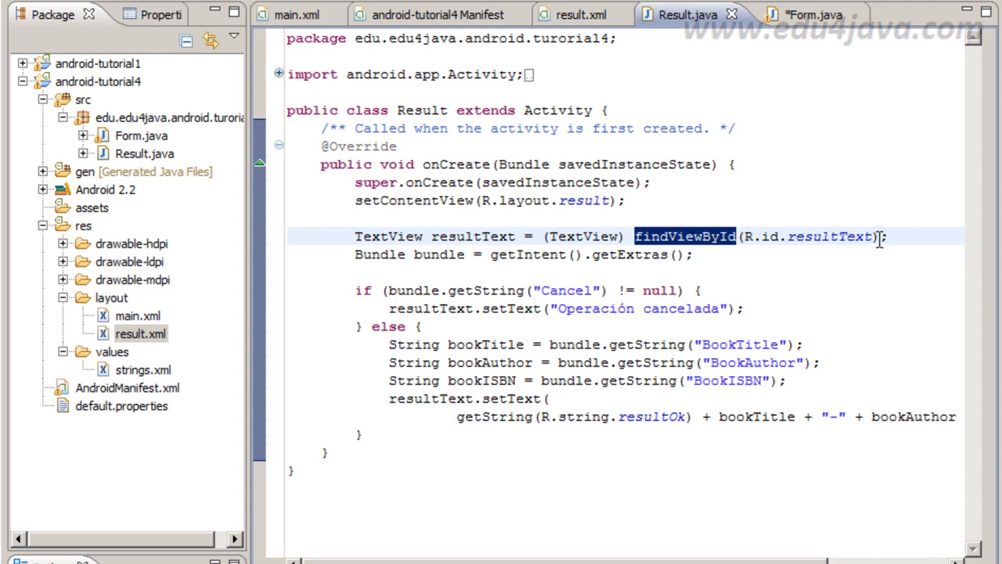
{"action": "double_click", "coordinate": [473, 236]}
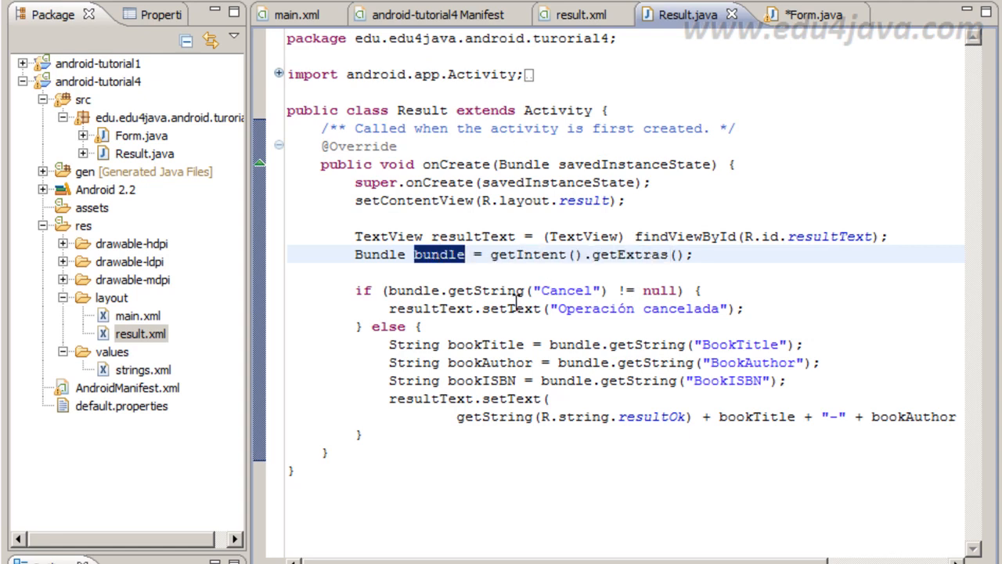
{"action": "mouse_move", "coordinate": [439, 254]}
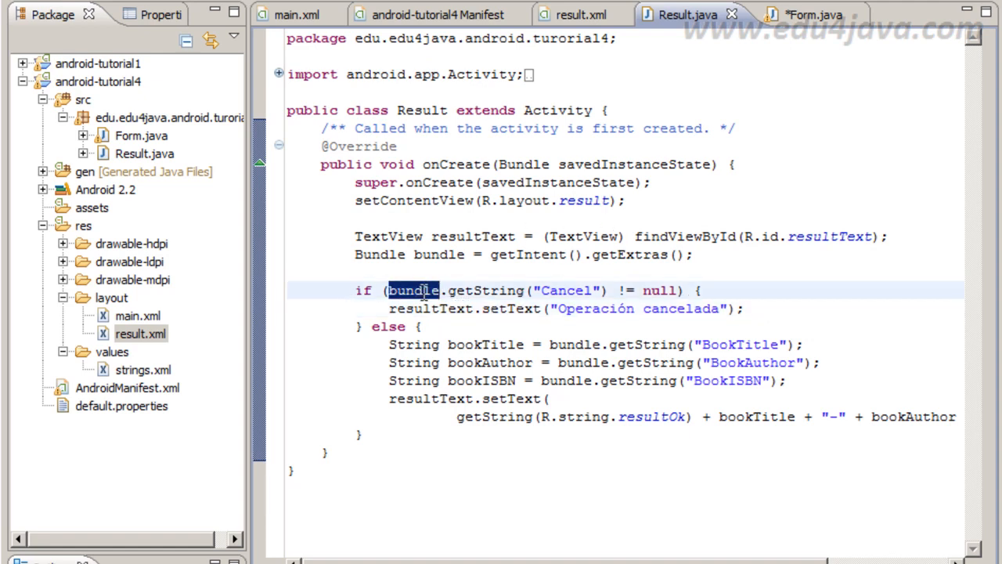
Review the Cancel check that writes the cancel message to resultText, then return to Form.java.
{"action": "double_click", "coordinate": [566, 290]}
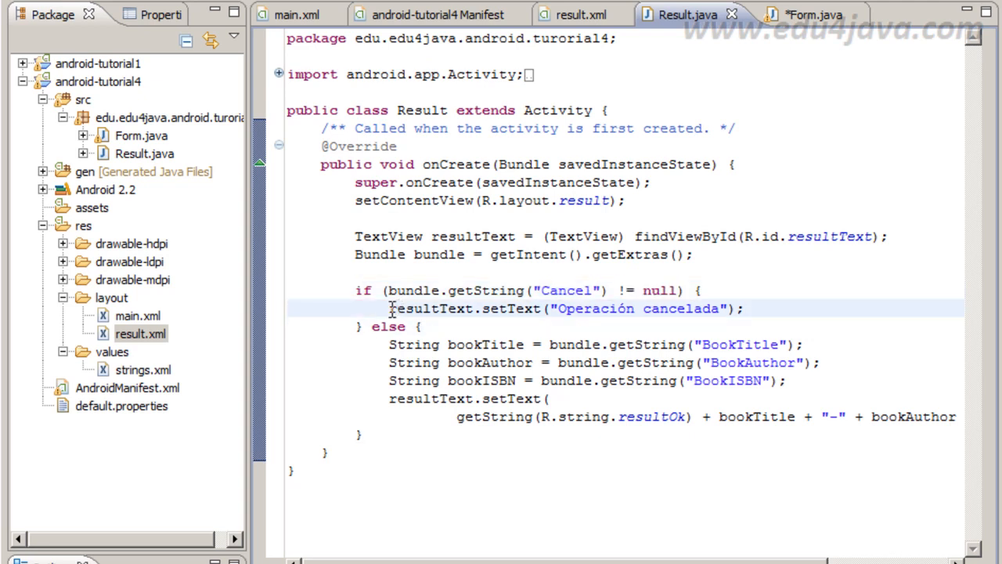
{"action": "double_click", "coordinate": [432, 307]}
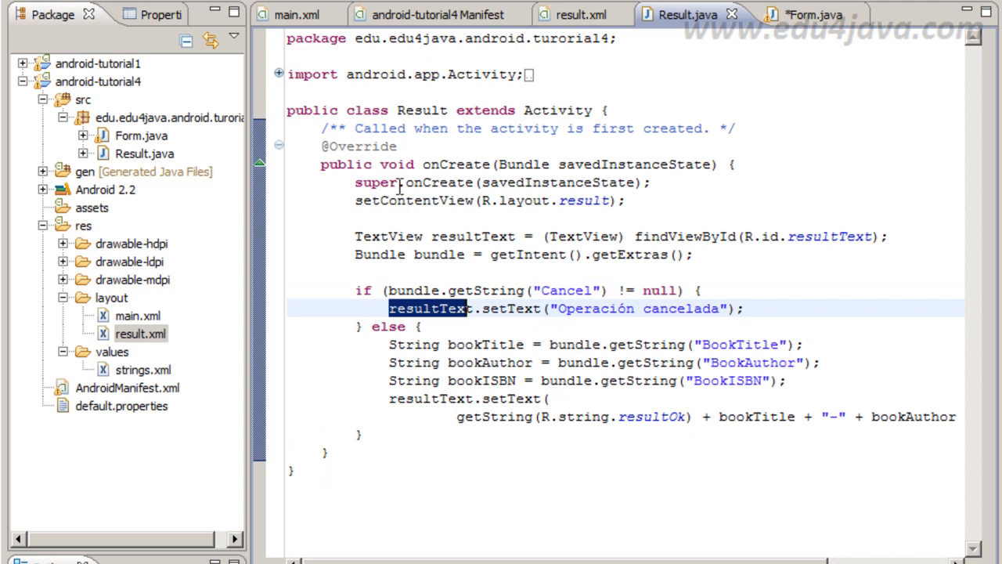
{"action": "left_click", "coordinate": [577, 307]}
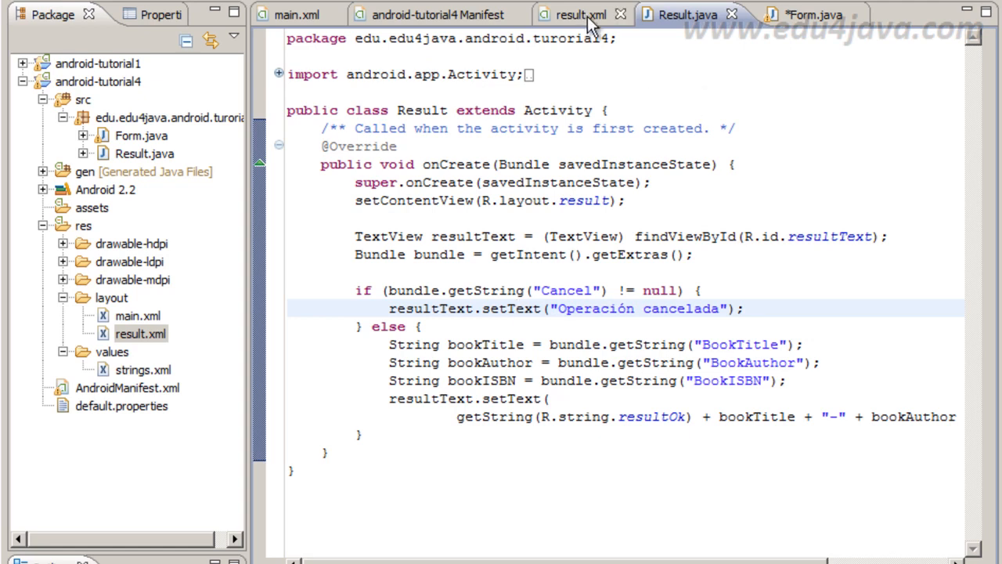
{"action": "mouse_move", "coordinate": [587, 24]}
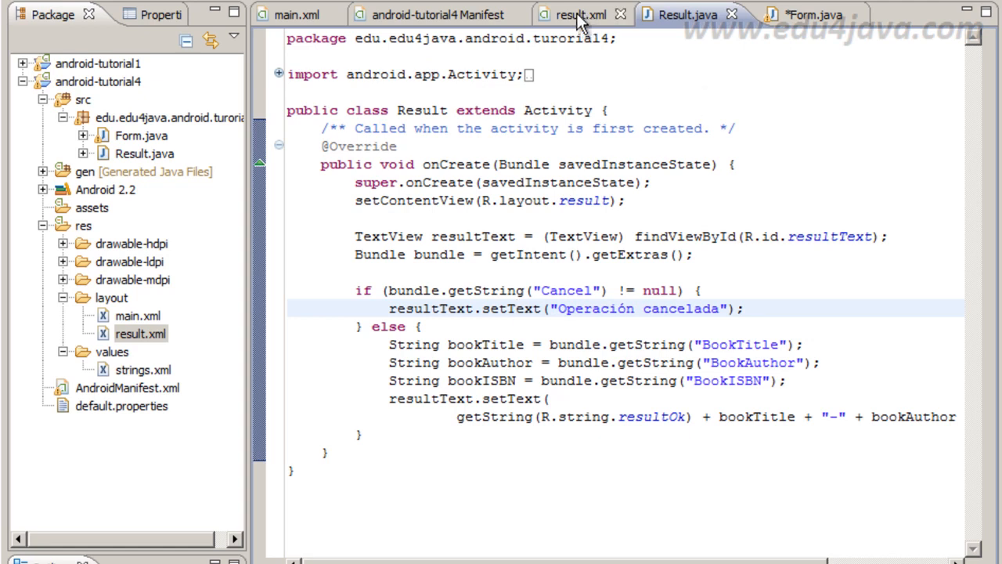
{"action": "left_click", "coordinate": [578, 15]}
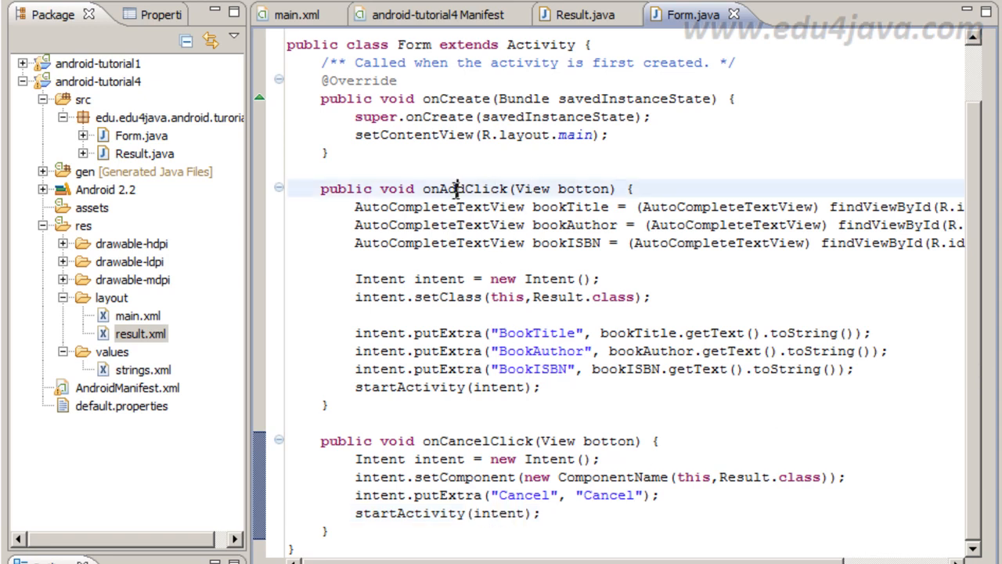
{"action": "double_click", "coordinate": [463, 188]}
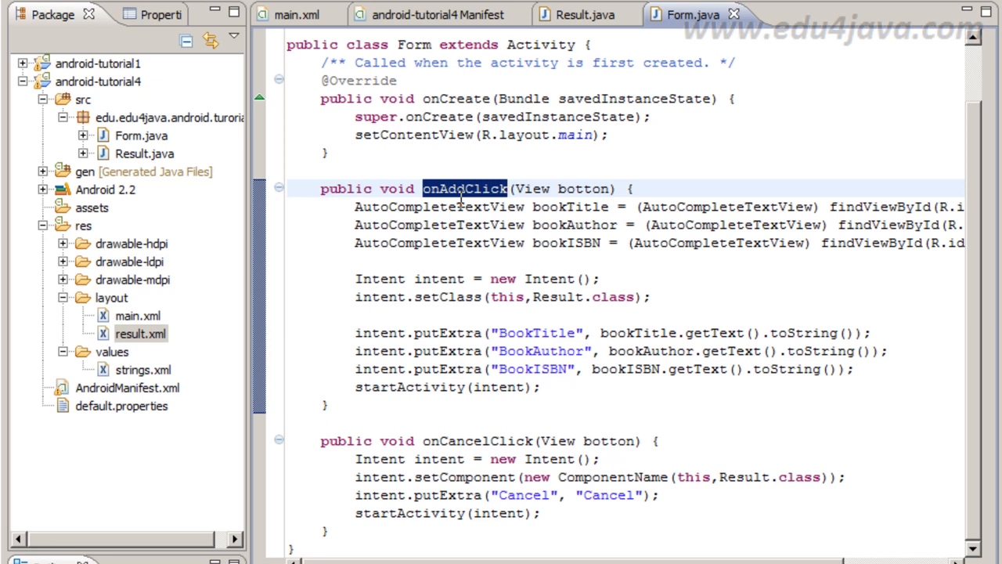
{"action": "double_click", "coordinate": [571, 207]}
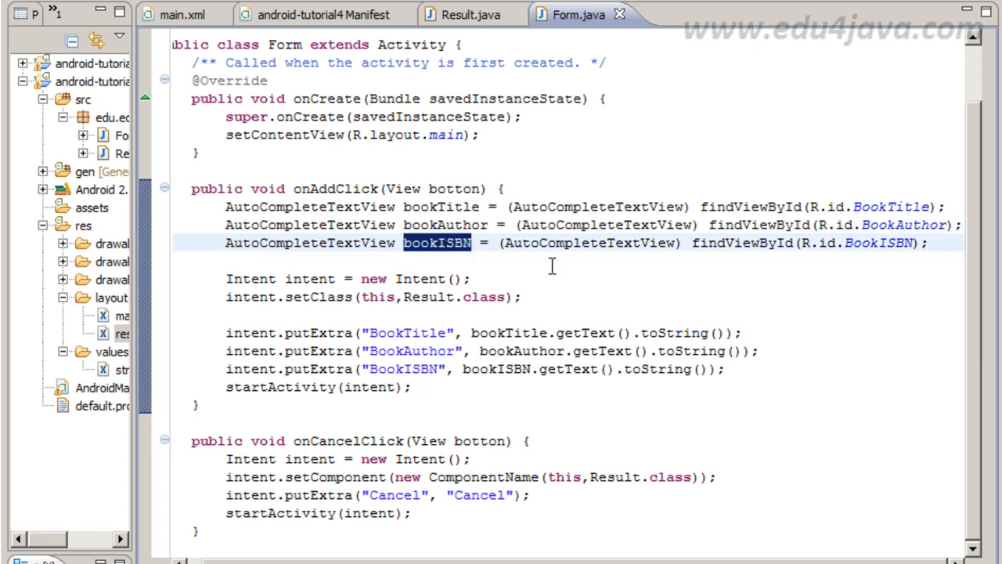
{"action": "left_click", "coordinate": [304, 279]}
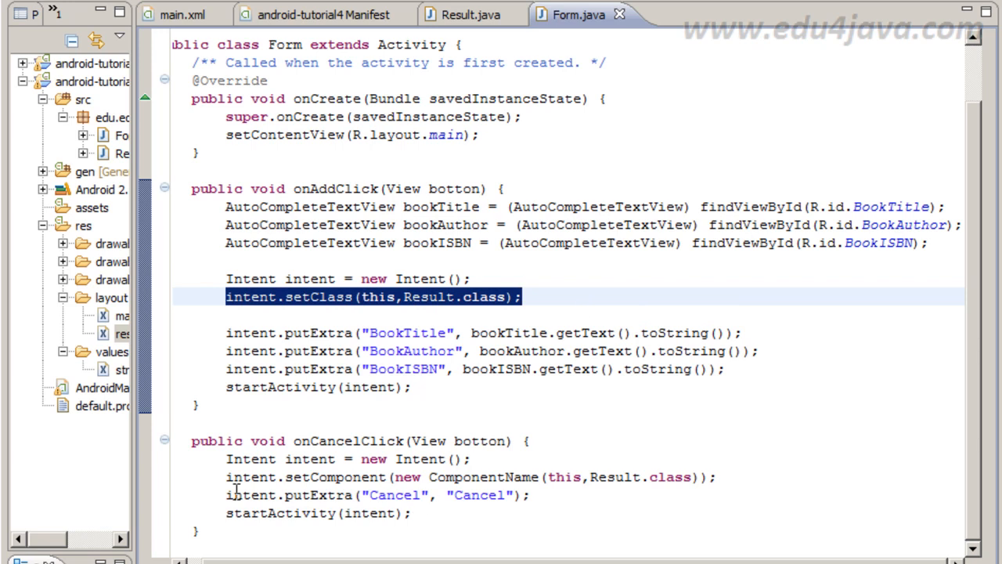
{"action": "left_click", "coordinate": [470, 477]}
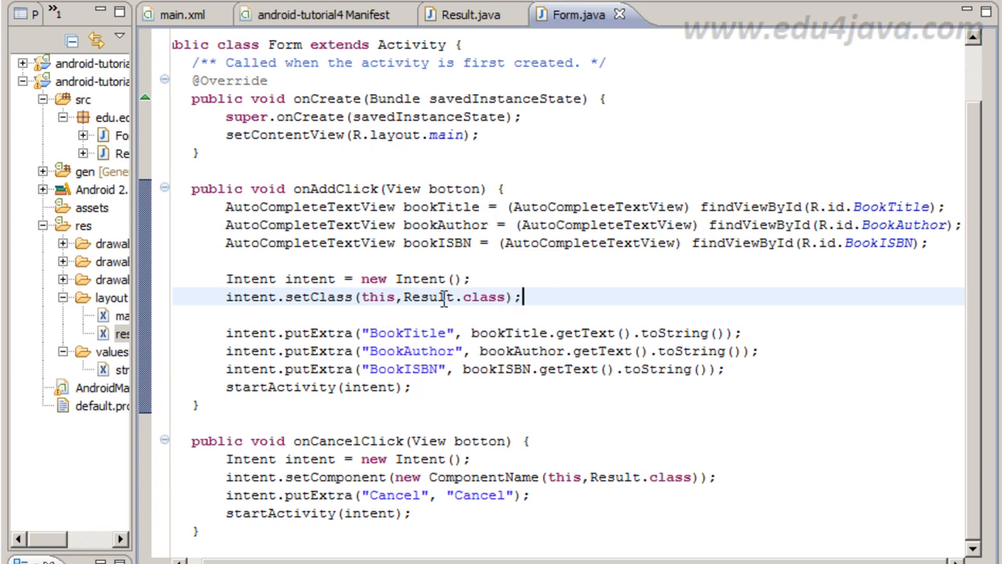
{"action": "double_click", "coordinate": [427, 297]}
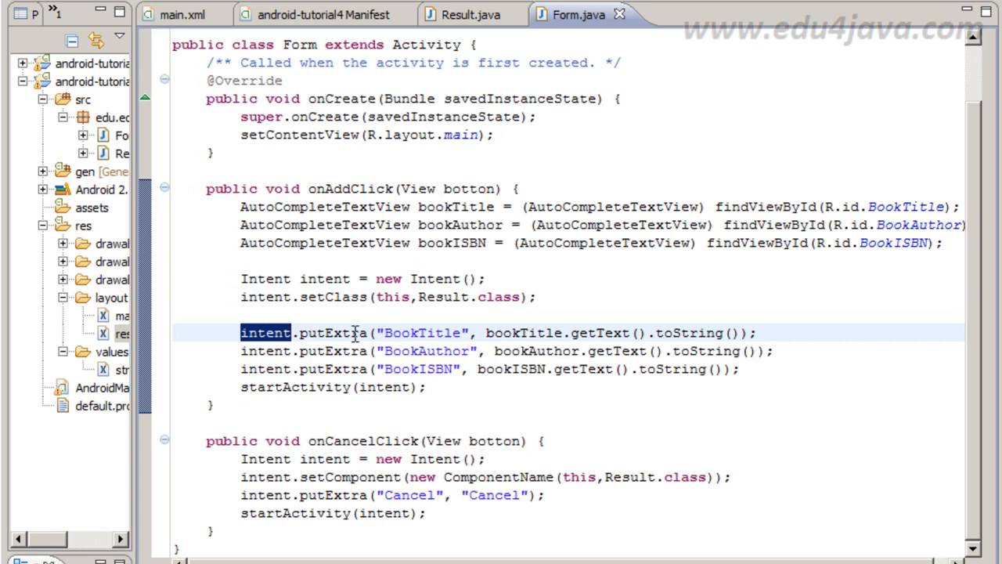
{"action": "mouse_move", "coordinate": [441, 332]}
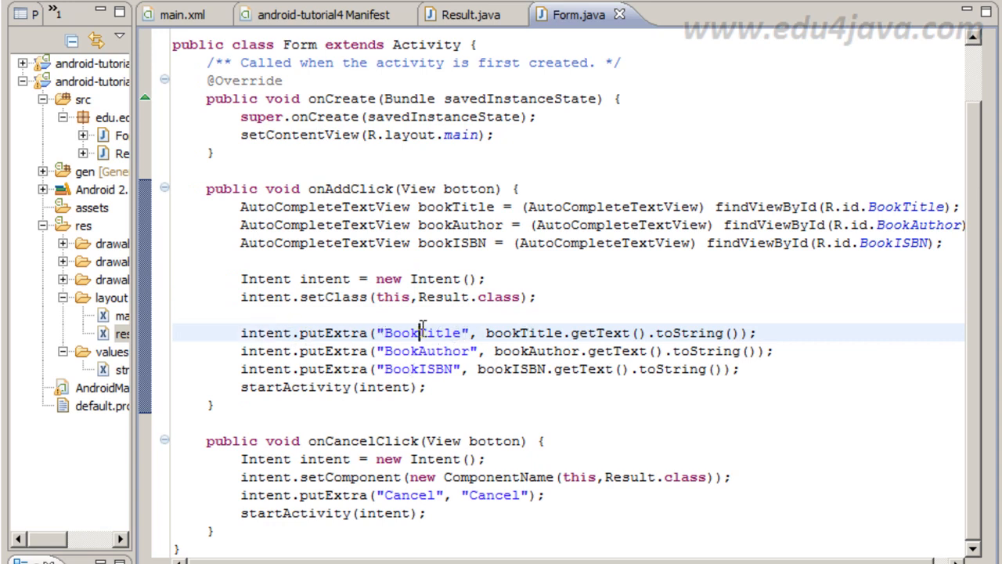
{"action": "double_click", "coordinate": [423, 332]}
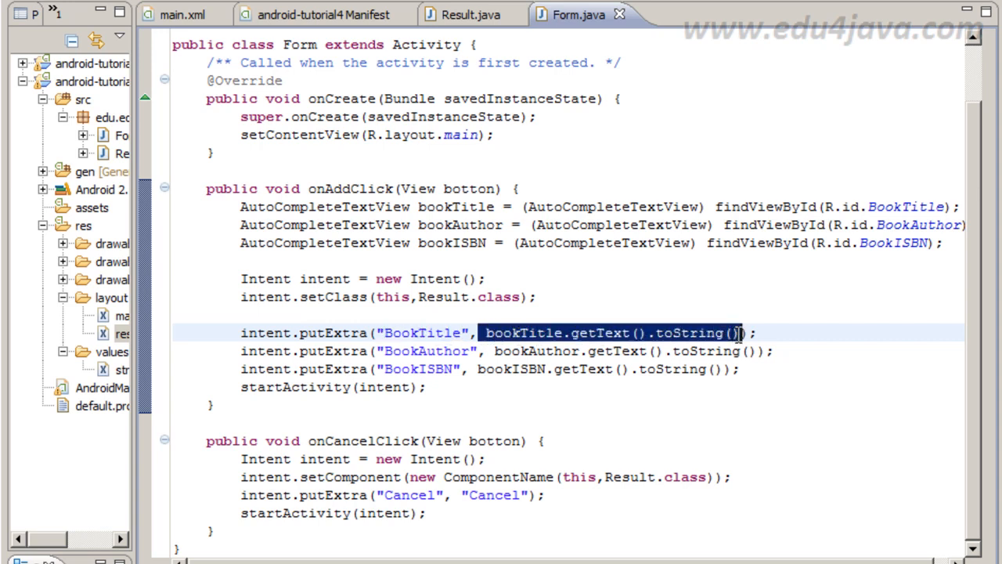
{"action": "mouse_move", "coordinate": [567, 219]}
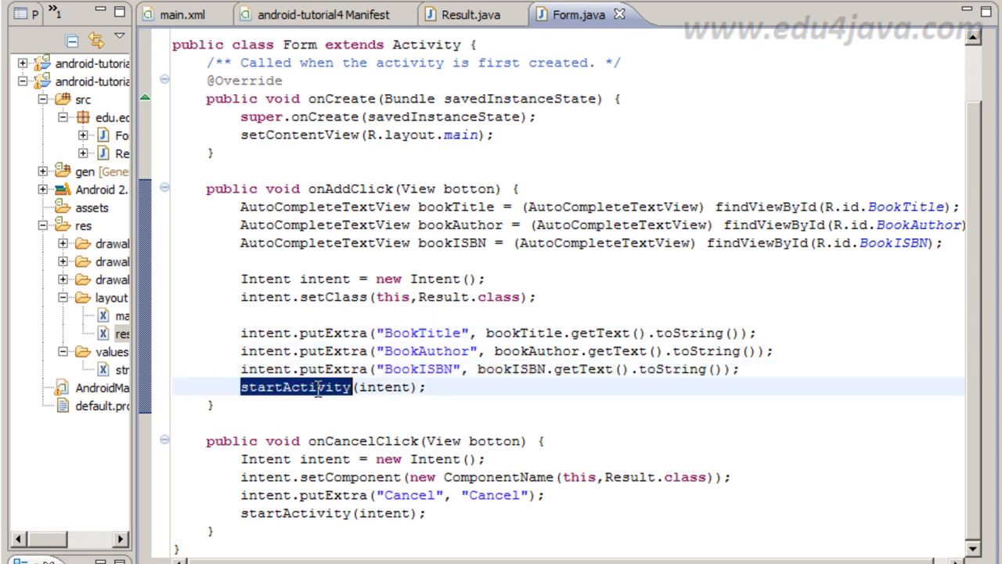
{"action": "double_click", "coordinate": [385, 387]}
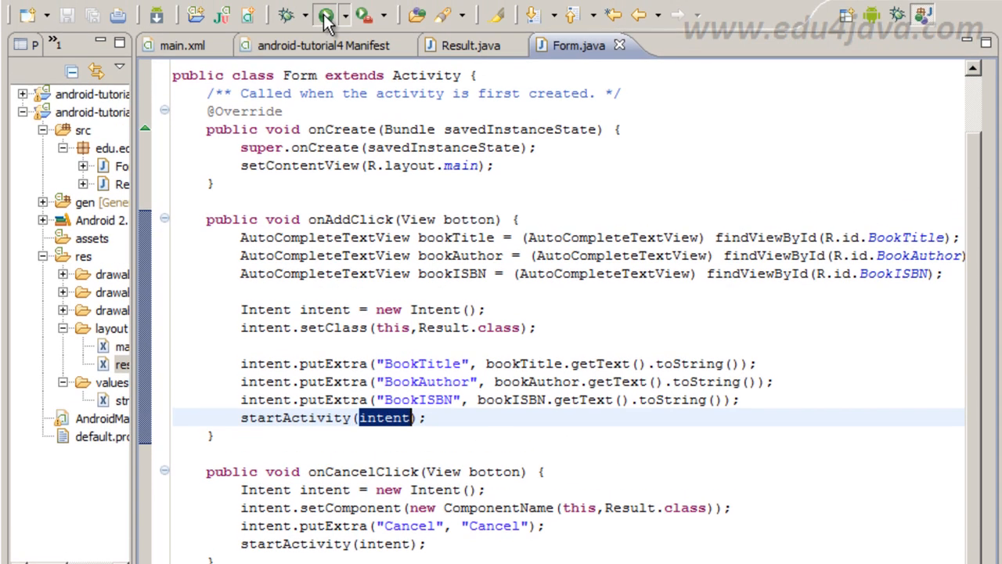
{"action": "mouse_move", "coordinate": [376, 238]}
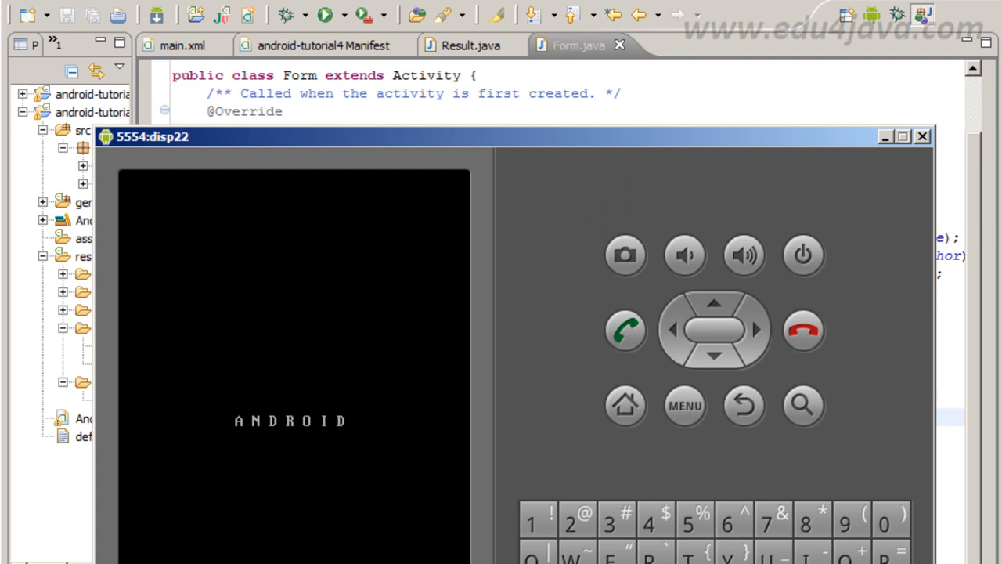
Run the project in the Android emulator and bring Form.java back in front.
{"action": "left_click", "coordinate": [921, 134]}
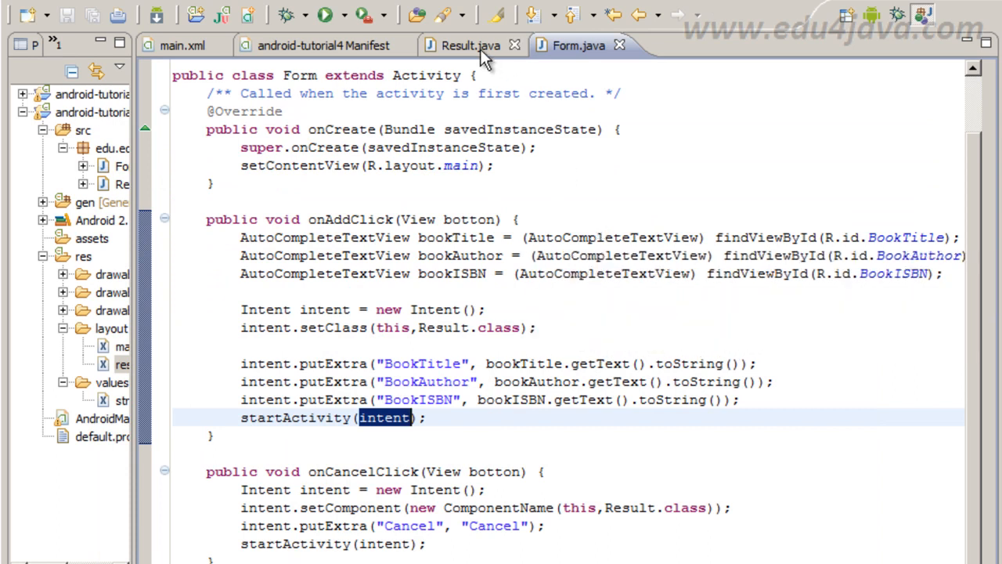
{"action": "left_click", "coordinate": [470, 46]}
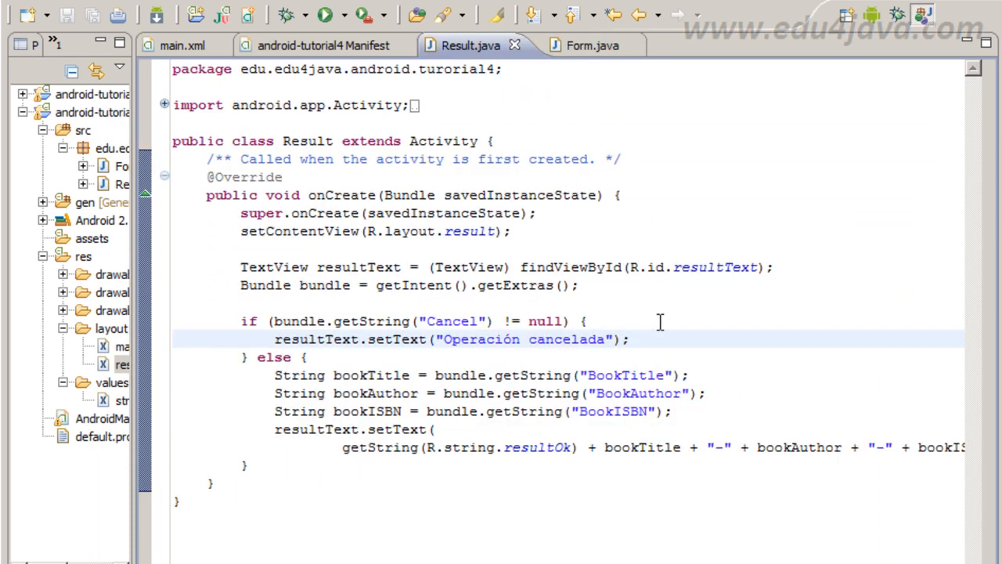
{"action": "mouse_move", "coordinate": [525, 447]}
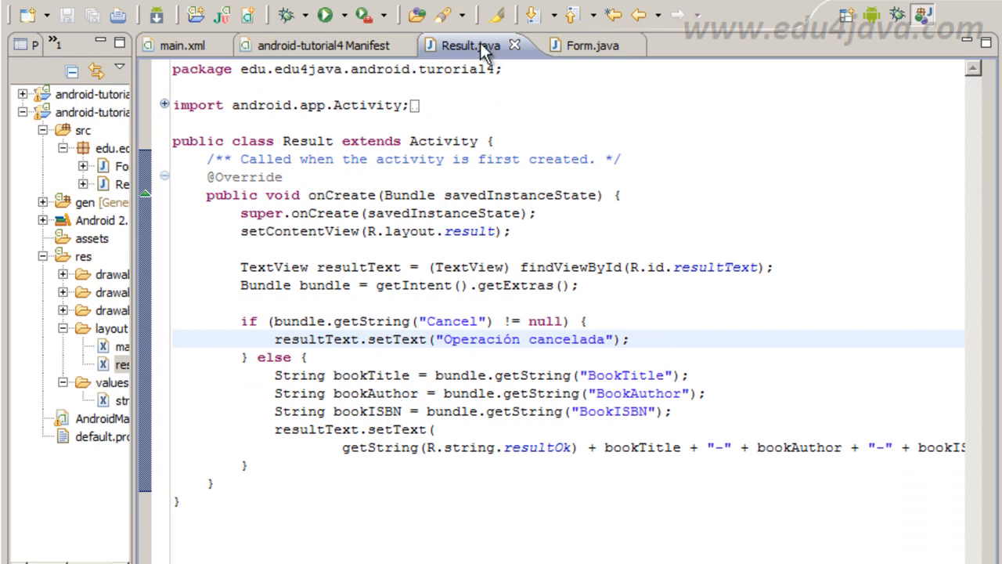
{"action": "left_click", "coordinate": [379, 448]}
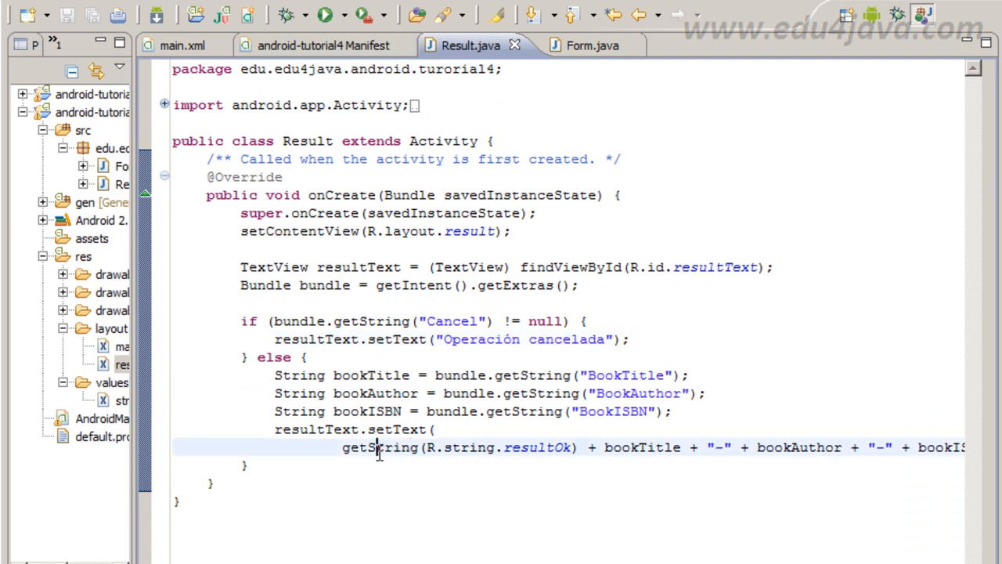
{"action": "double_click", "coordinate": [379, 448]}
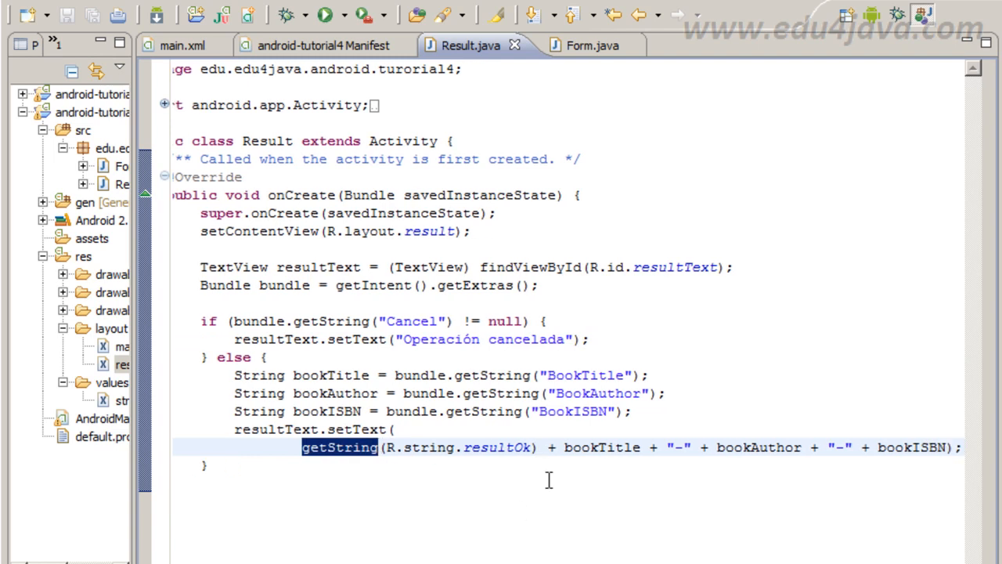
{"action": "mouse_move", "coordinate": [357, 357]}
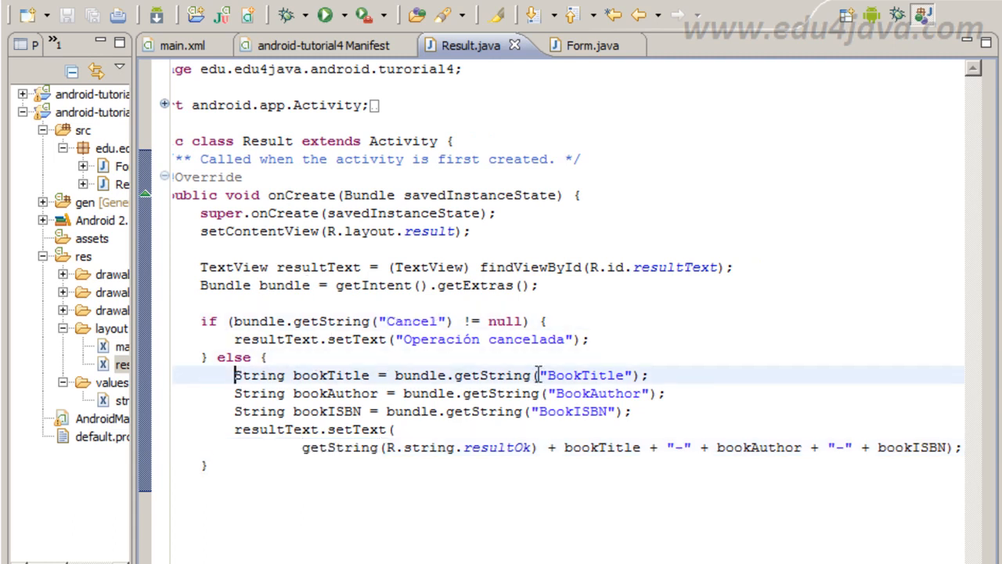
{"action": "double_click", "coordinate": [332, 375]}
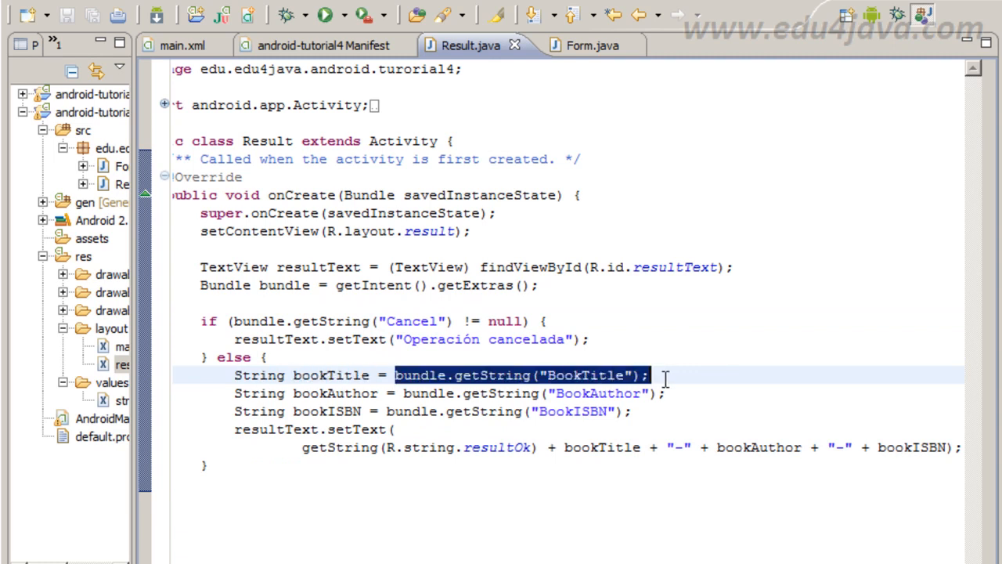
{"action": "double_click", "coordinate": [586, 376]}
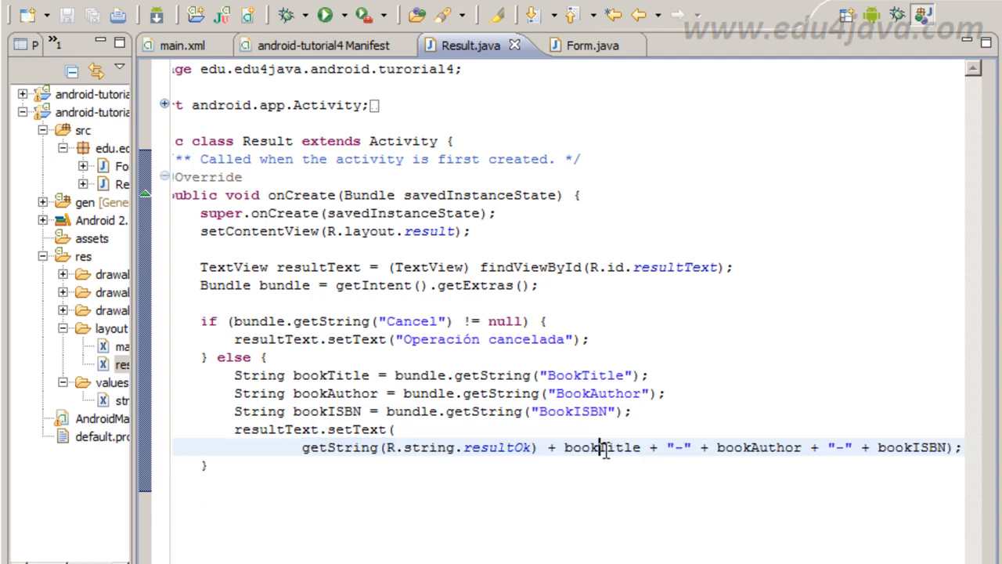
{"action": "double_click", "coordinate": [601, 448]}
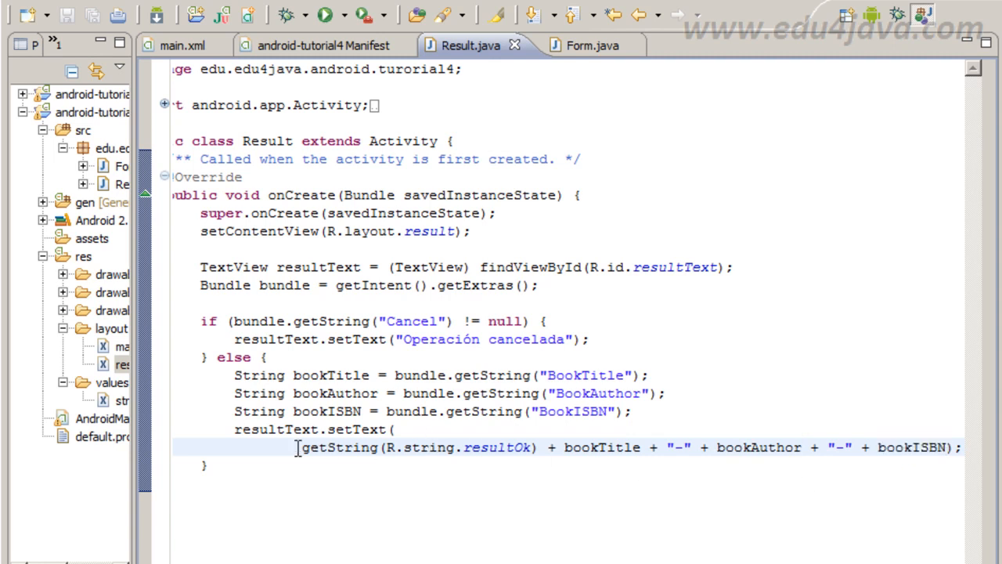
{"action": "left_click_drag", "start_coordinate": [301, 448], "coordinate": [538, 448]}
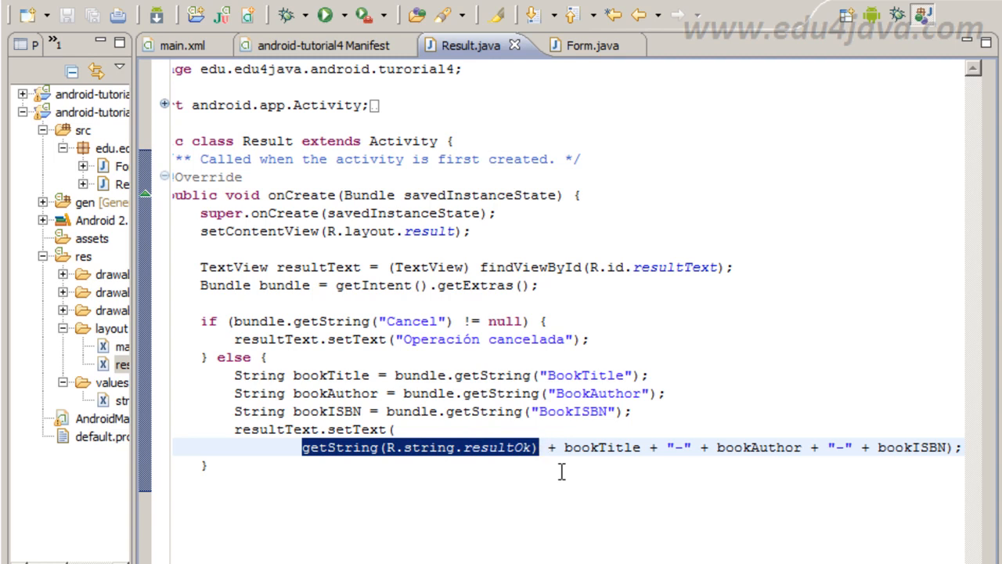
{"action": "mouse_move", "coordinate": [551, 469]}
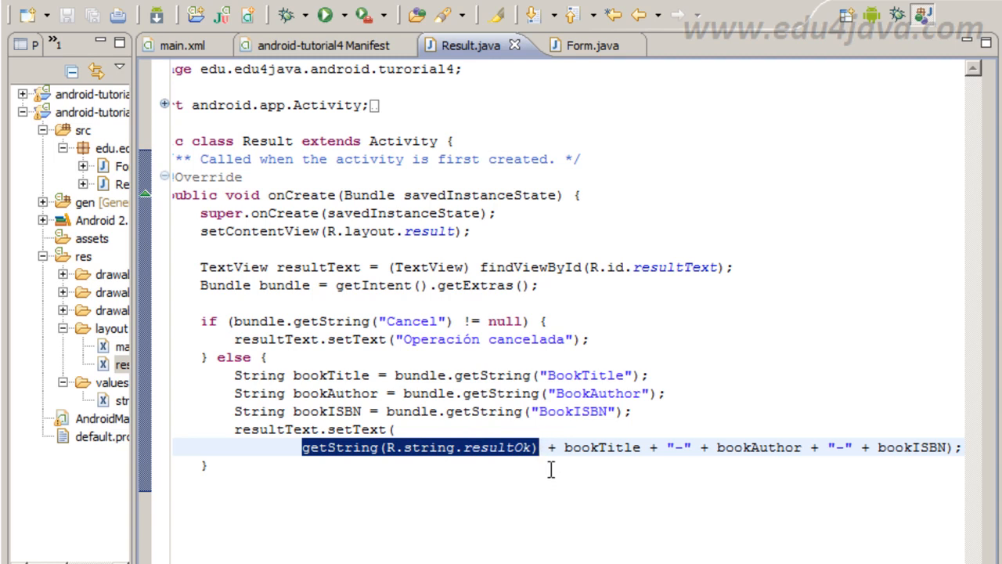
{"action": "left_click", "coordinate": [321, 448]}
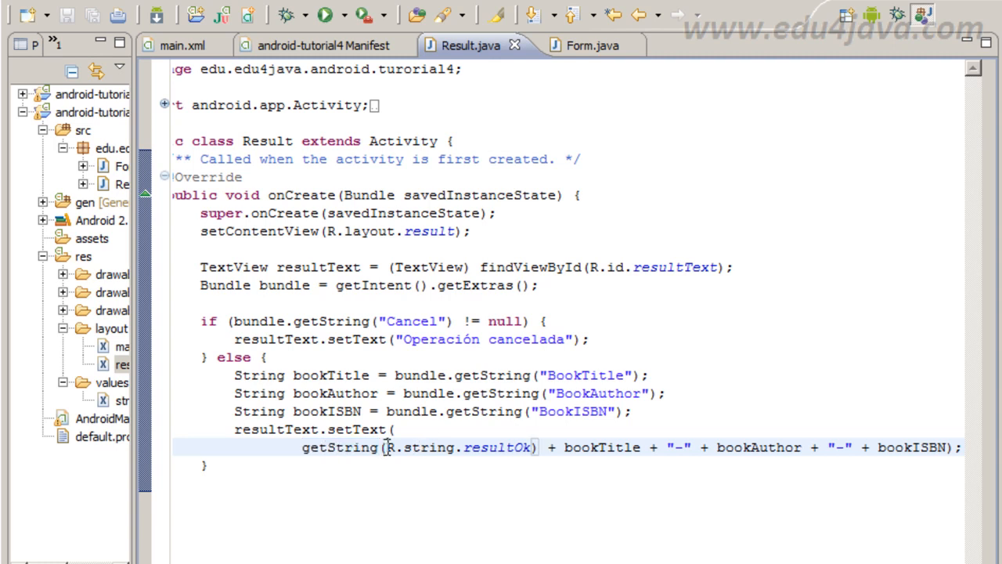
{"action": "double_click", "coordinate": [457, 448]}
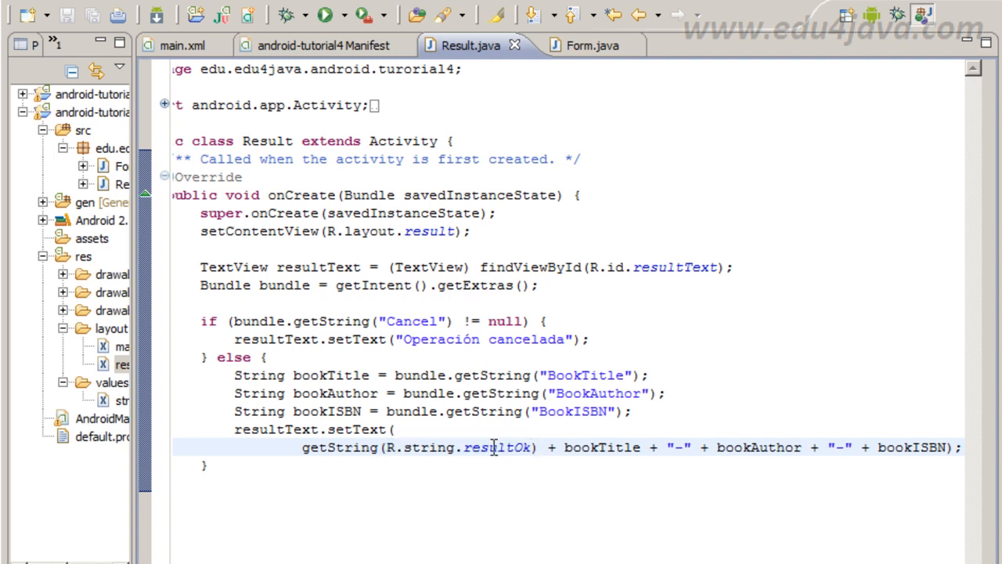
{"action": "double_click", "coordinate": [495, 448]}
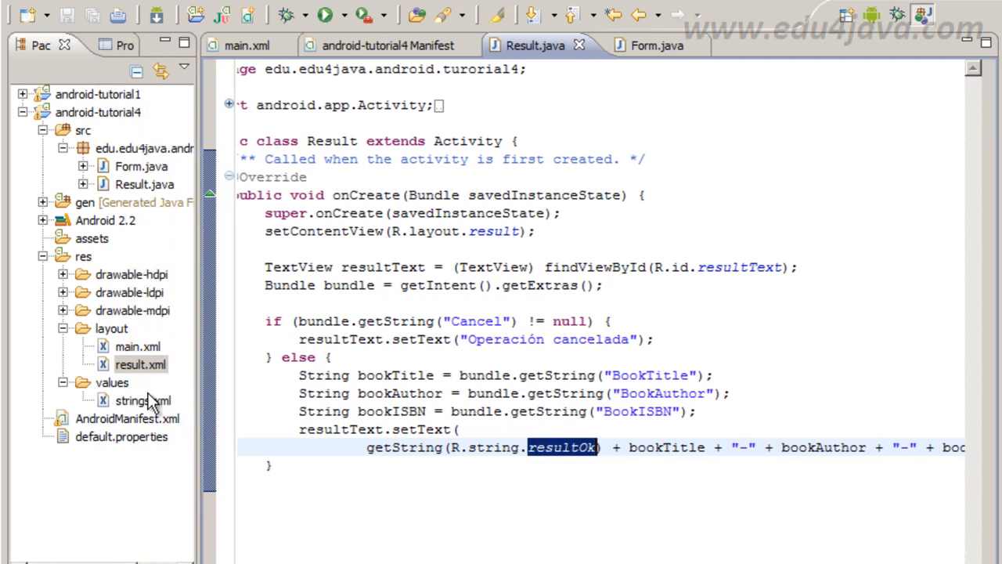
Review the resultOk string "Inserción exitosa del libro" in res/values/strings.xml.
{"action": "double_click", "coordinate": [143, 401]}
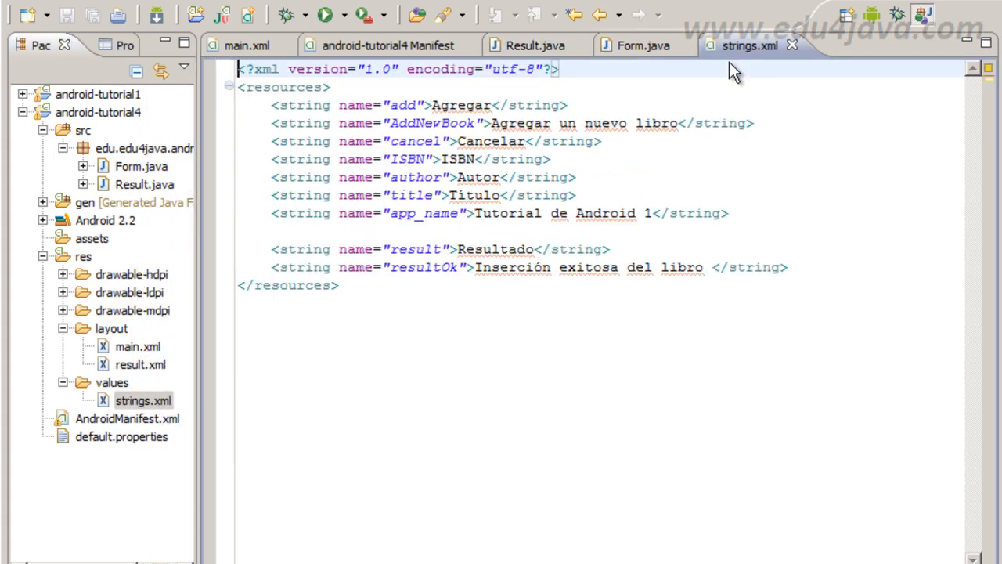
{"action": "double_click", "coordinate": [423, 266]}
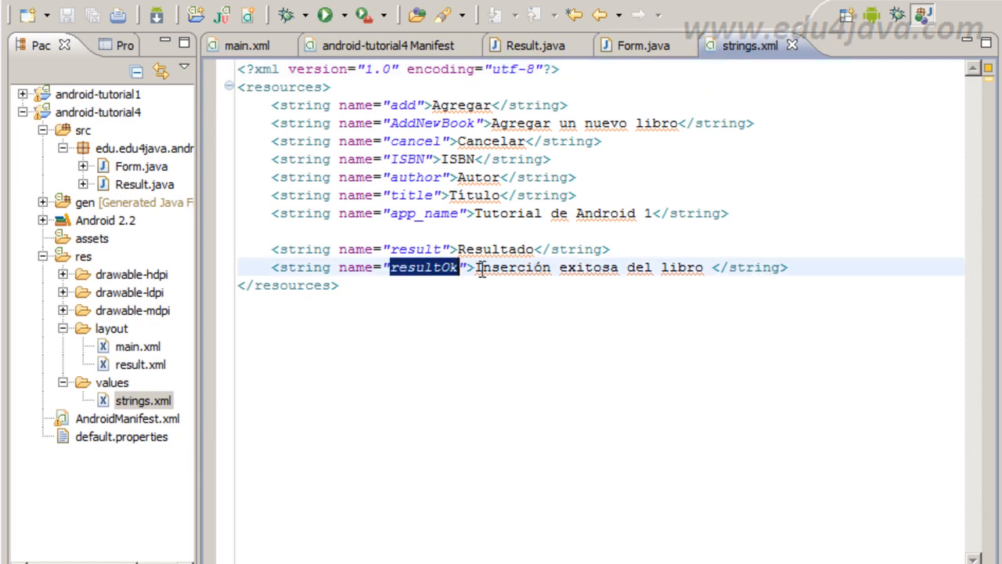
{"action": "left_click_drag", "start_coordinate": [476, 266], "coordinate": [703, 266]}
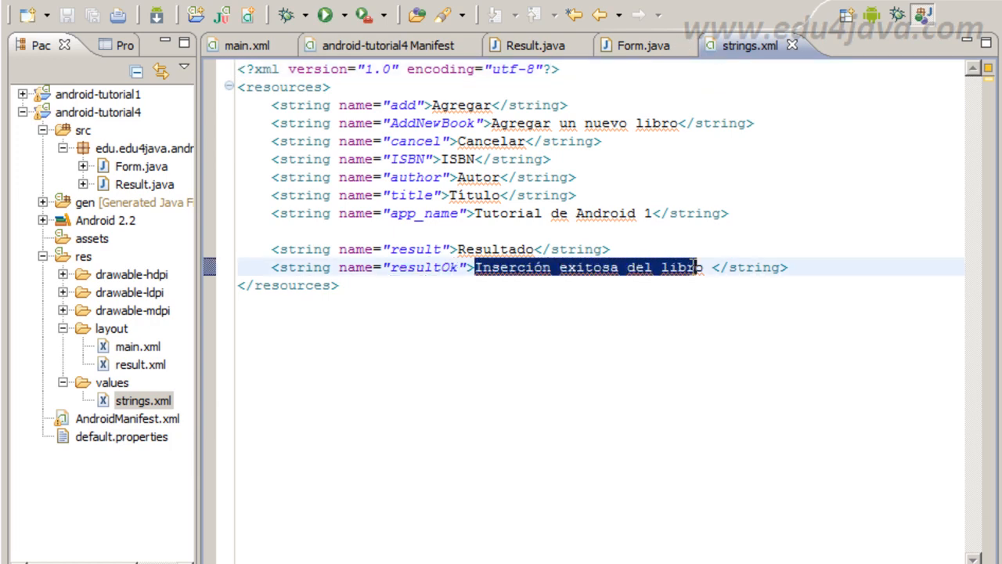
{"action": "left_click", "coordinate": [642, 44]}
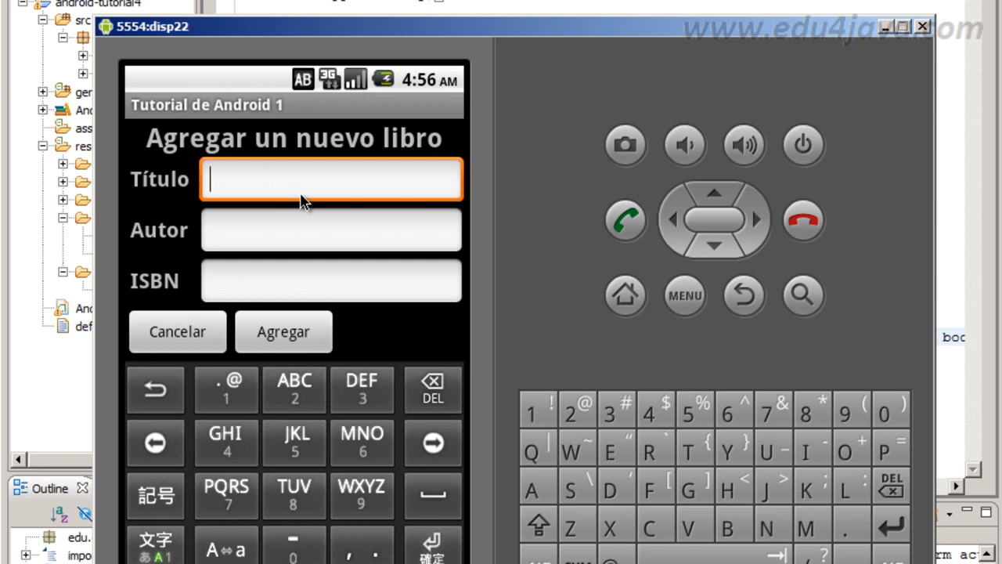
Enter title "Un titulo" and author "Juan" in the book form.
{"action": "type", "text": "Un"}
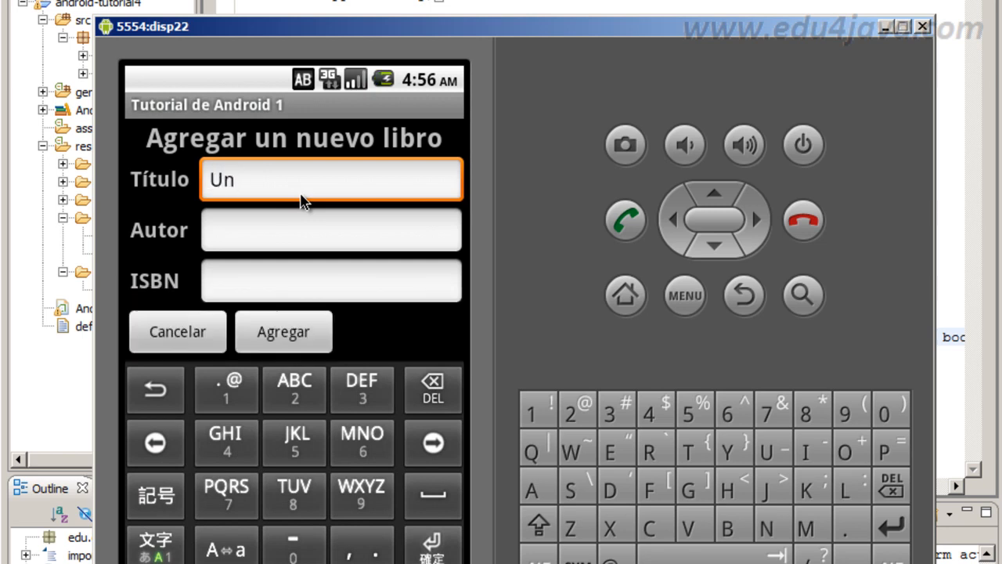
{"action": "type", "text": "titulo"}
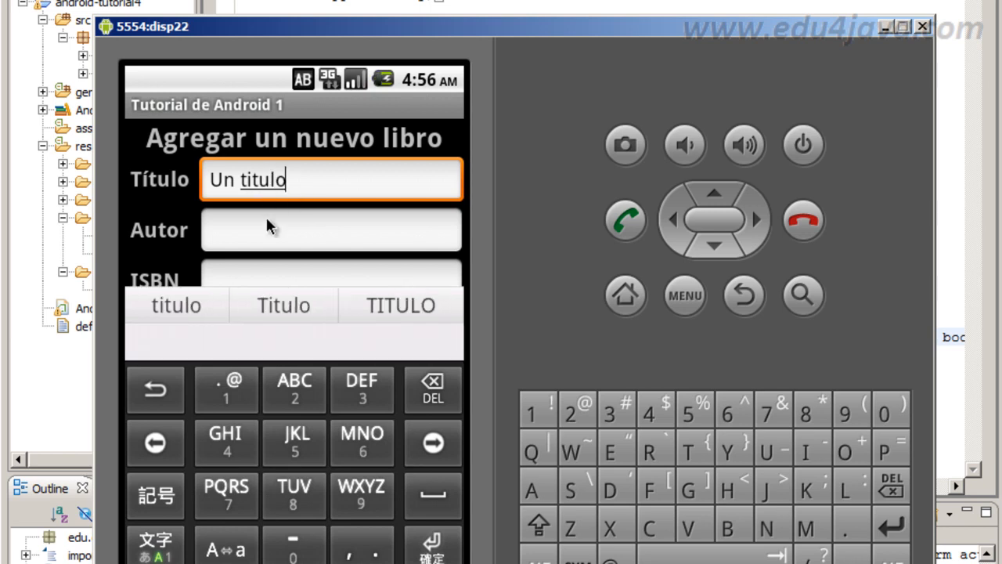
{"action": "left_click", "coordinate": [332, 228]}
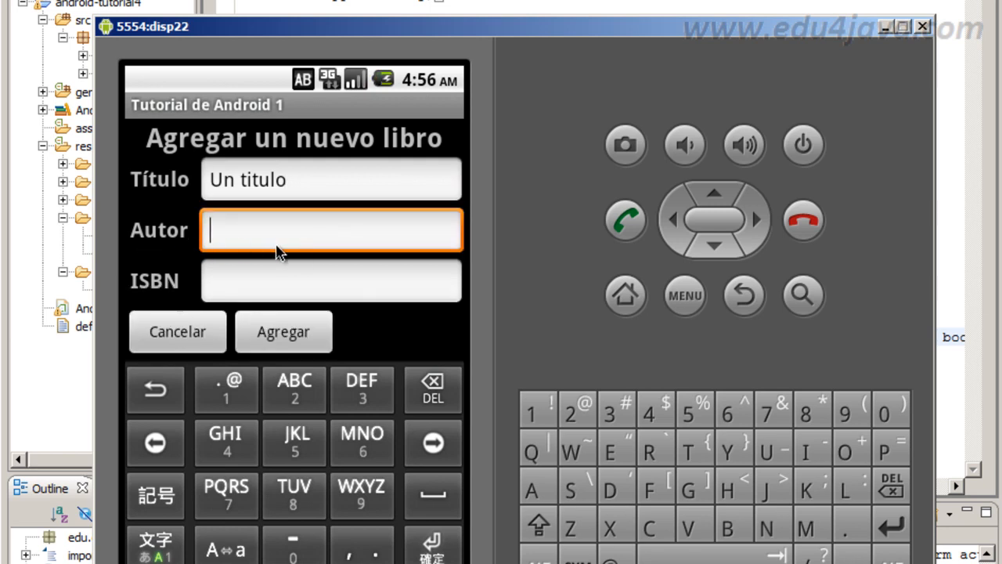
{"action": "type", "text": "Juan"}
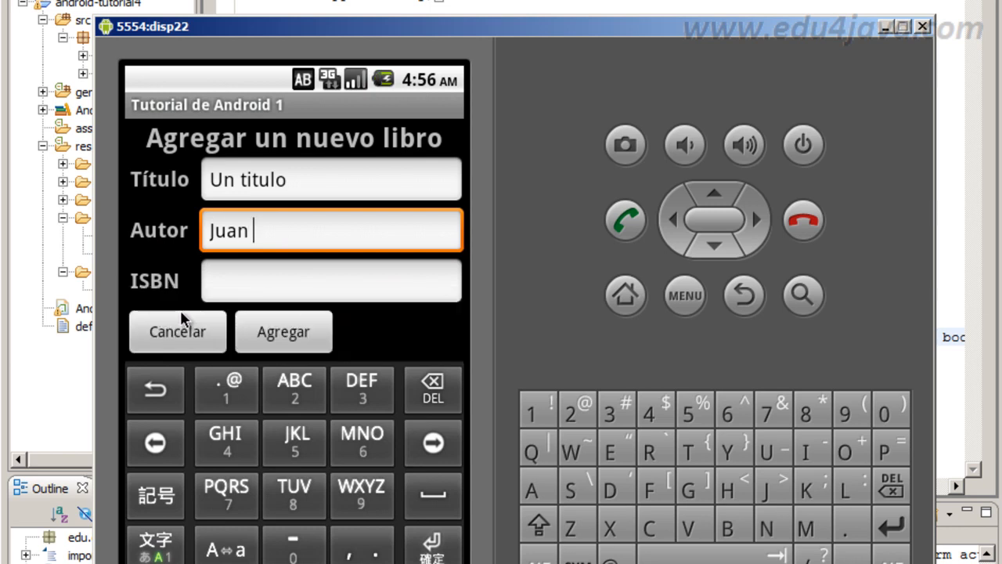
Enter ISBN "222-333-444" in the book form.
{"action": "left_click", "coordinate": [332, 280]}
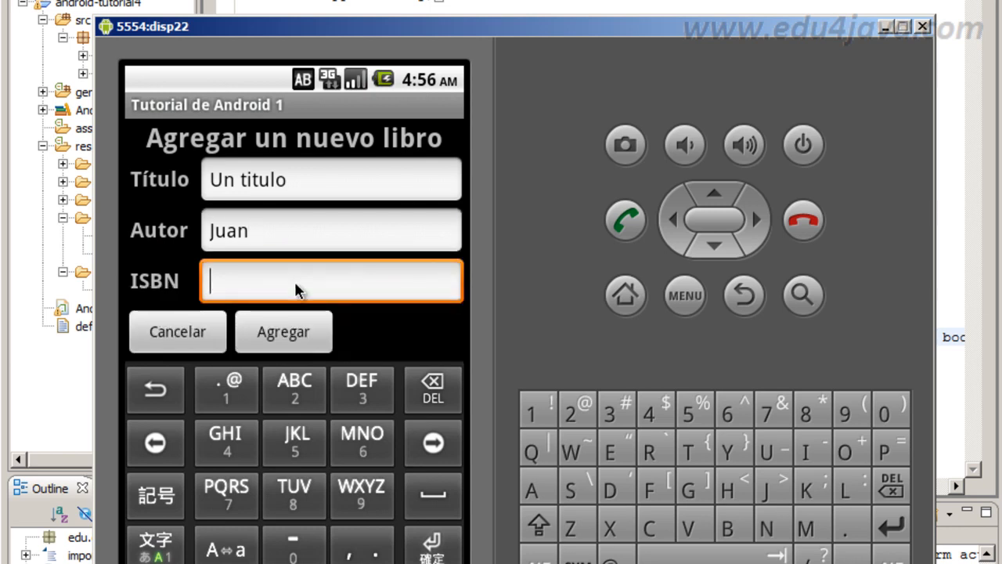
{"action": "type", "text": "2"}
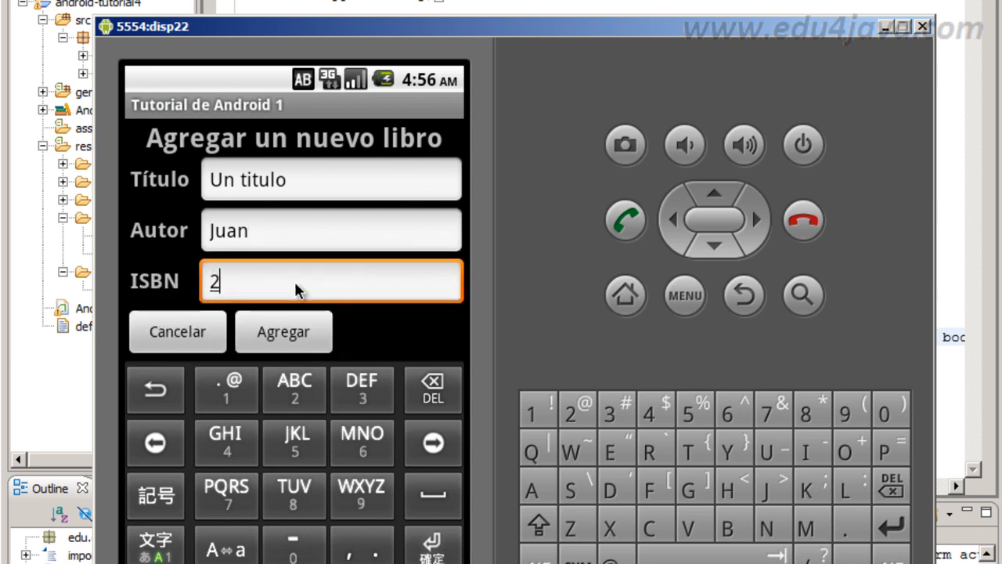
{"action": "type", "text": "22"}
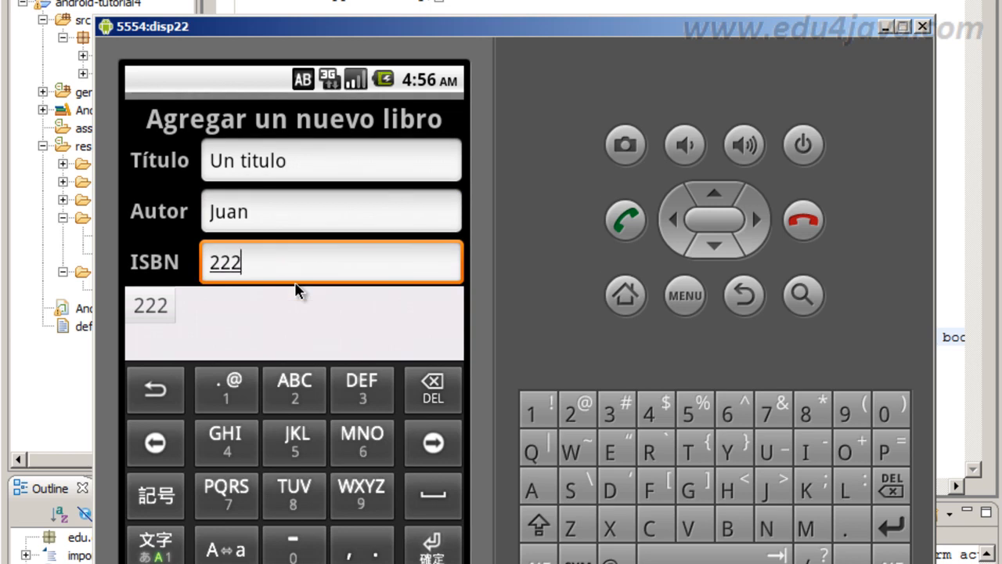
{"action": "type", "text": "-33"}
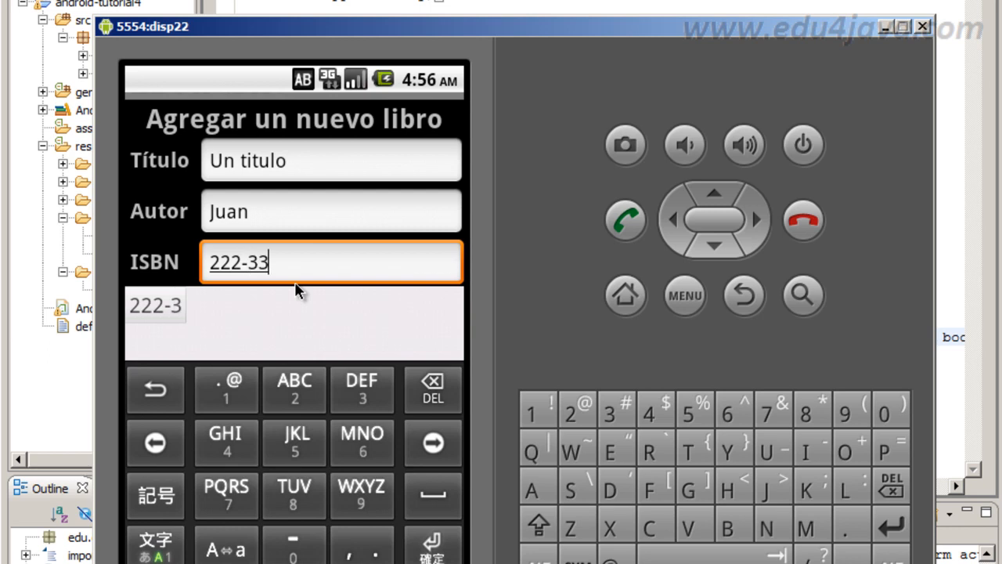
{"action": "type", "text": "3-444"}
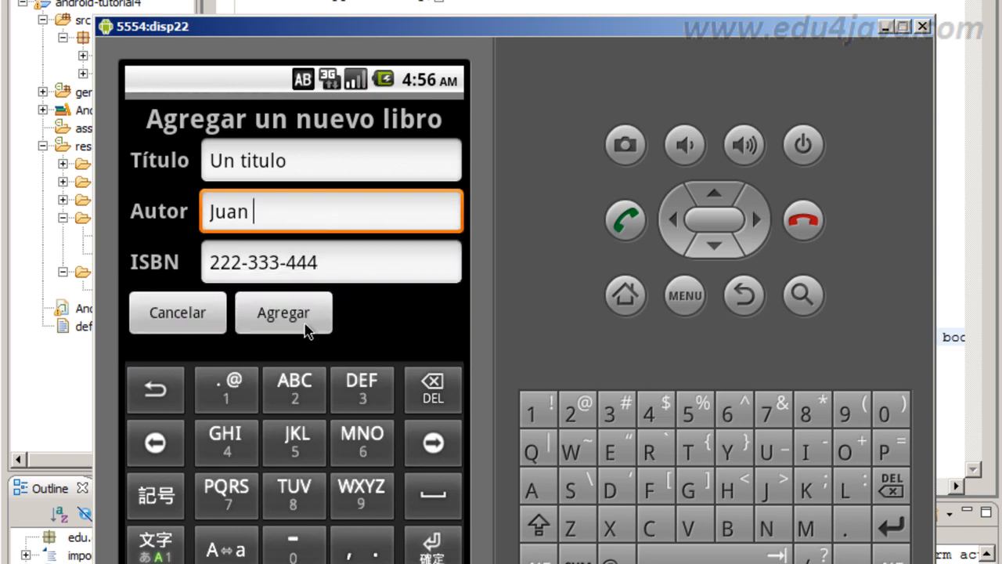
Submit the book with Agregar so the Resultado screen shows the success message and book data.
{"action": "left_click", "coordinate": [283, 313]}
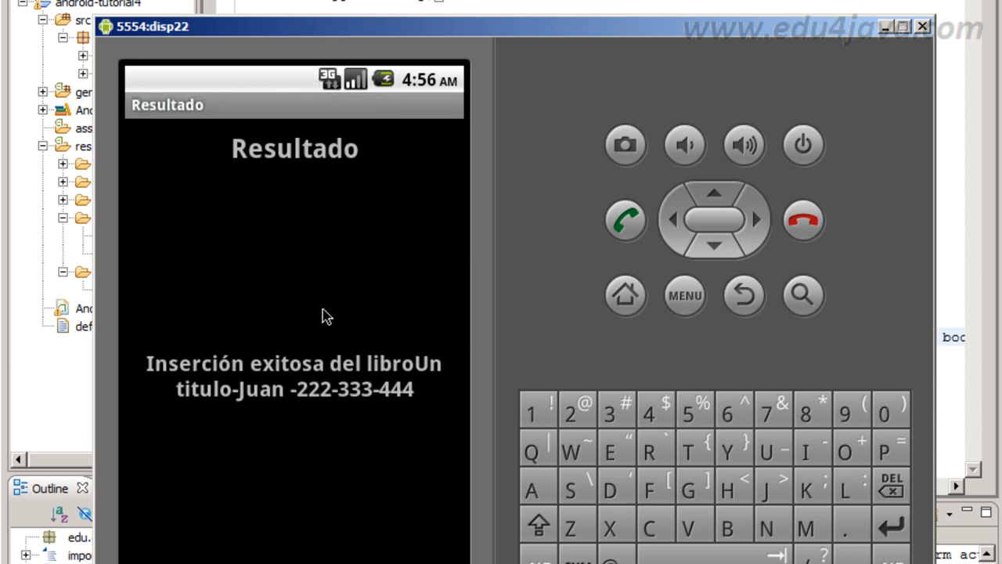
{"action": "mouse_move", "coordinate": [431, 376]}
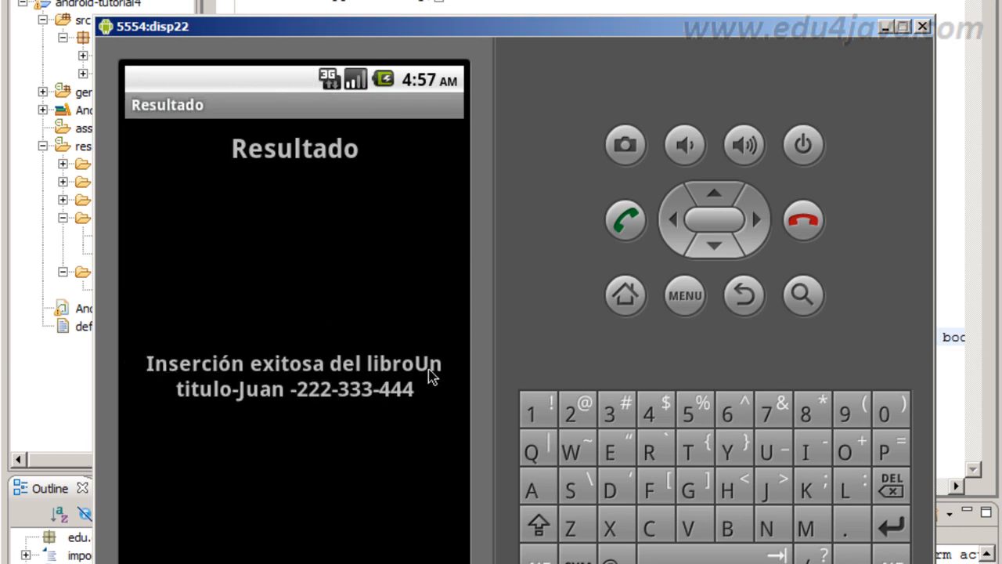
{"action": "mouse_move", "coordinate": [377, 376]}
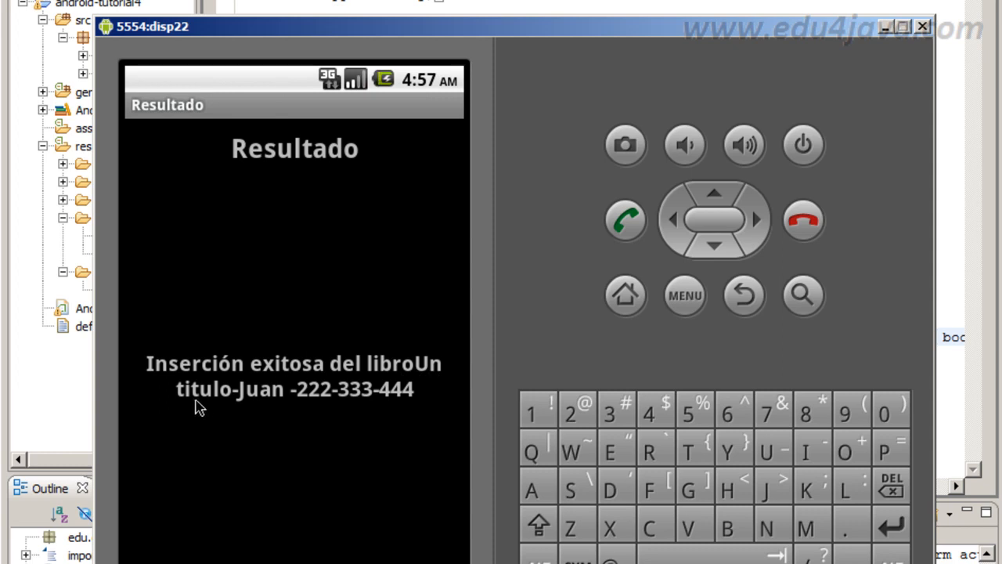
{"action": "mouse_move", "coordinate": [417, 383]}
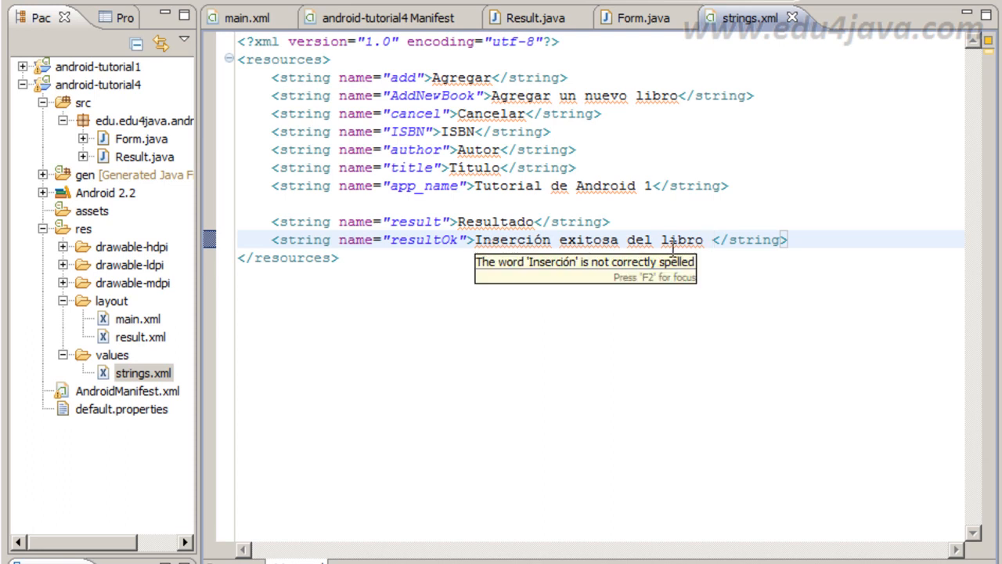
{"action": "mouse_move", "coordinate": [195, 346]}
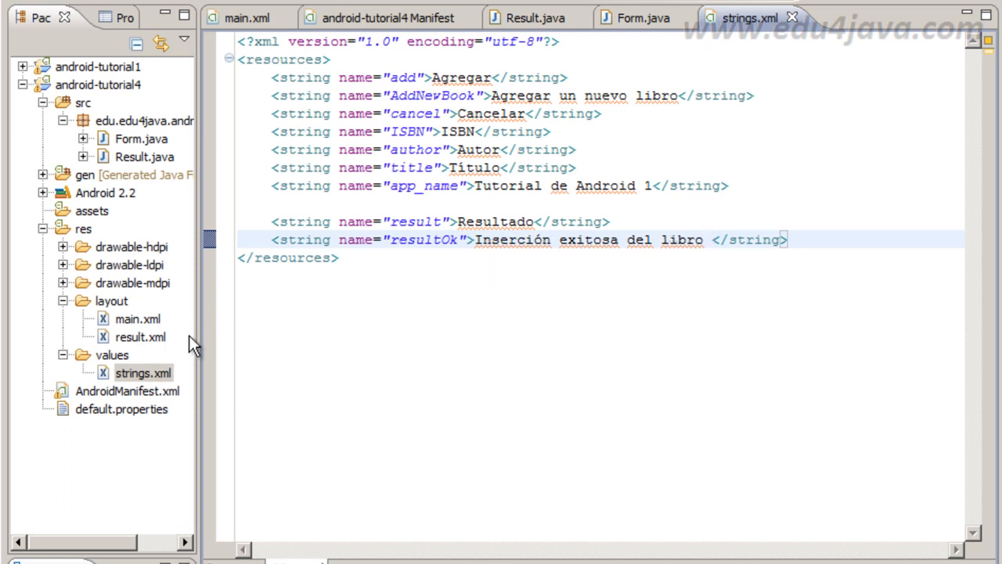
{"action": "mouse_move", "coordinate": [298, 216]}
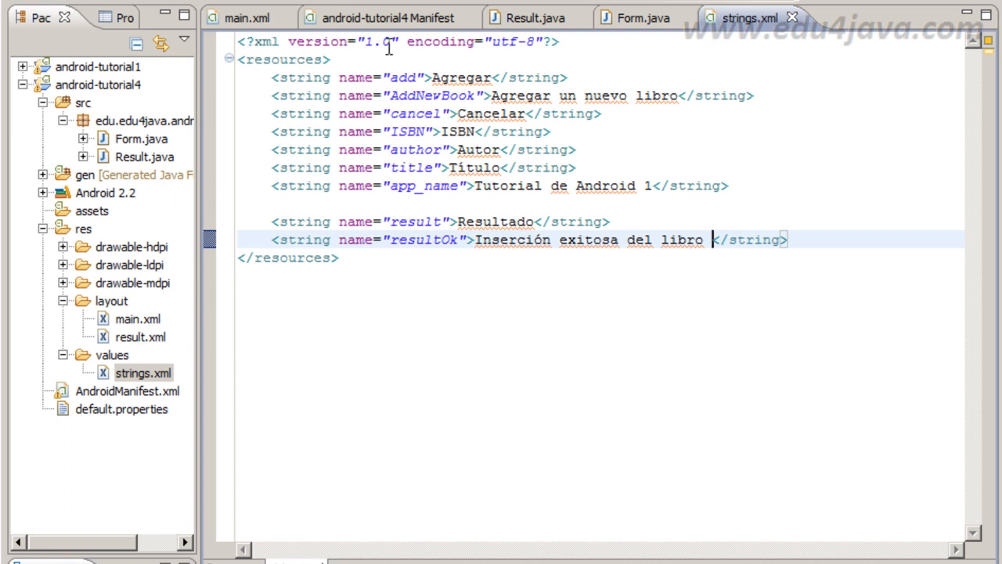
{"action": "mouse_move", "coordinate": [648, 28]}
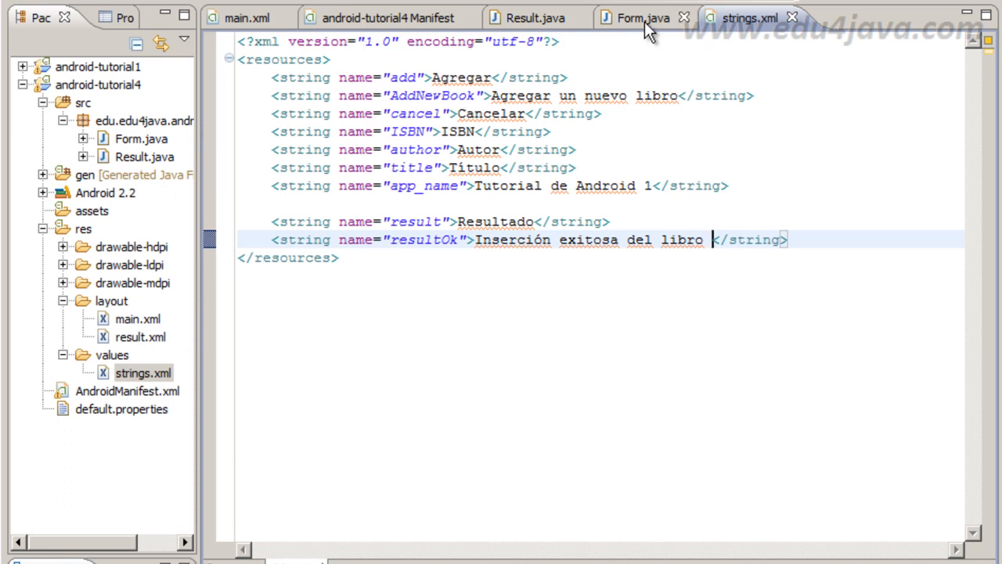
Add a space string after the resultOk message in Result.java, then go to strings.xml.
{"action": "left_click", "coordinate": [536, 17]}
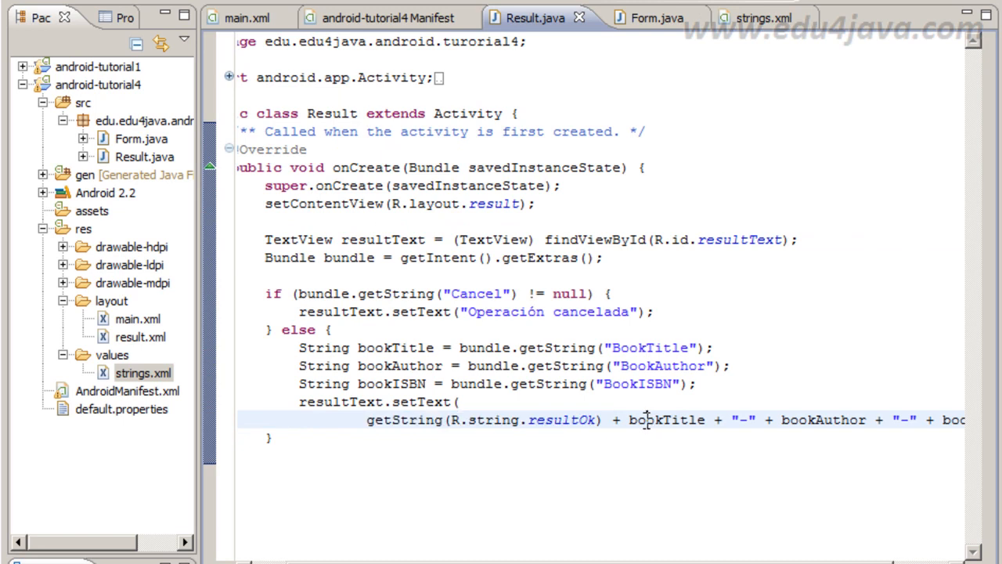
{"action": "type", "text": "+\""}
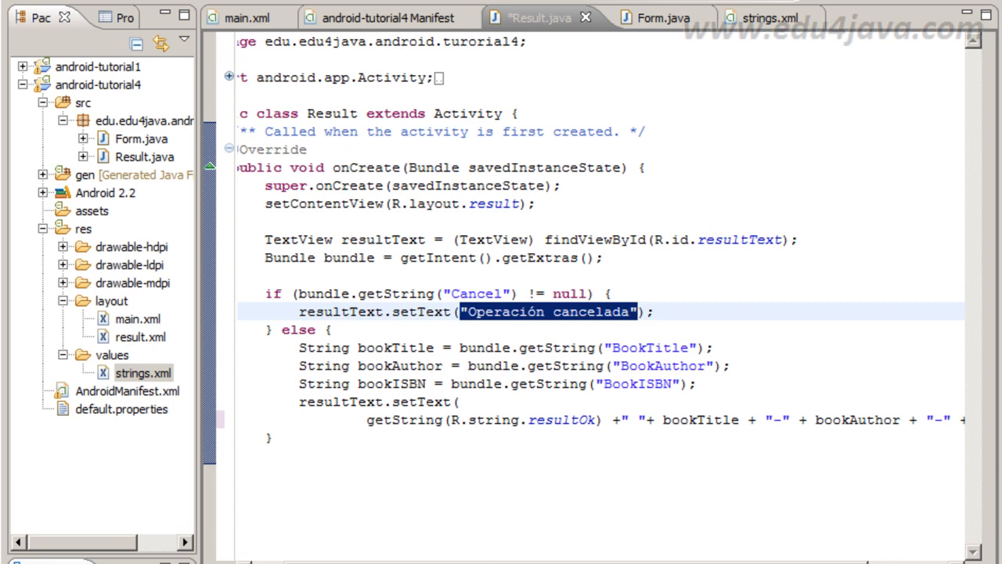
{"action": "mouse_move", "coordinate": [652, 285]}
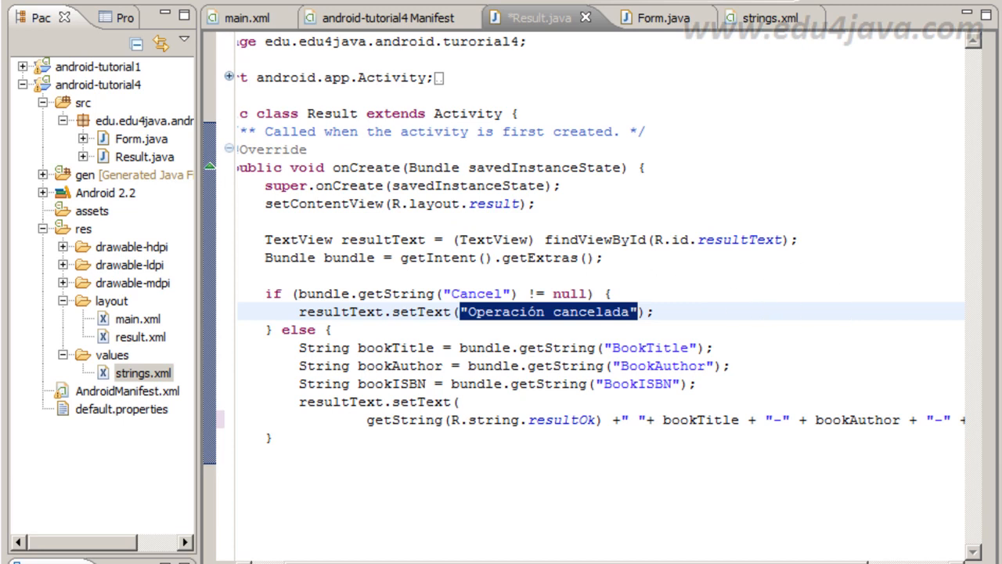
{"action": "mouse_move", "coordinate": [856, 101]}
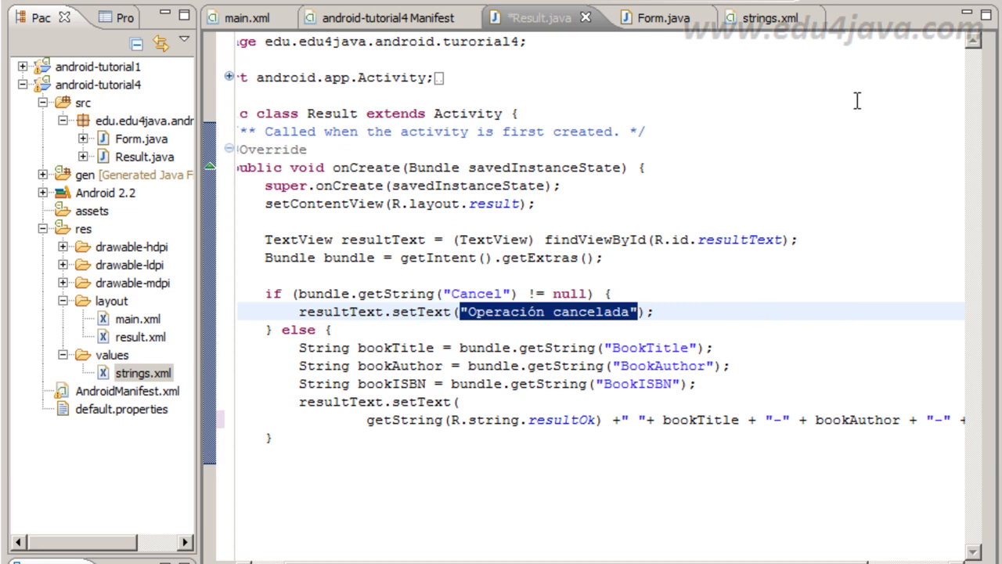
{"action": "left_click", "coordinate": [143, 373]}
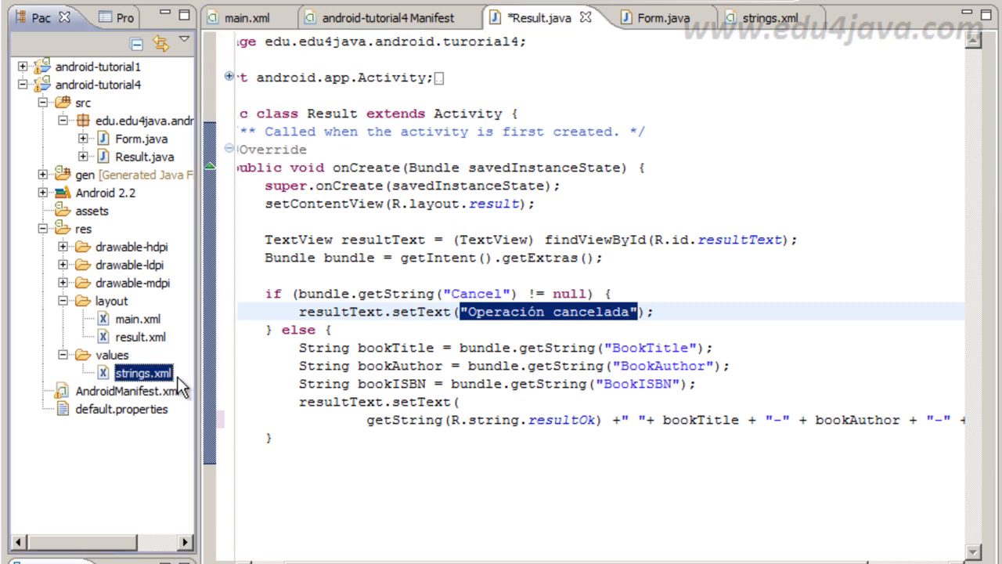
{"action": "mouse_move", "coordinate": [133, 392]}
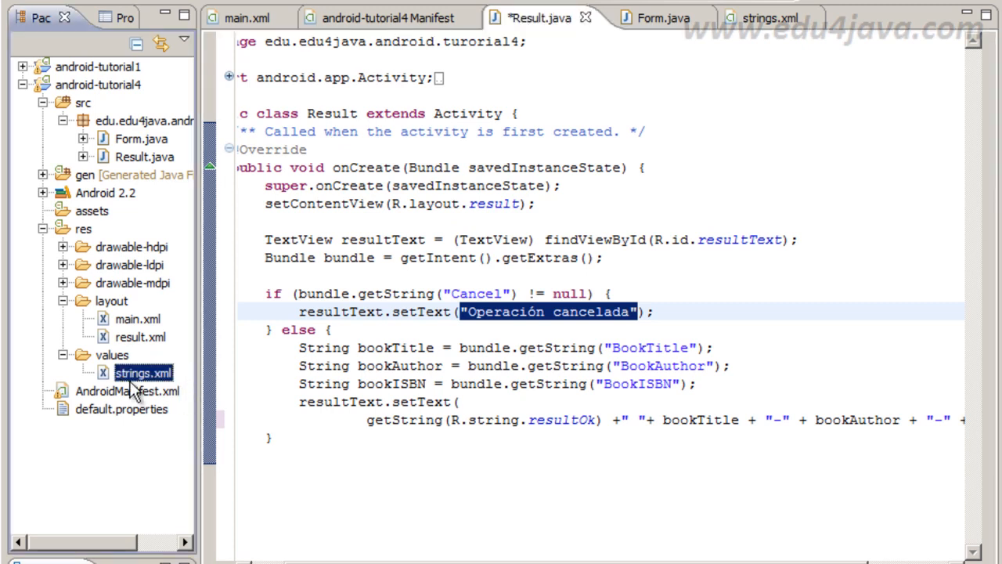
Add <string name="cancelOp">Operación cancelada</string> to strings.xml and fix the stray quote.
{"action": "left_click", "coordinate": [770, 18]}
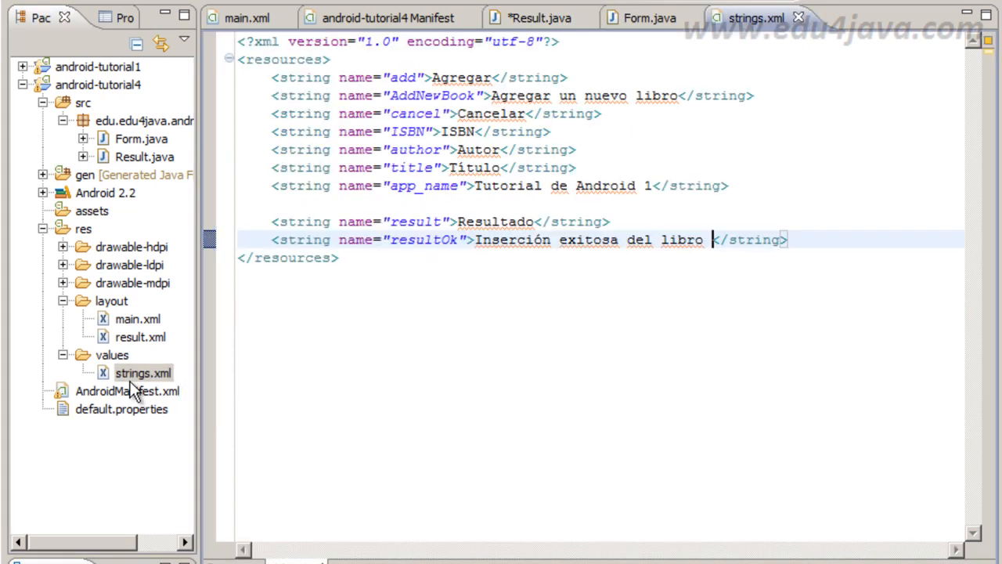
{"action": "key", "text": "Enter"}
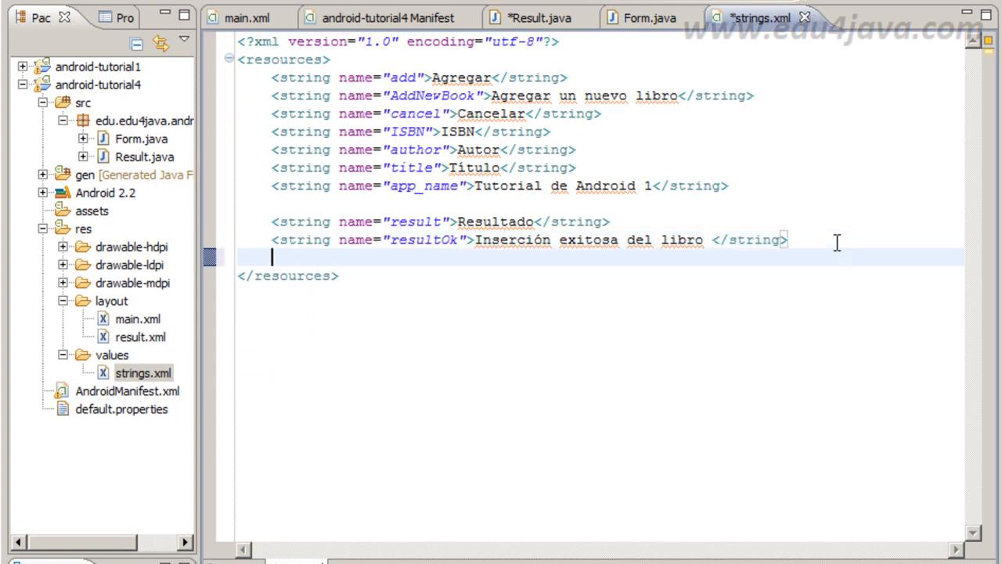
{"action": "type", "text": "<string name=\"cancelOp\">\"Operación cancelada</string>"}
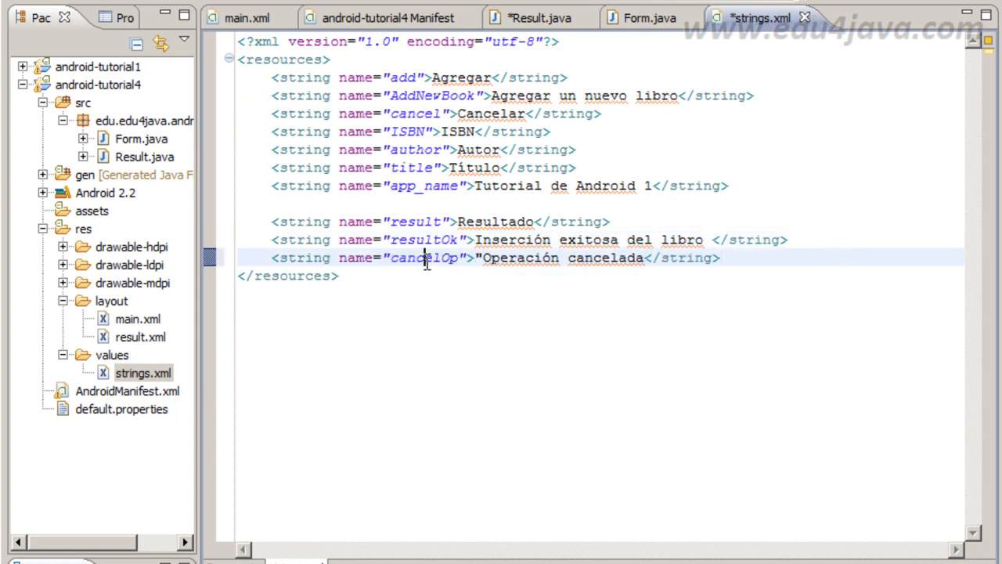
{"action": "double_click", "coordinate": [423, 257]}
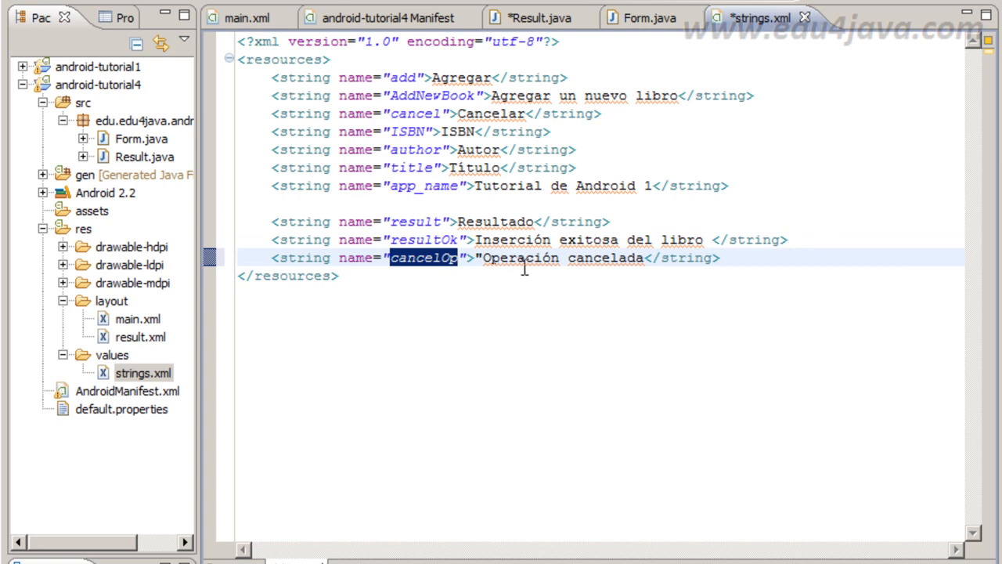
{"action": "left_click", "coordinate": [642, 257]}
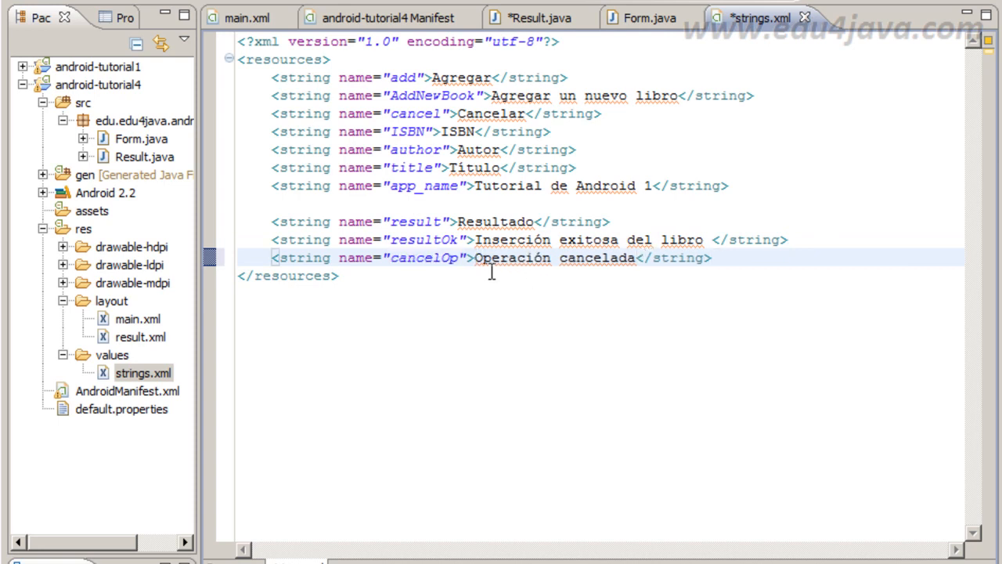
{"action": "left_click", "coordinate": [538, 17]}
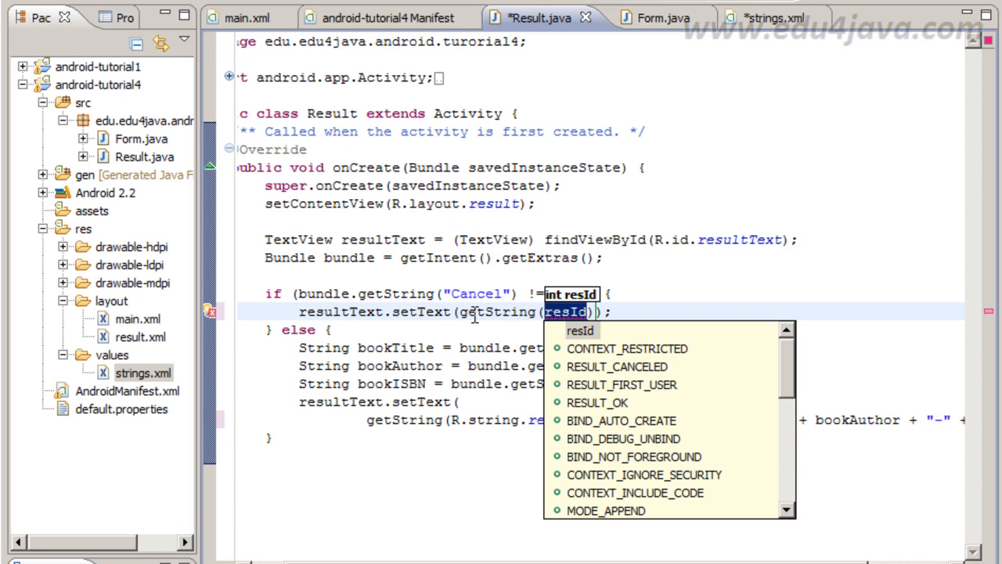
Pass R.string.cancelOp to getString in Result.java's cancel branch via content assist.
{"action": "type", "text": "R."}
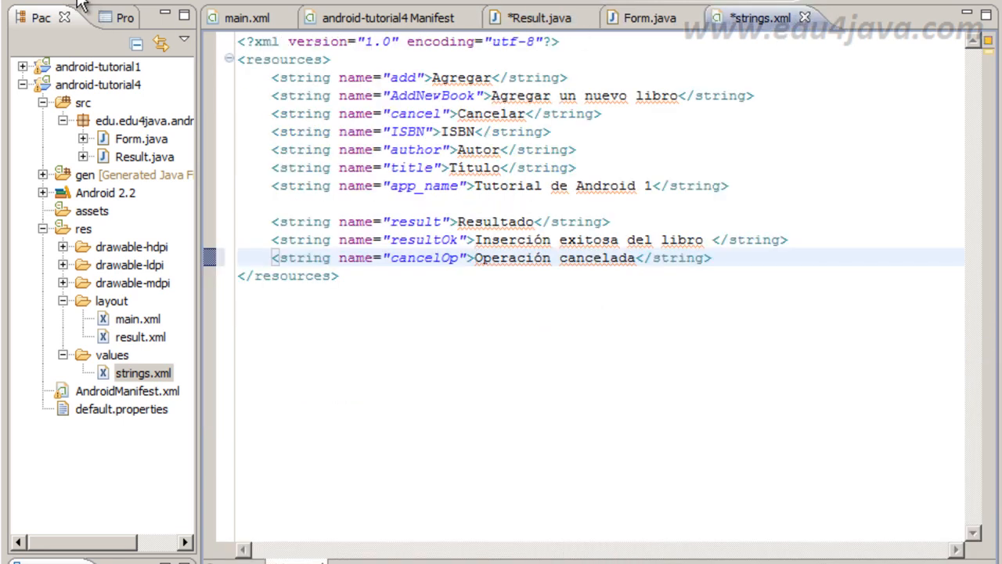
{"action": "left_click", "coordinate": [536, 17]}
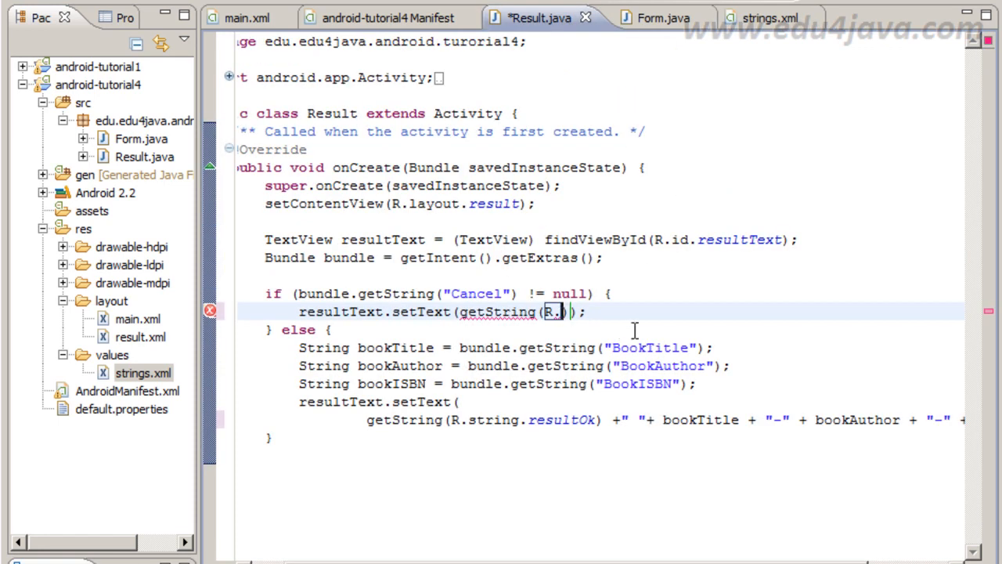
{"action": "type", "text": "s"}
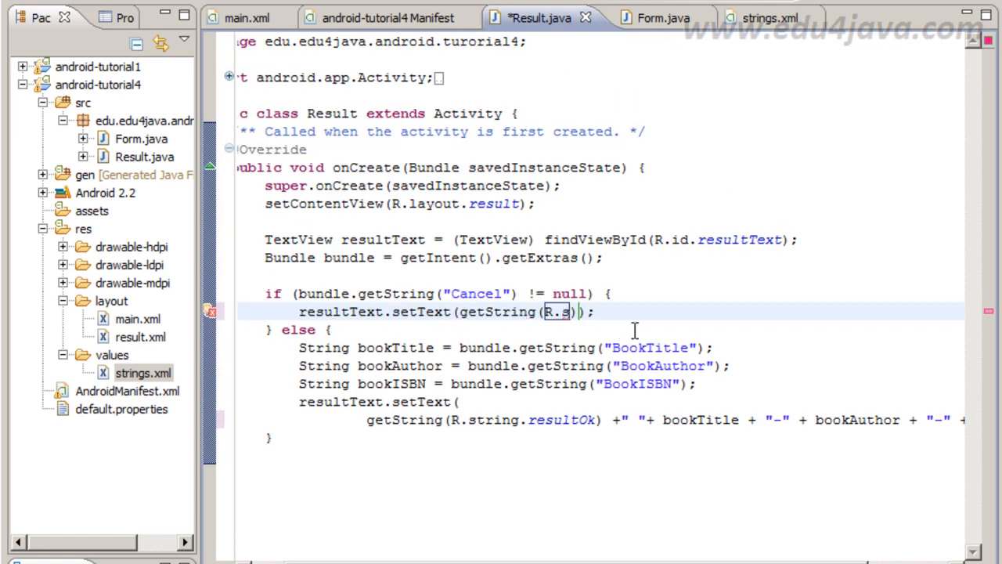
{"action": "type", "text": "tring"}
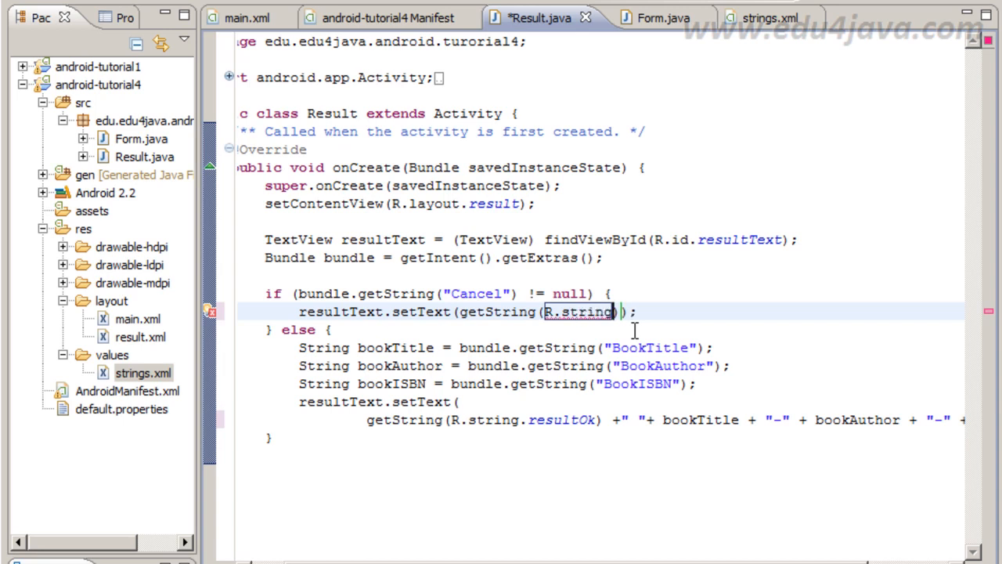
{"action": "type", "text": ".ca"}
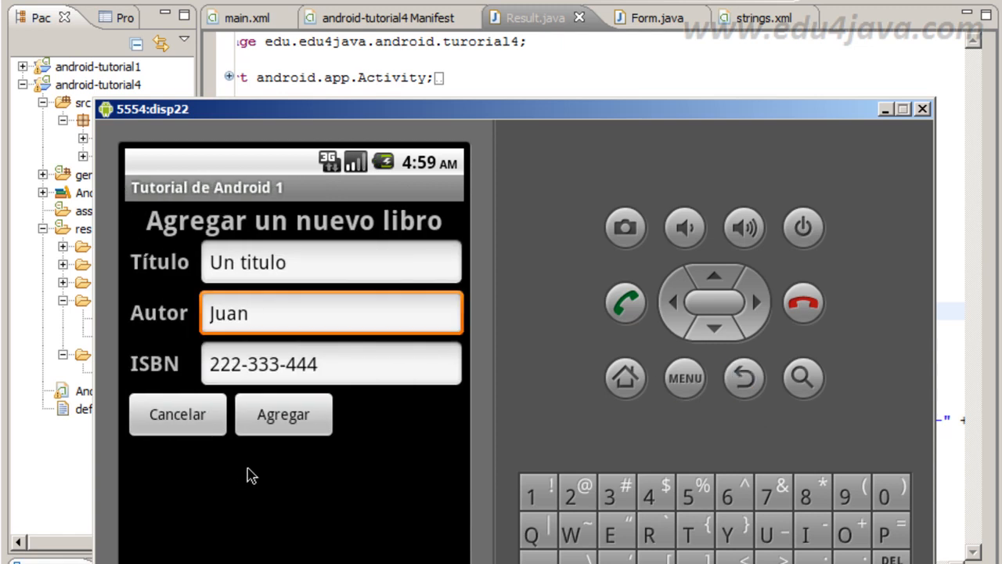
Cancel the book form with Cancelar so Resultado shows "Operación cancelada".
{"action": "left_click", "coordinate": [177, 414]}
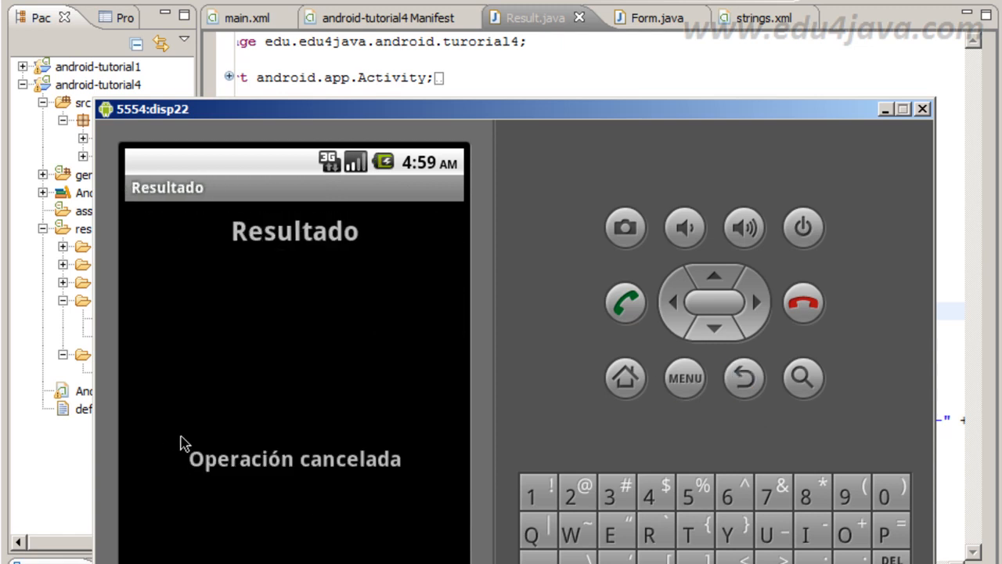
{"action": "mouse_move", "coordinate": [270, 470]}
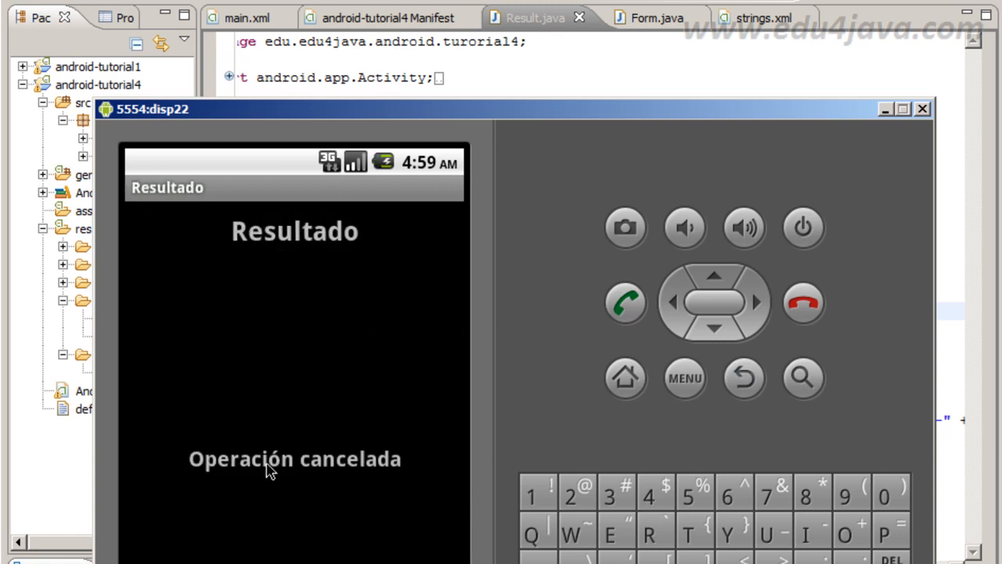
{"action": "left_click", "coordinate": [922, 108]}
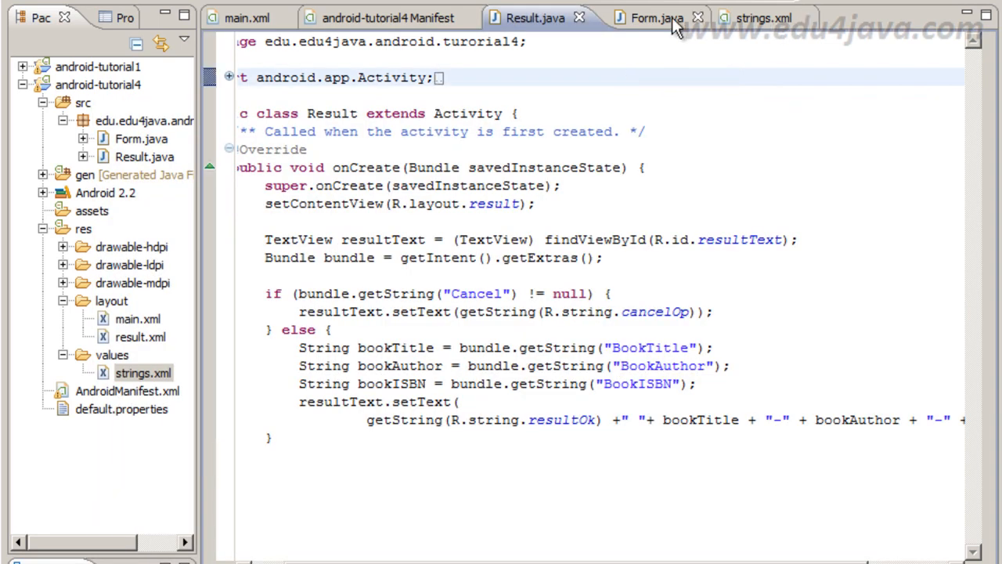
{"action": "left_click", "coordinate": [656, 18]}
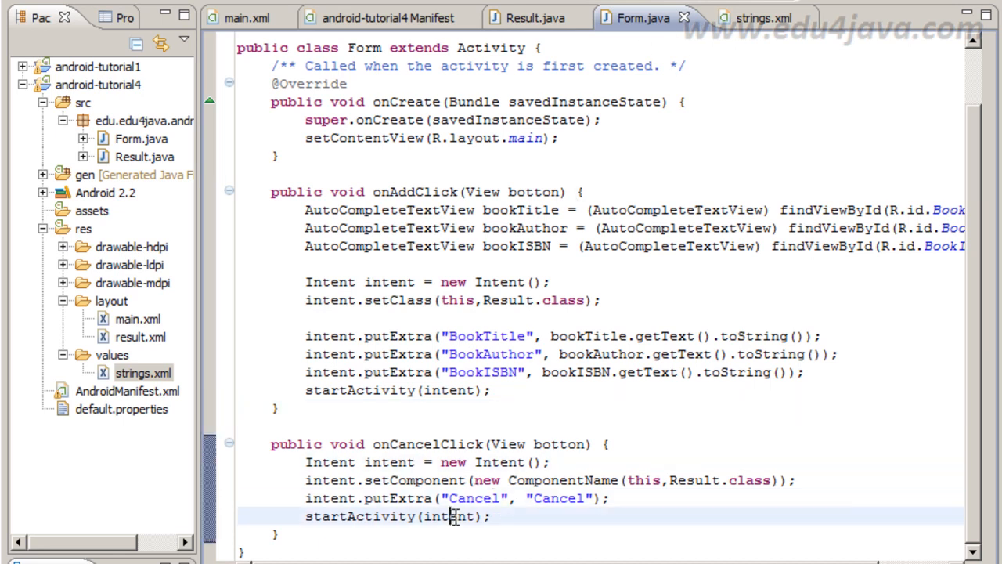
{"action": "left_click", "coordinate": [749, 18]}
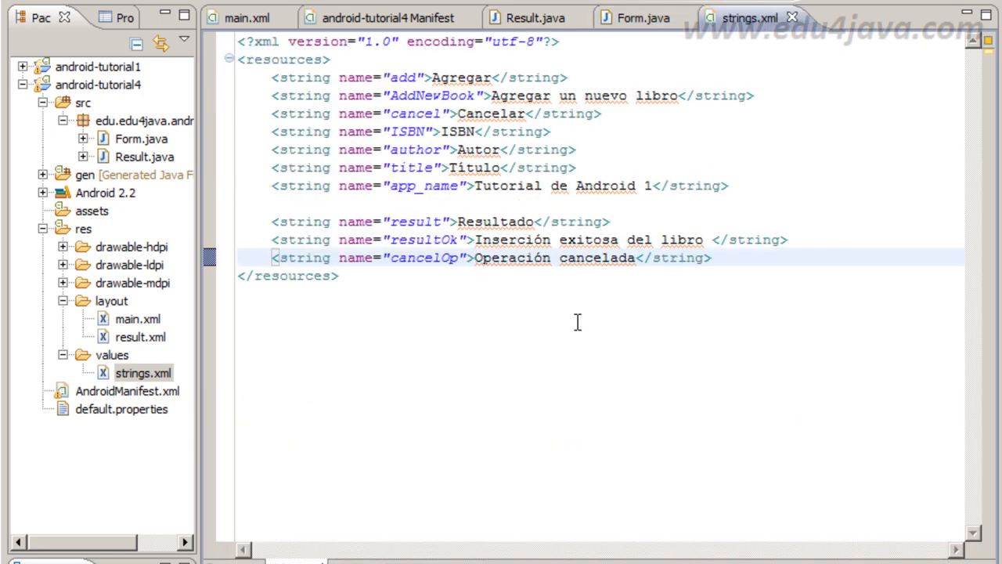
{"action": "left_click", "coordinate": [536, 17]}
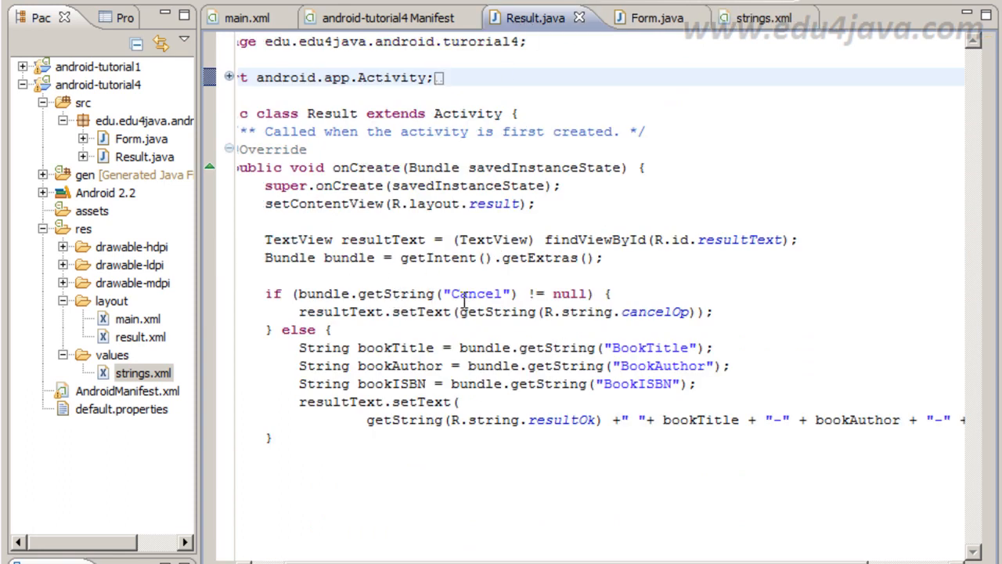
{"action": "left_click", "coordinate": [385, 311]}
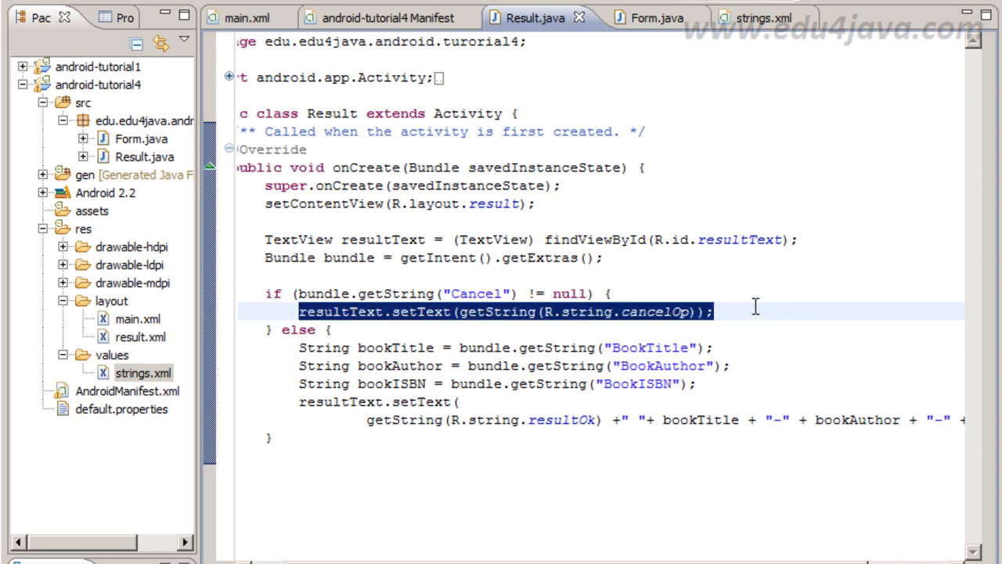
{"action": "left_click", "coordinate": [712, 348]}
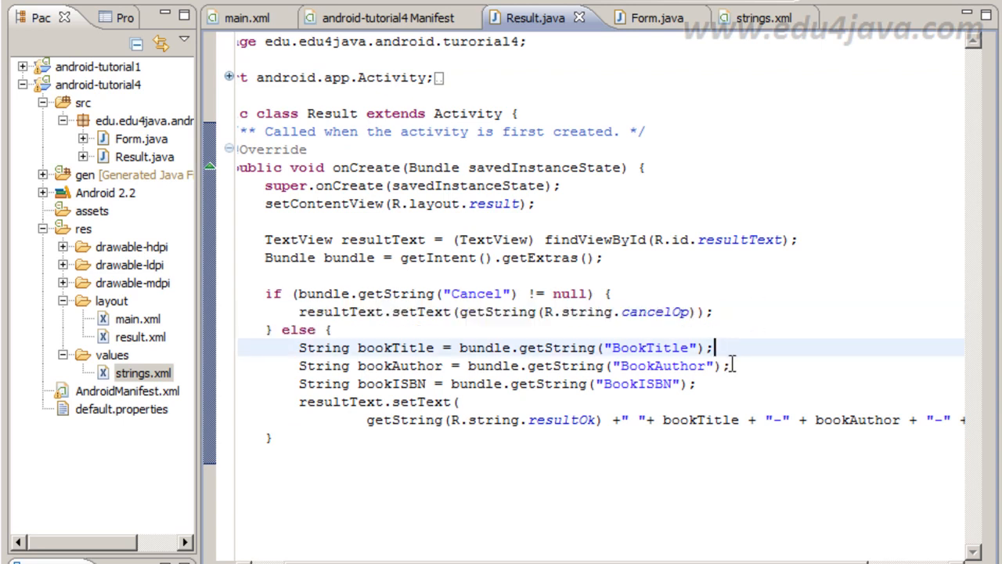